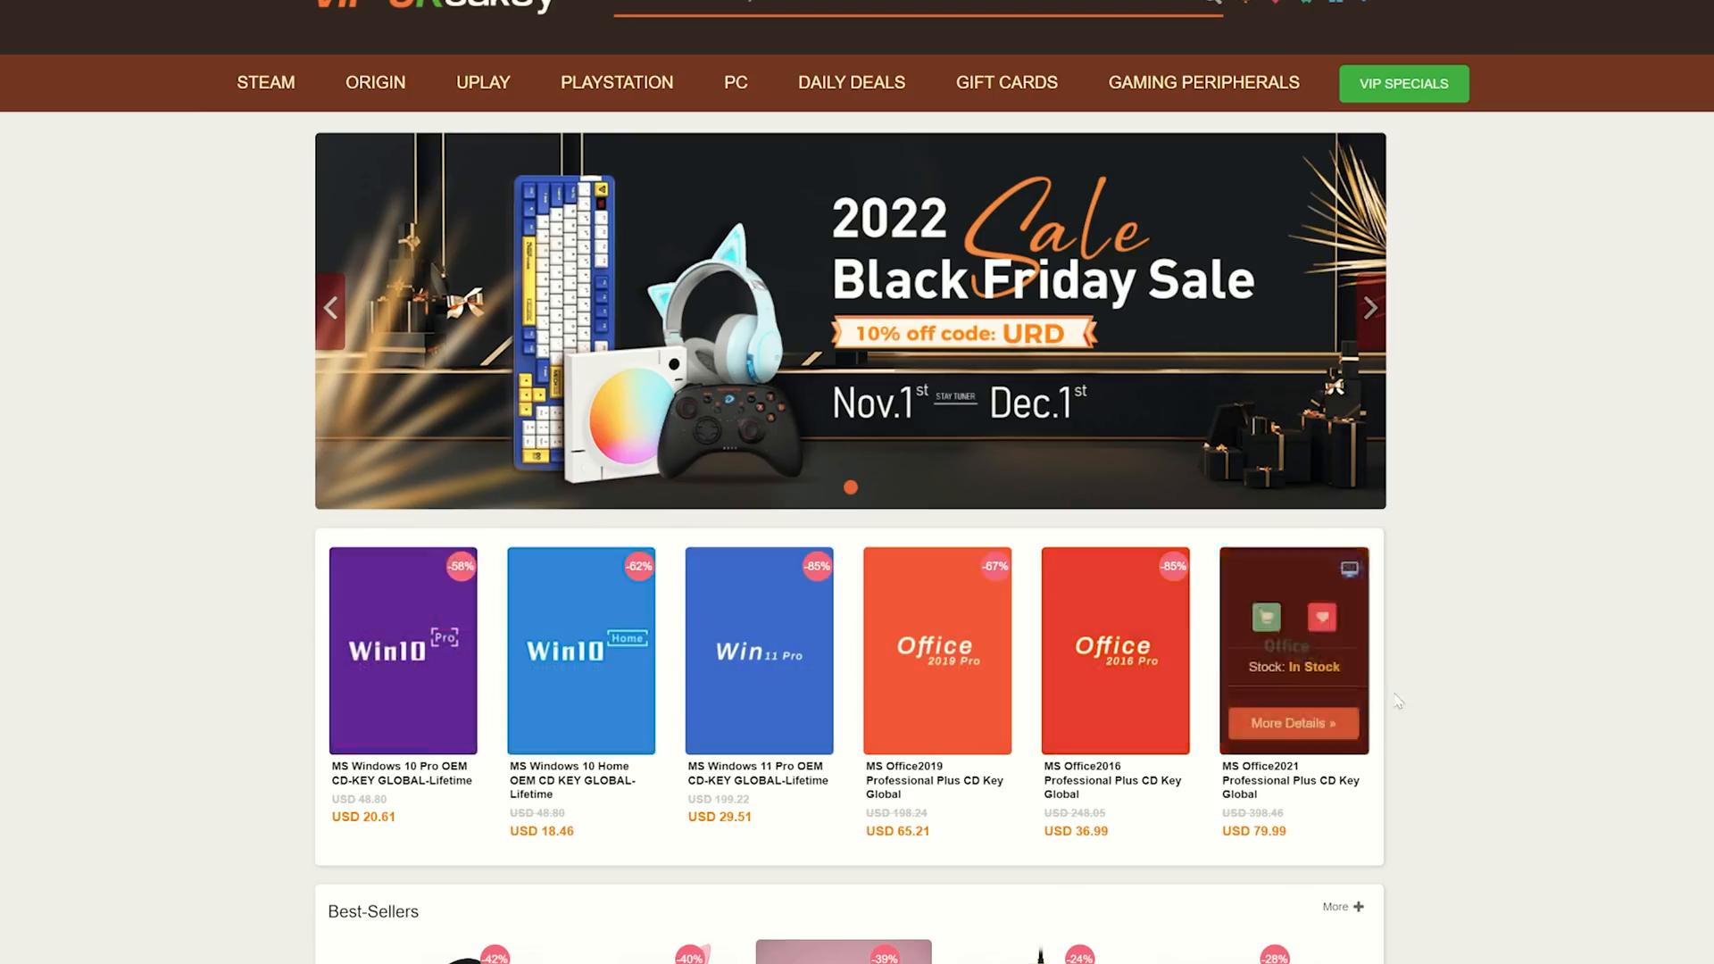
Step: Browse the store listings and reach the MS Windows 10 Pro OEM CD-KEY GLOBAL-Lifetime product page
scroll(down, 3)
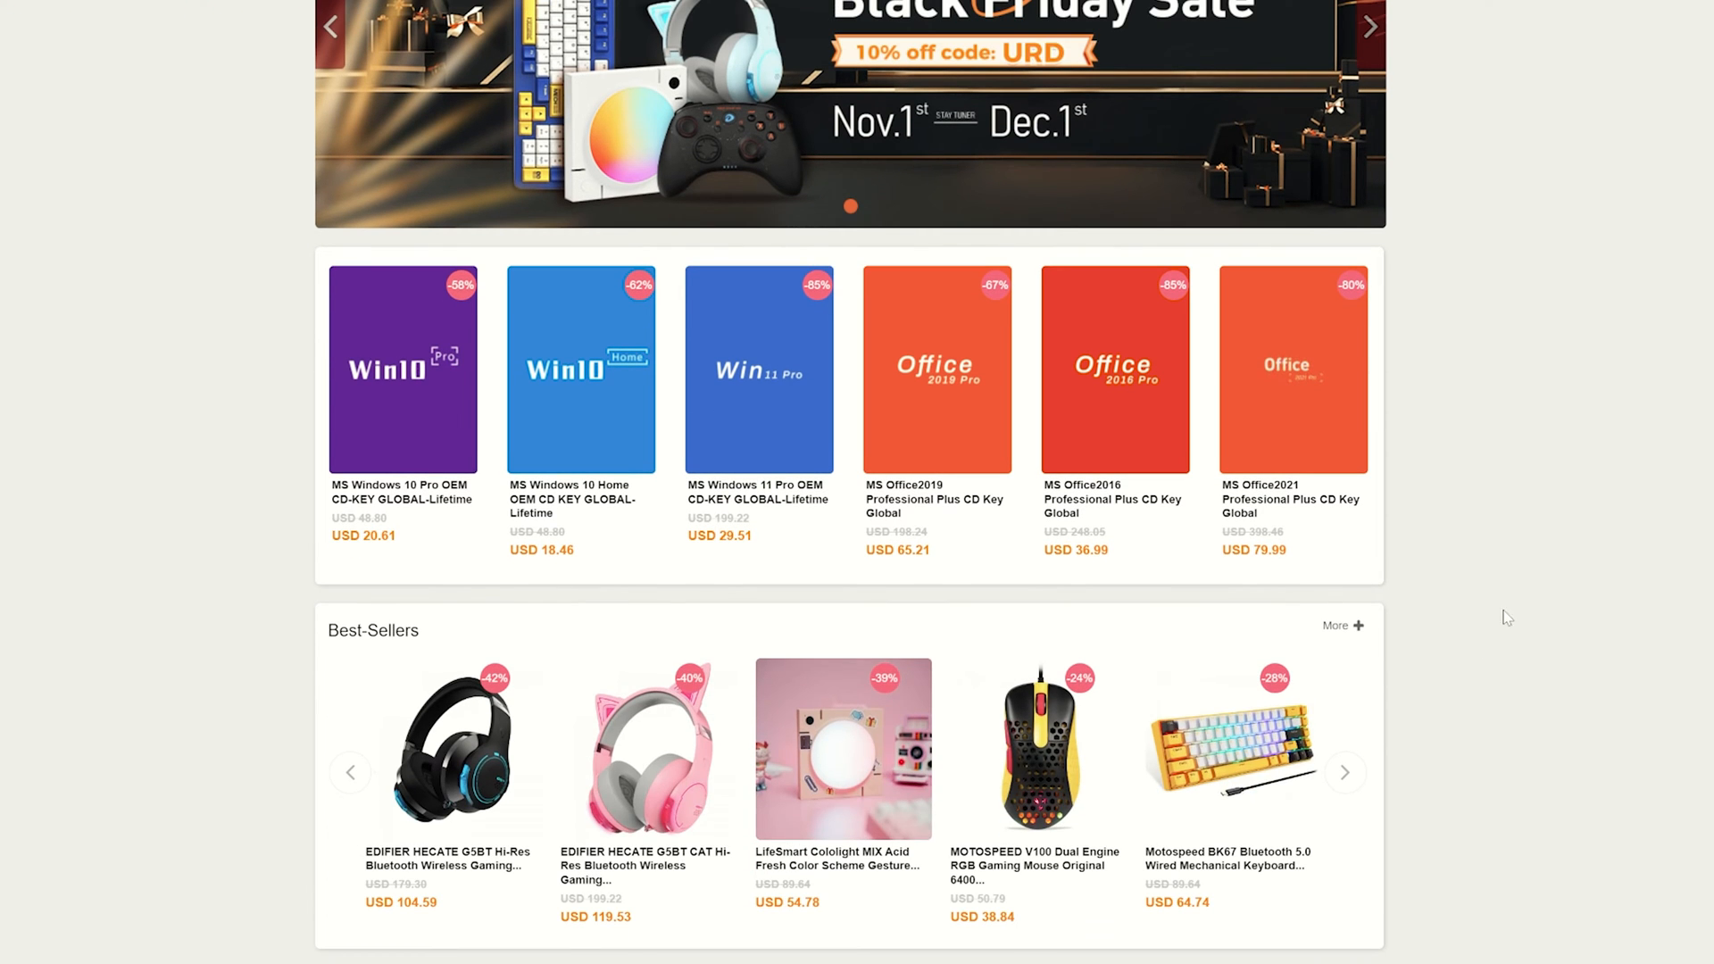
scroll(down, 3)
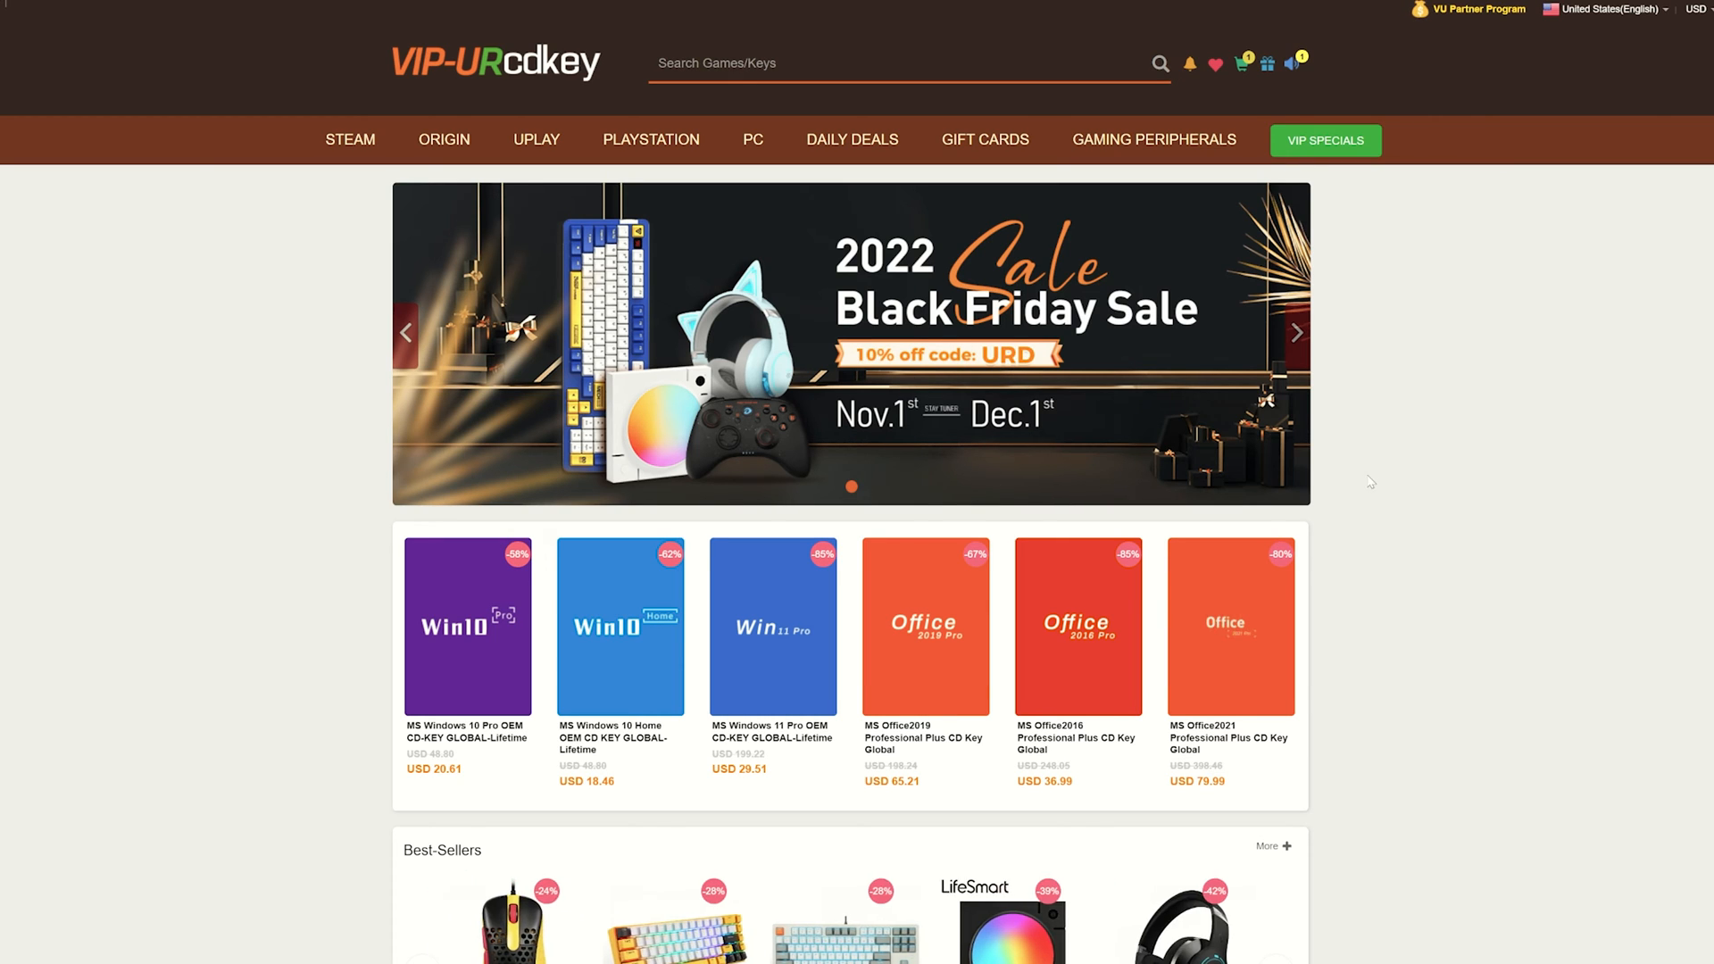
mouse_move(1417, 519)
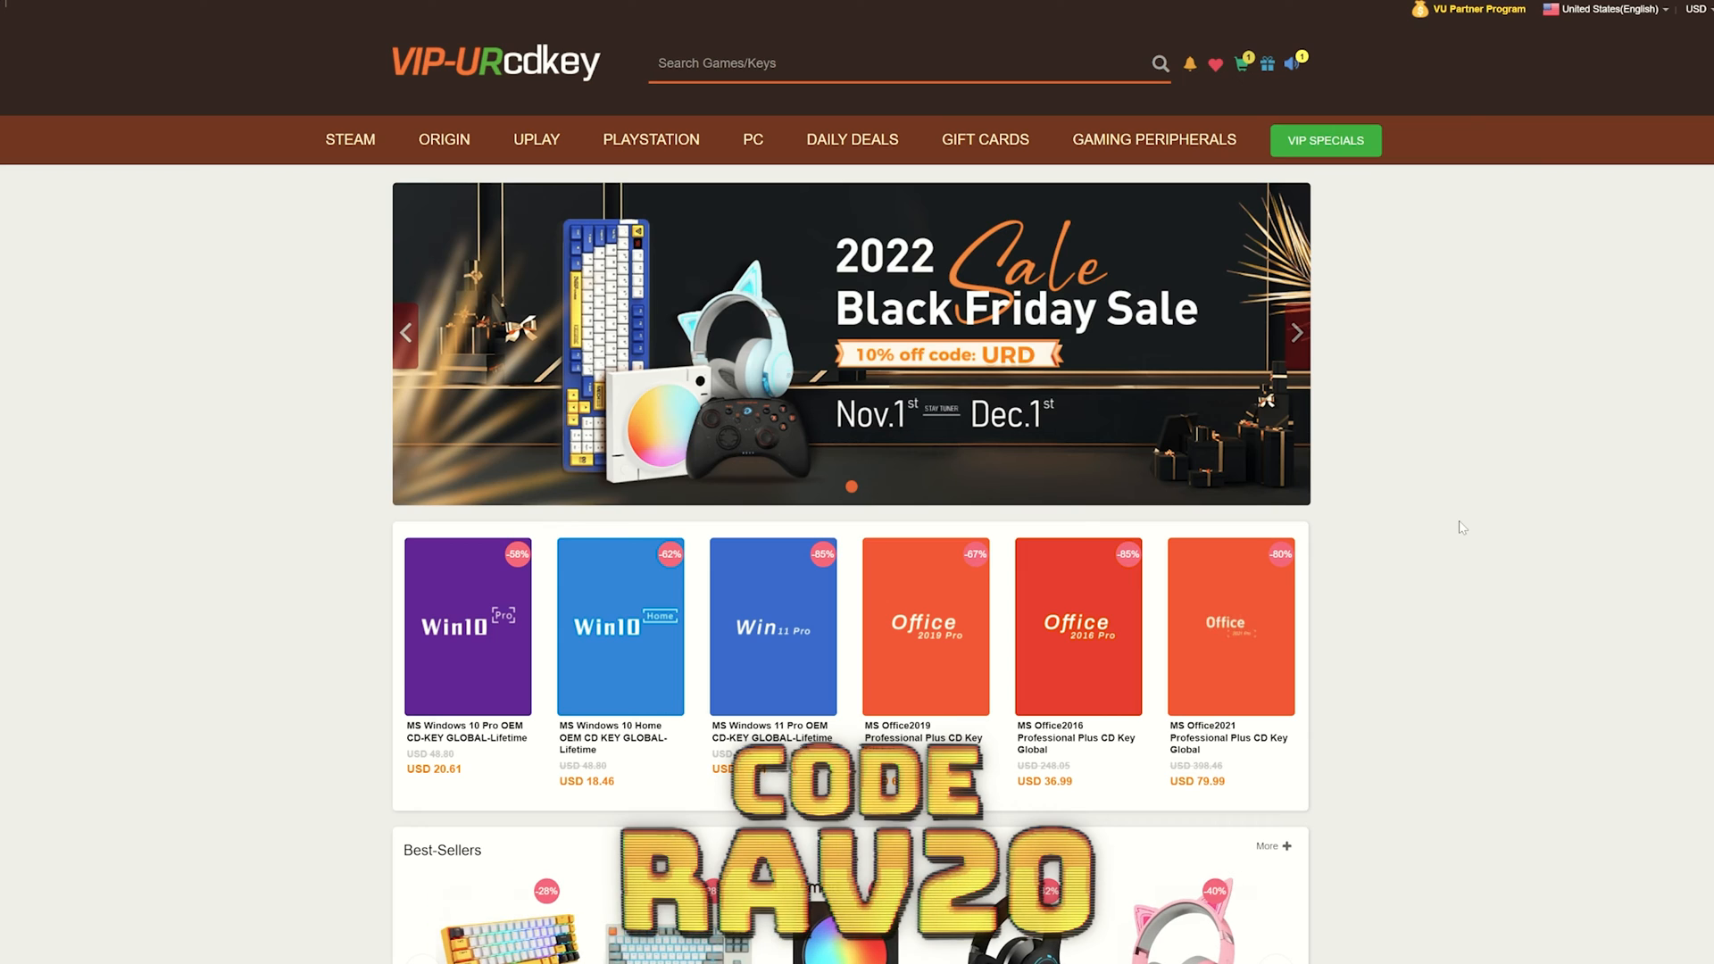
scroll(down, 3)
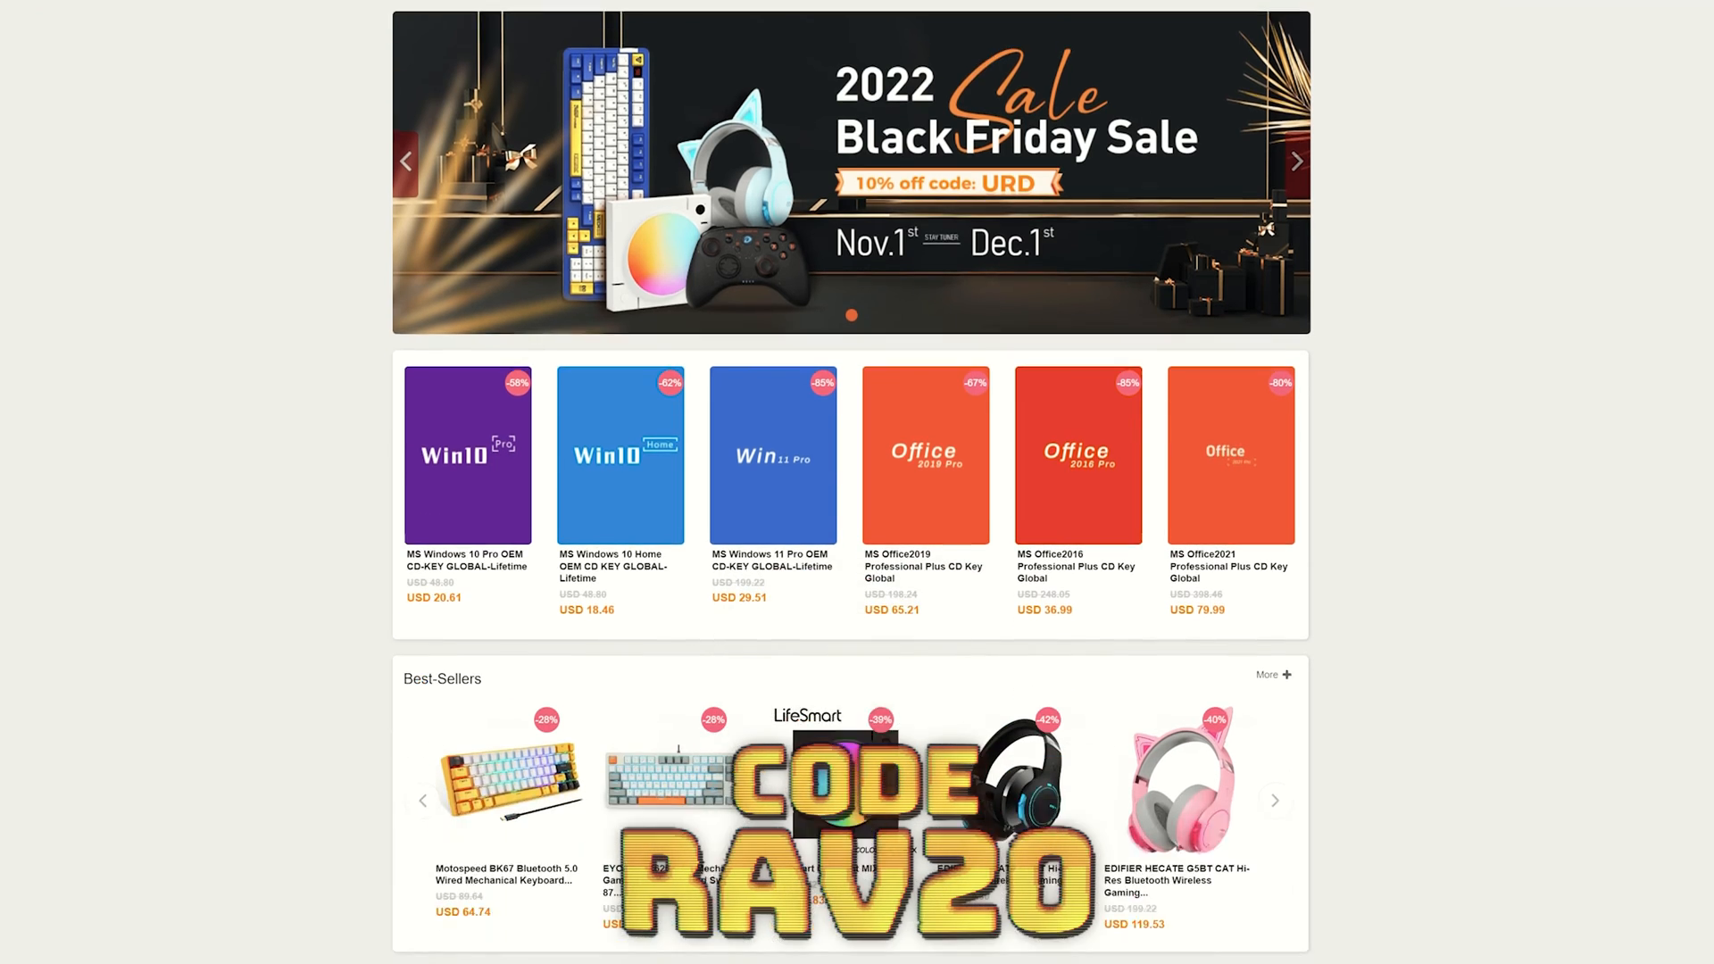
scroll(down, 3)
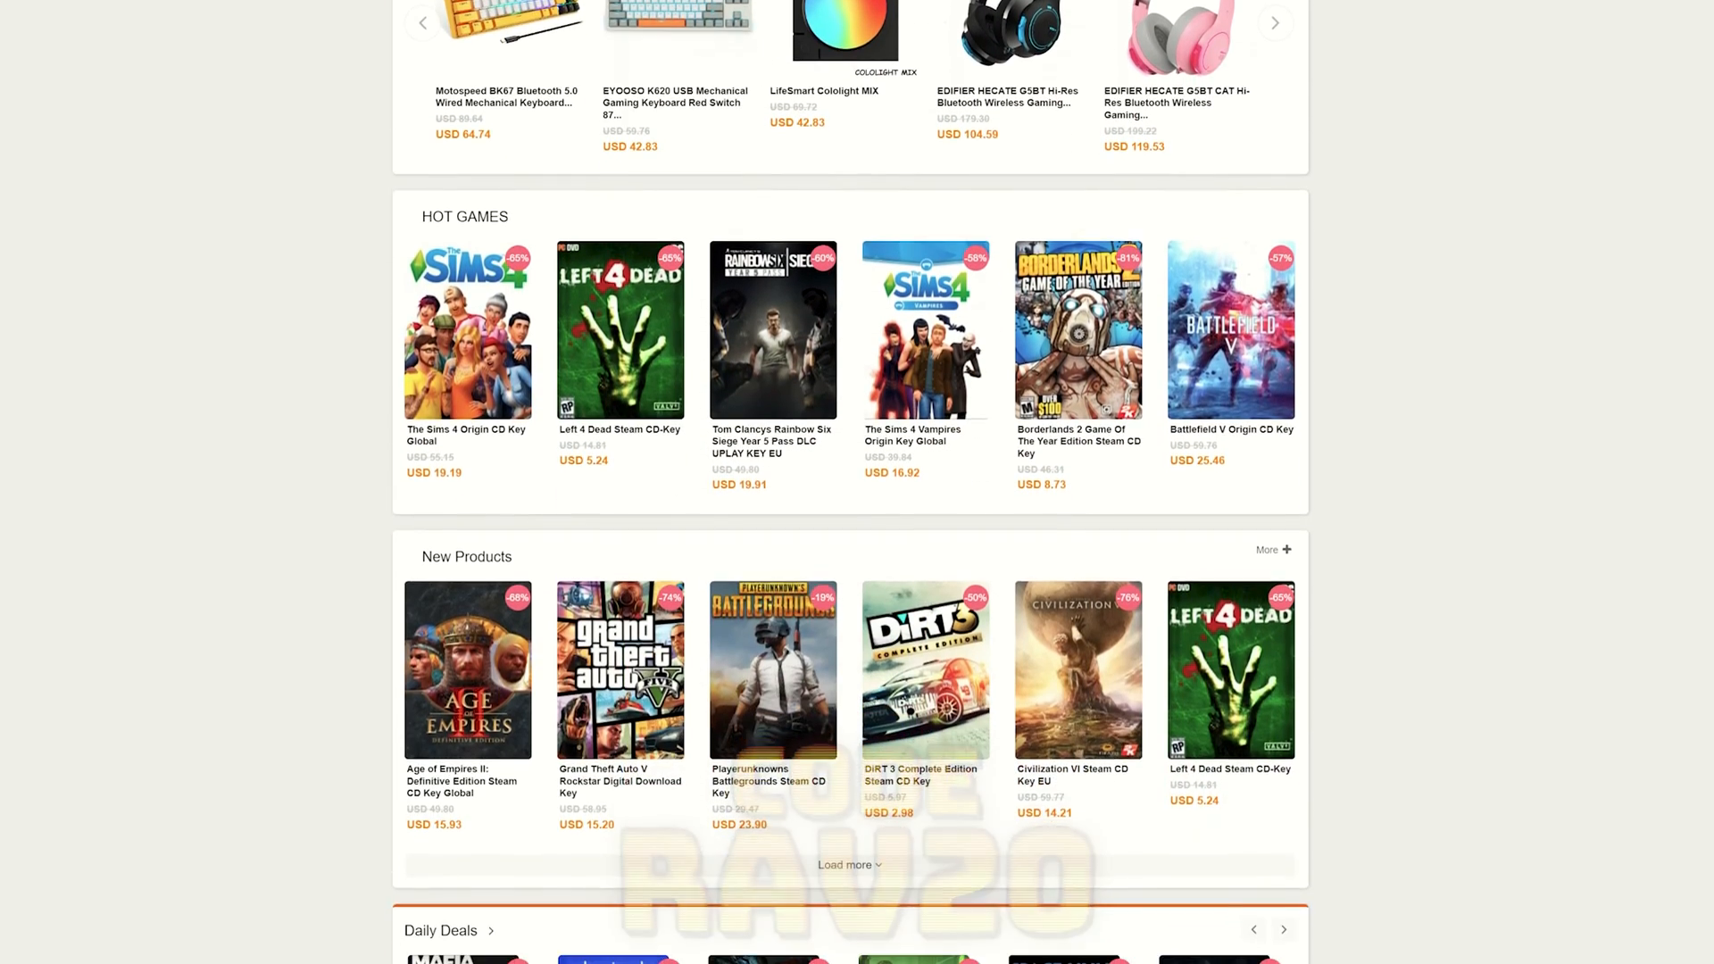
scroll(up, 3)
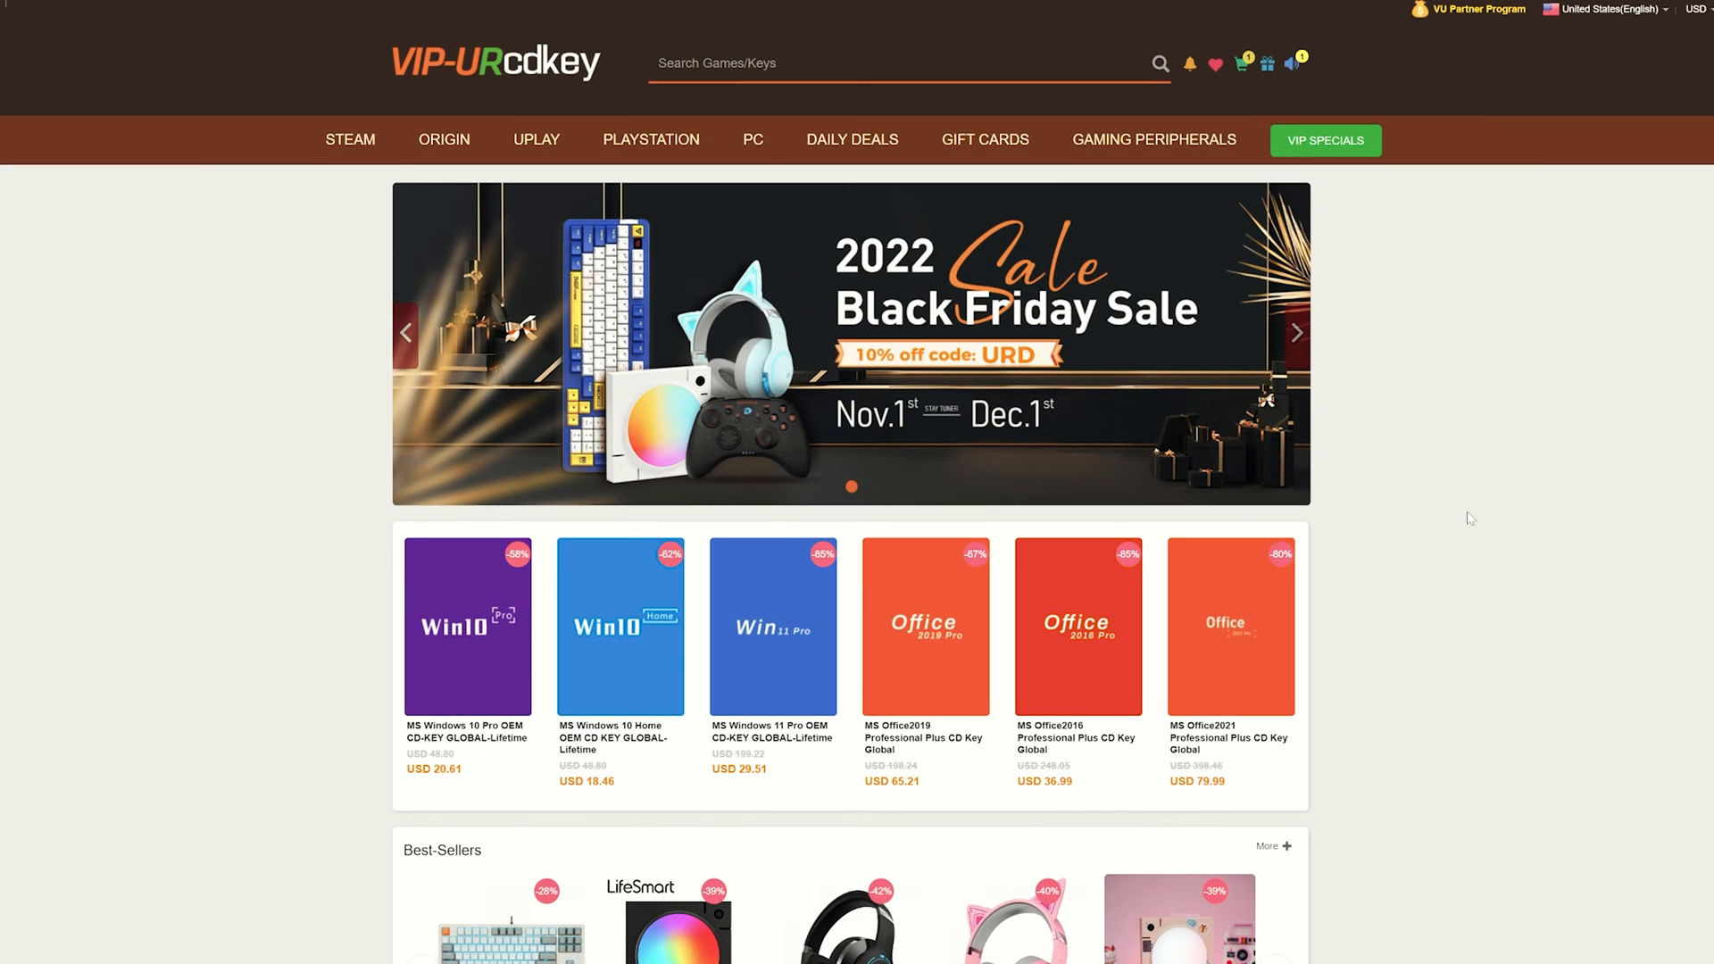
mouse_move(1407, 611)
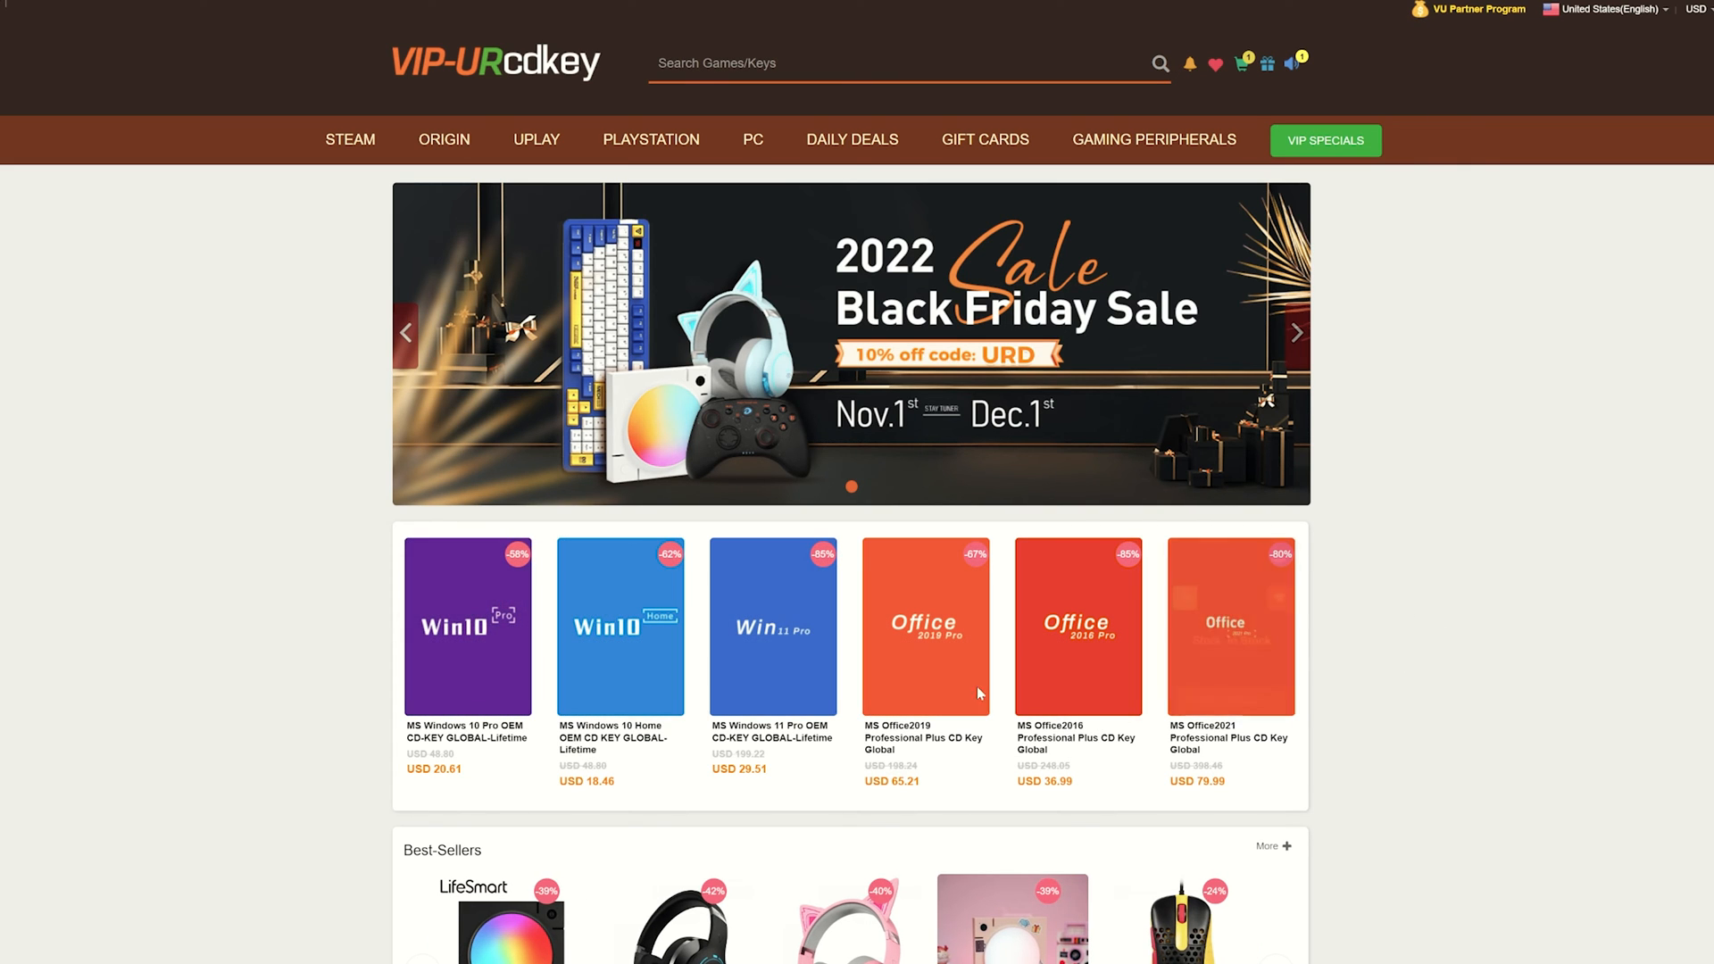
mouse_move(621, 627)
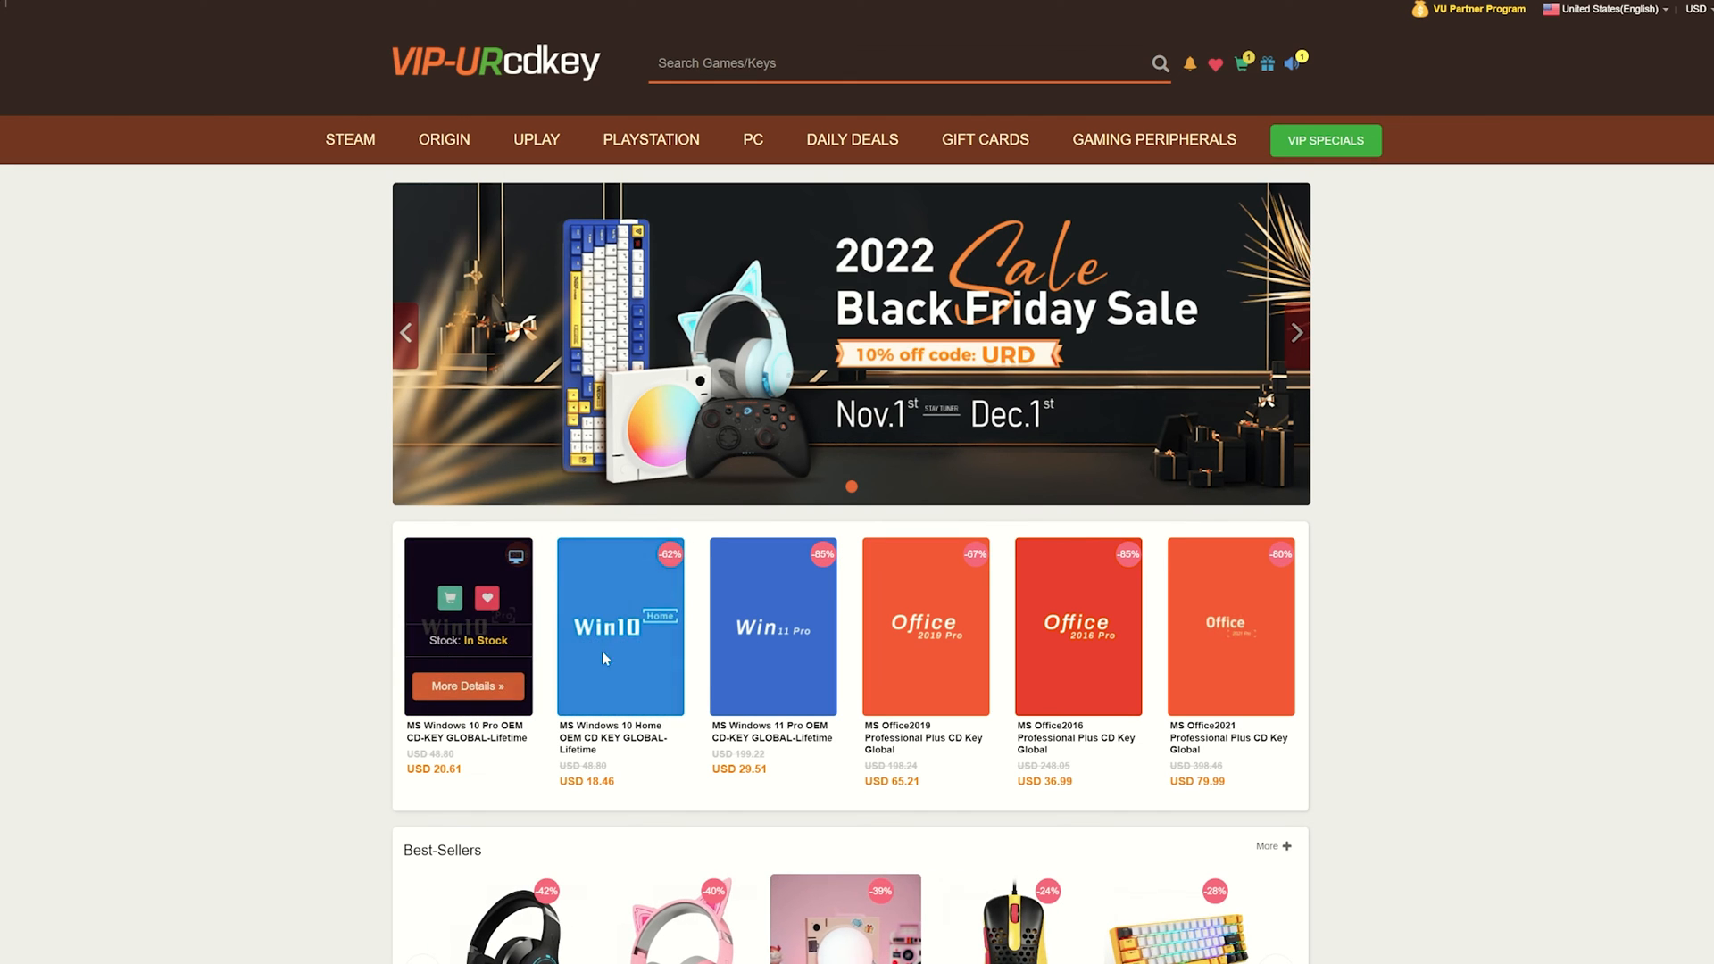
scroll(down, 3)
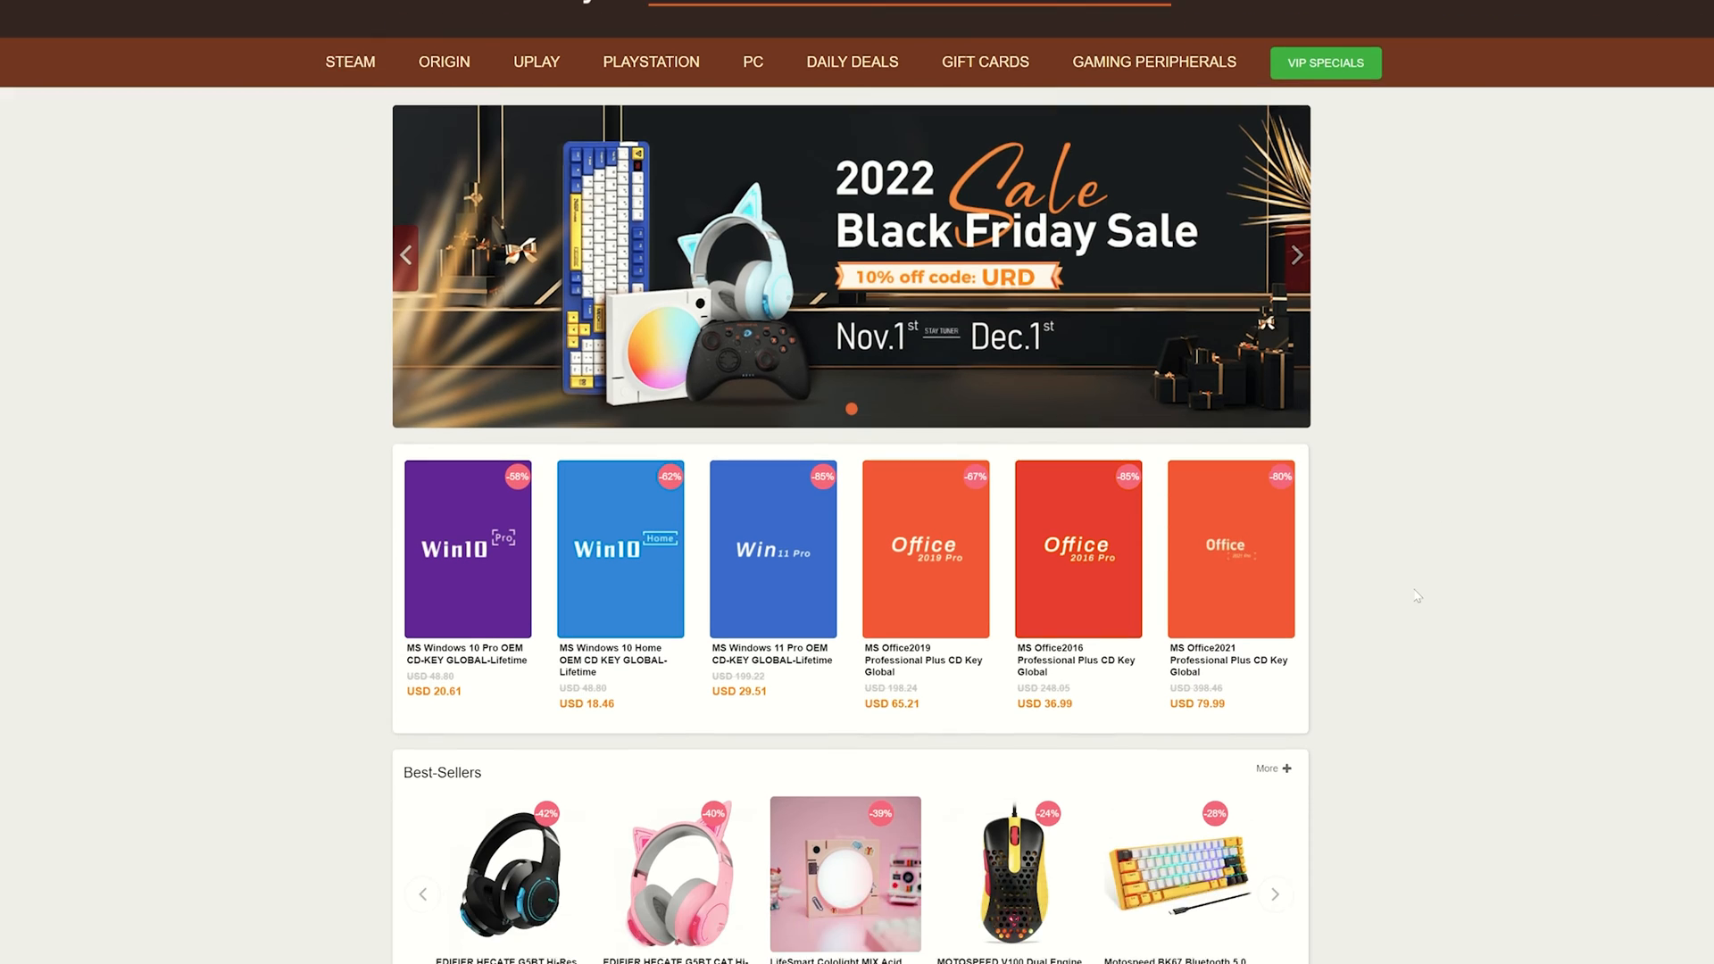
scroll(down, 3)
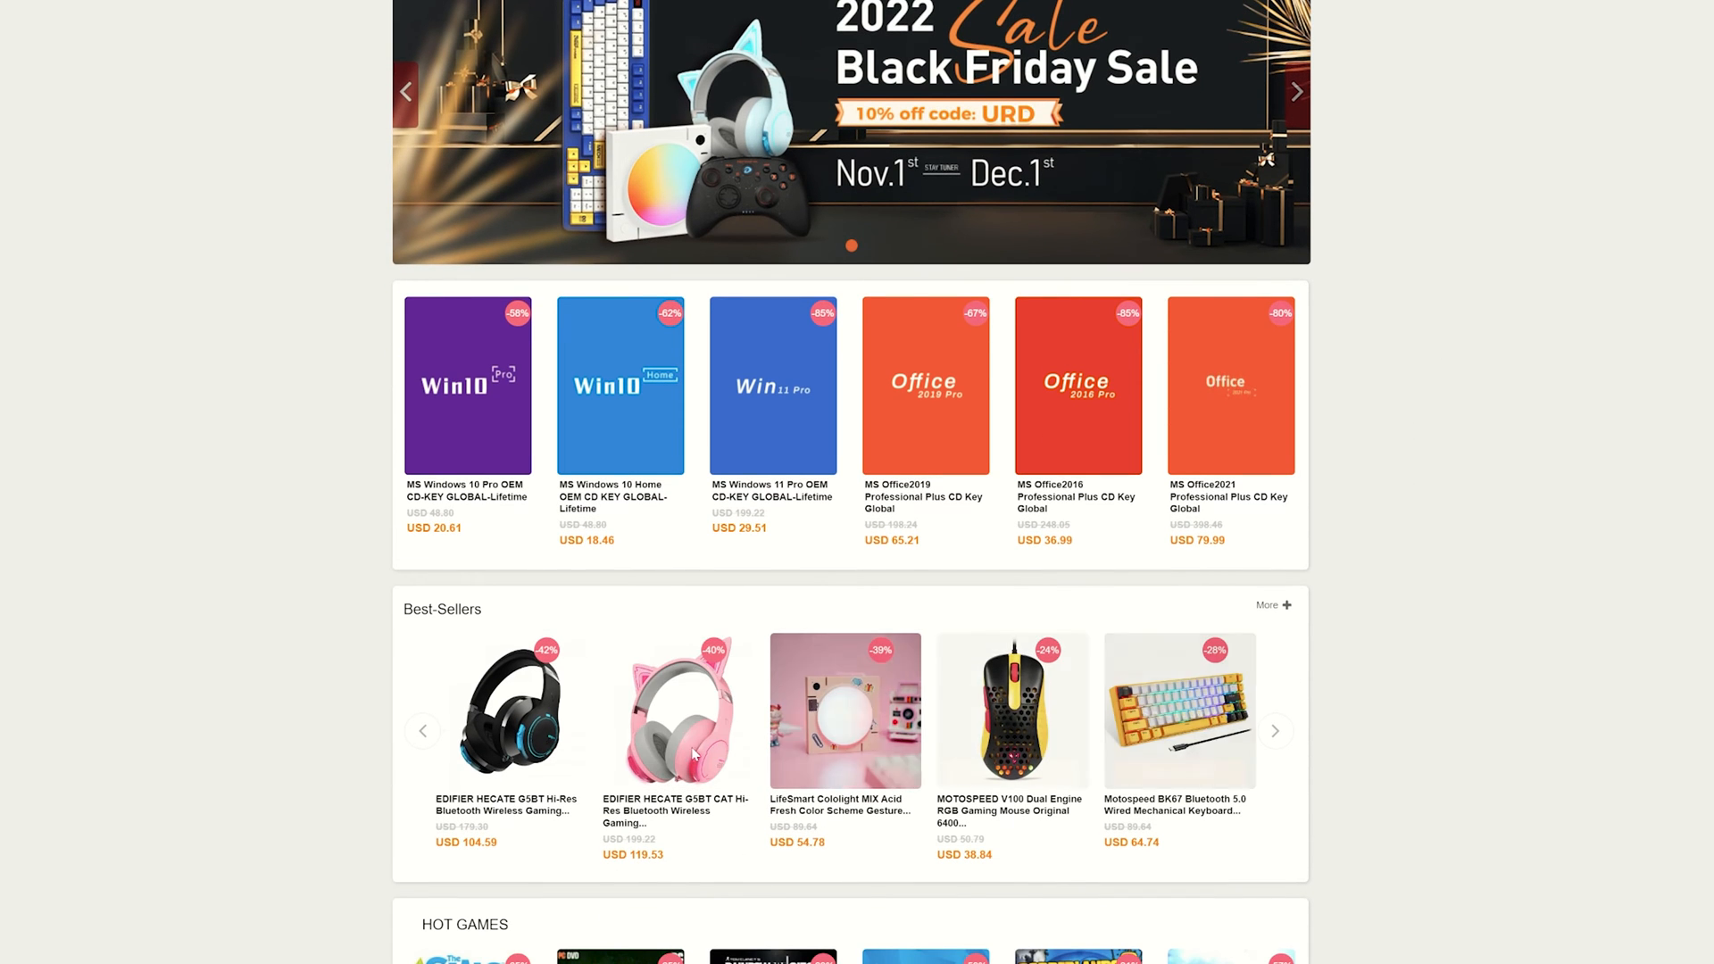
scroll(down, 3)
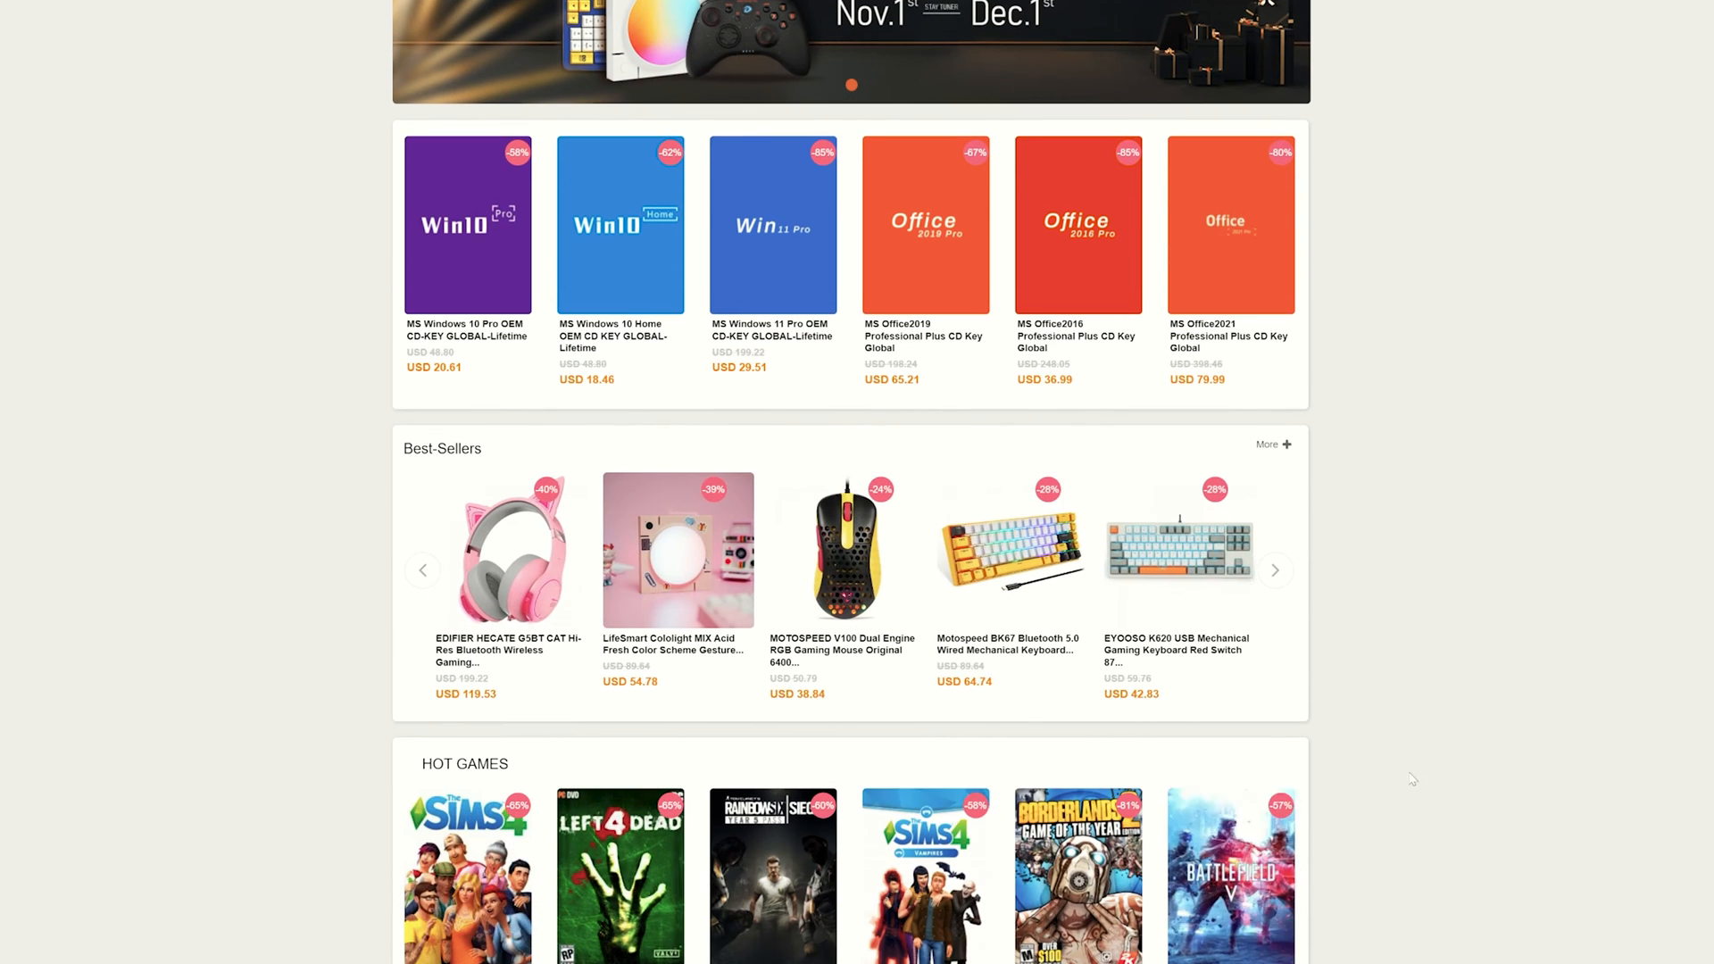
scroll(down, 3)
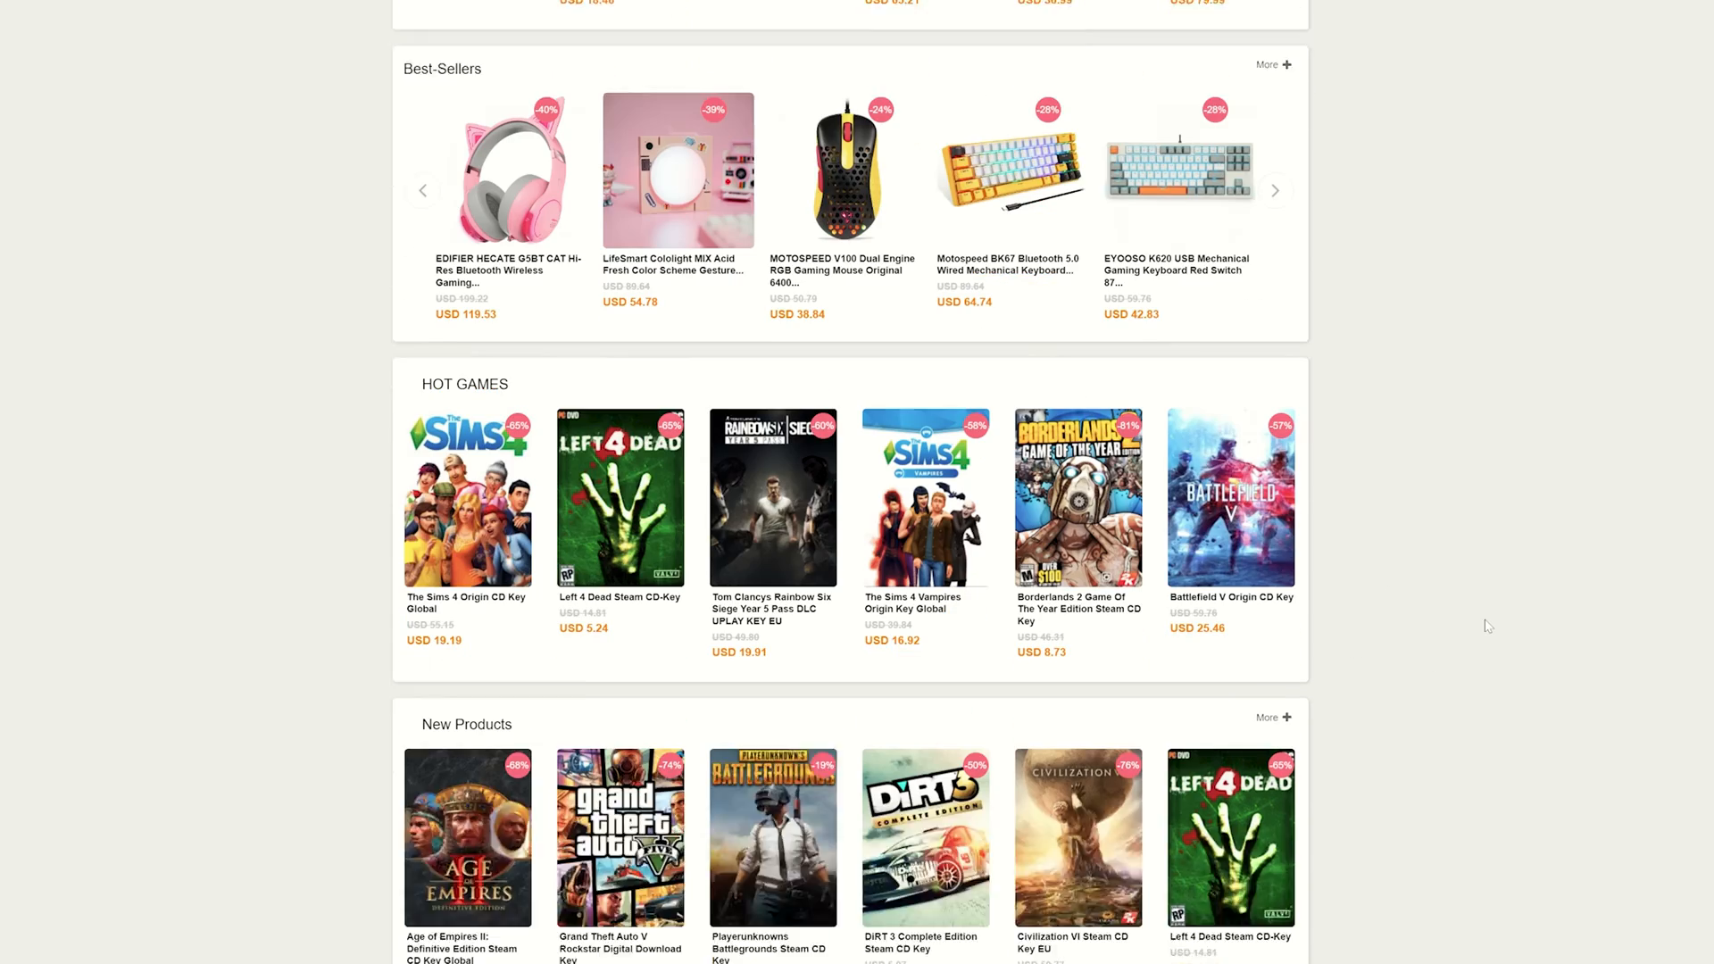
scroll(up, 3)
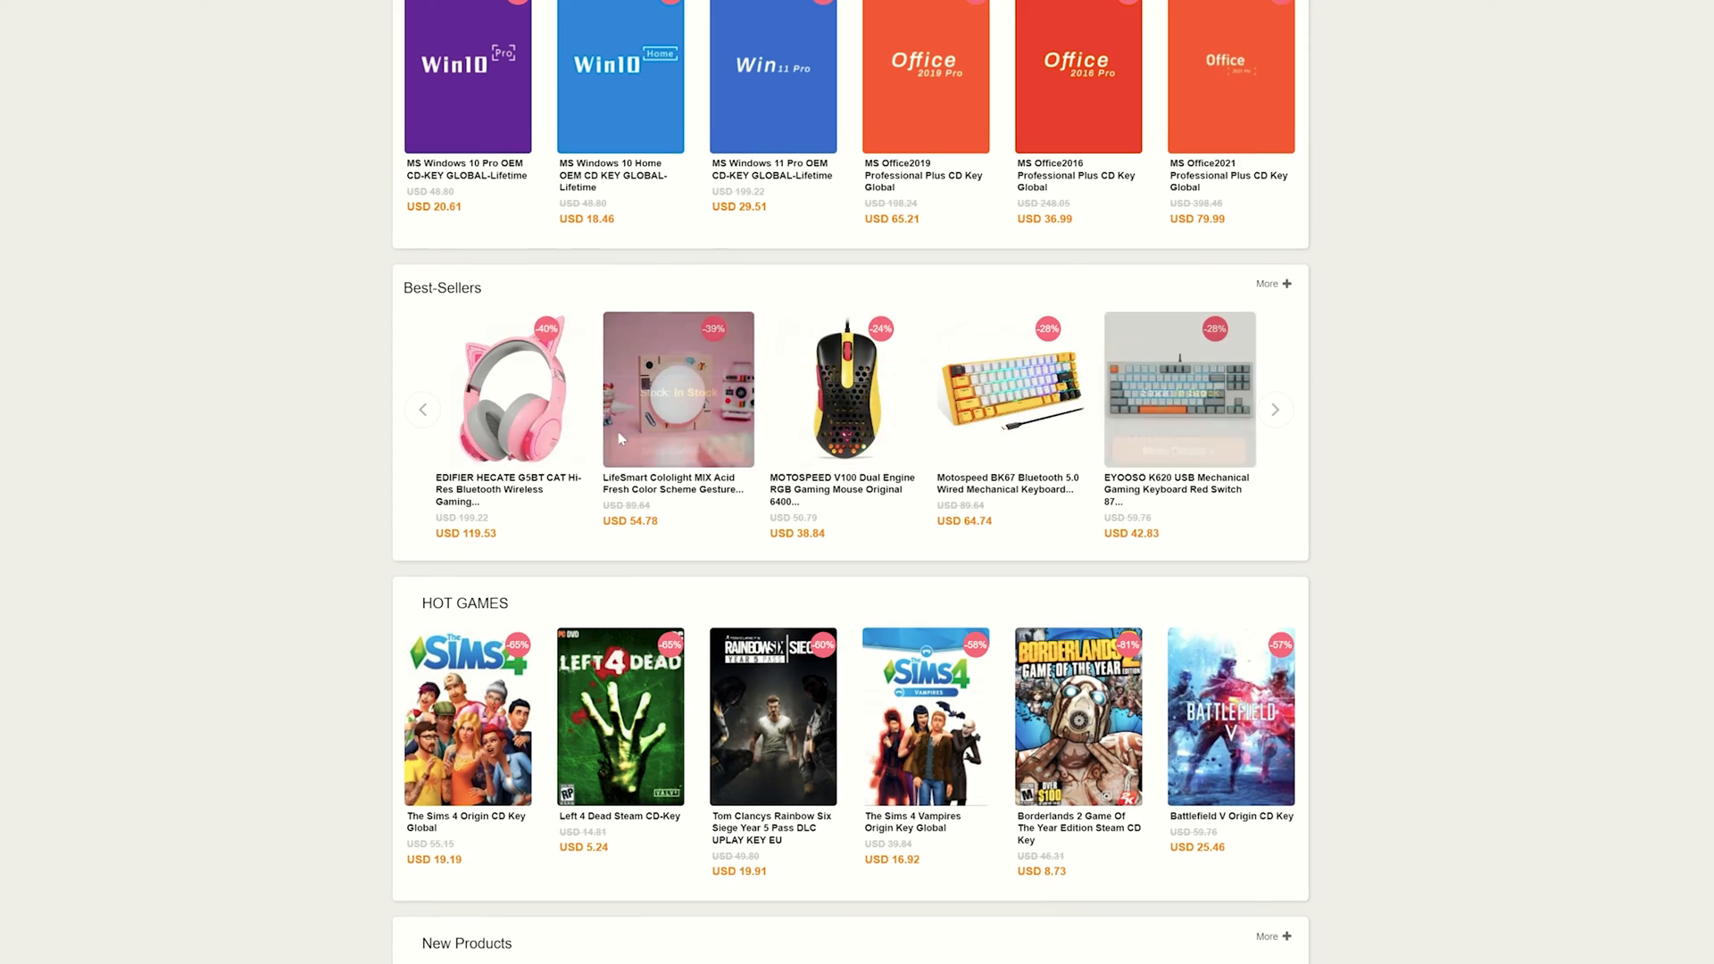
scroll(down, 3)
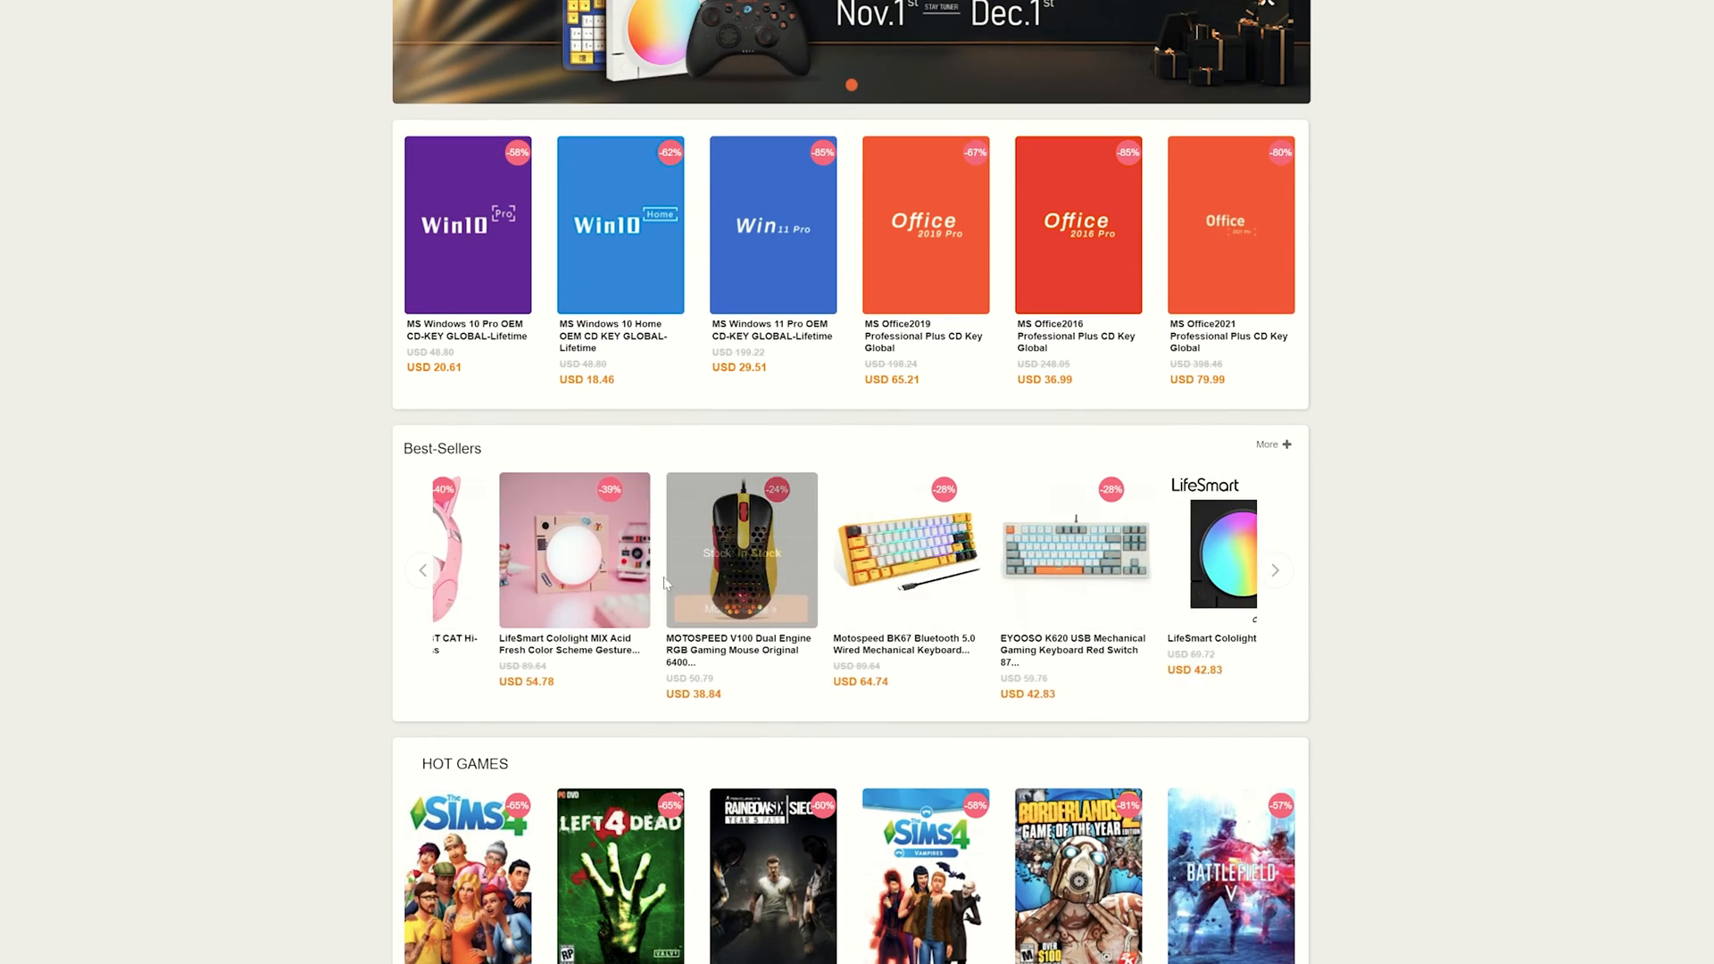
scroll(down, 3)
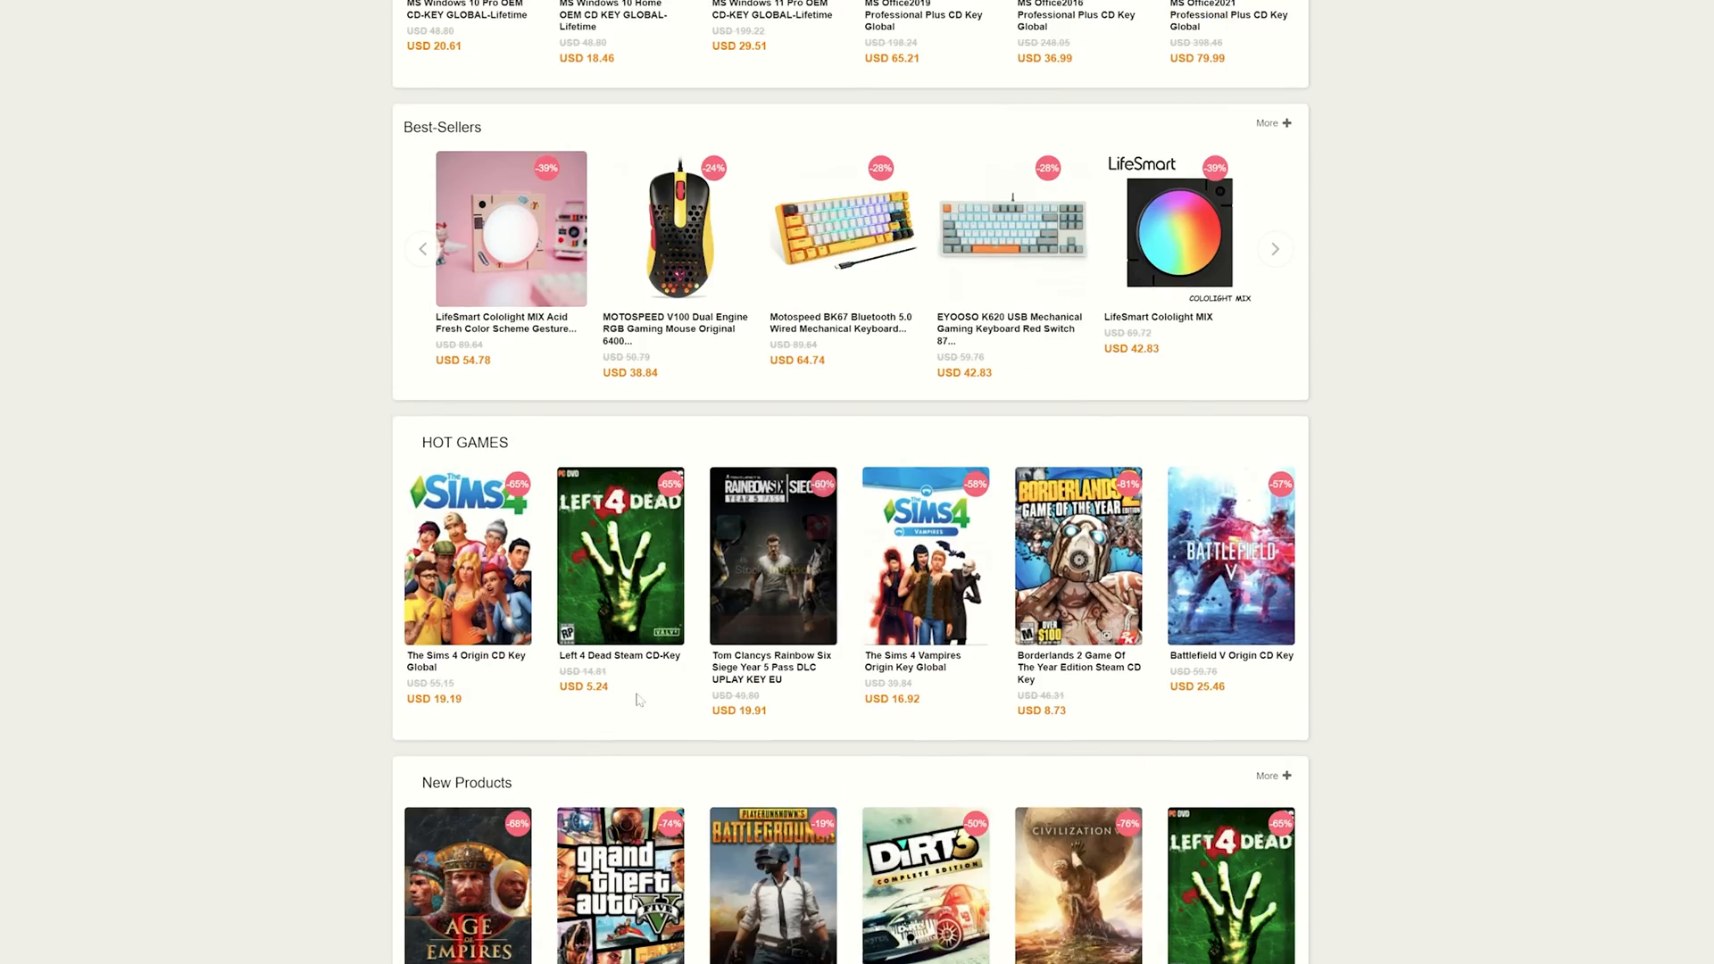
scroll(up, 3)
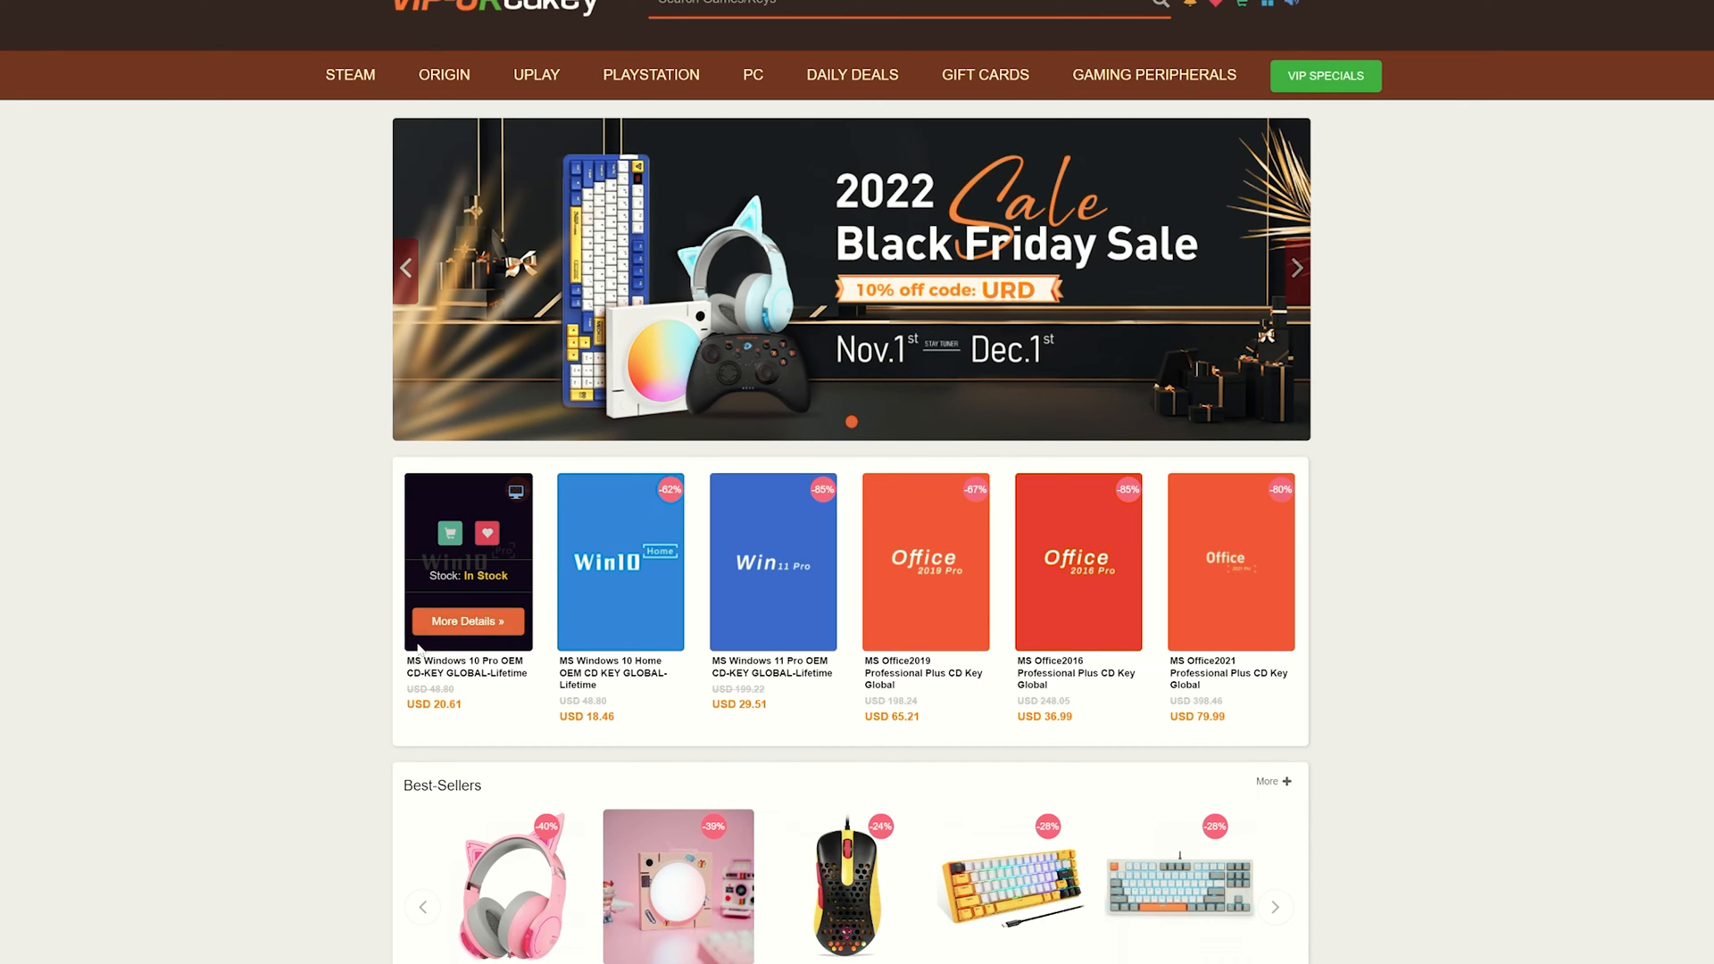
click(1277, 907)
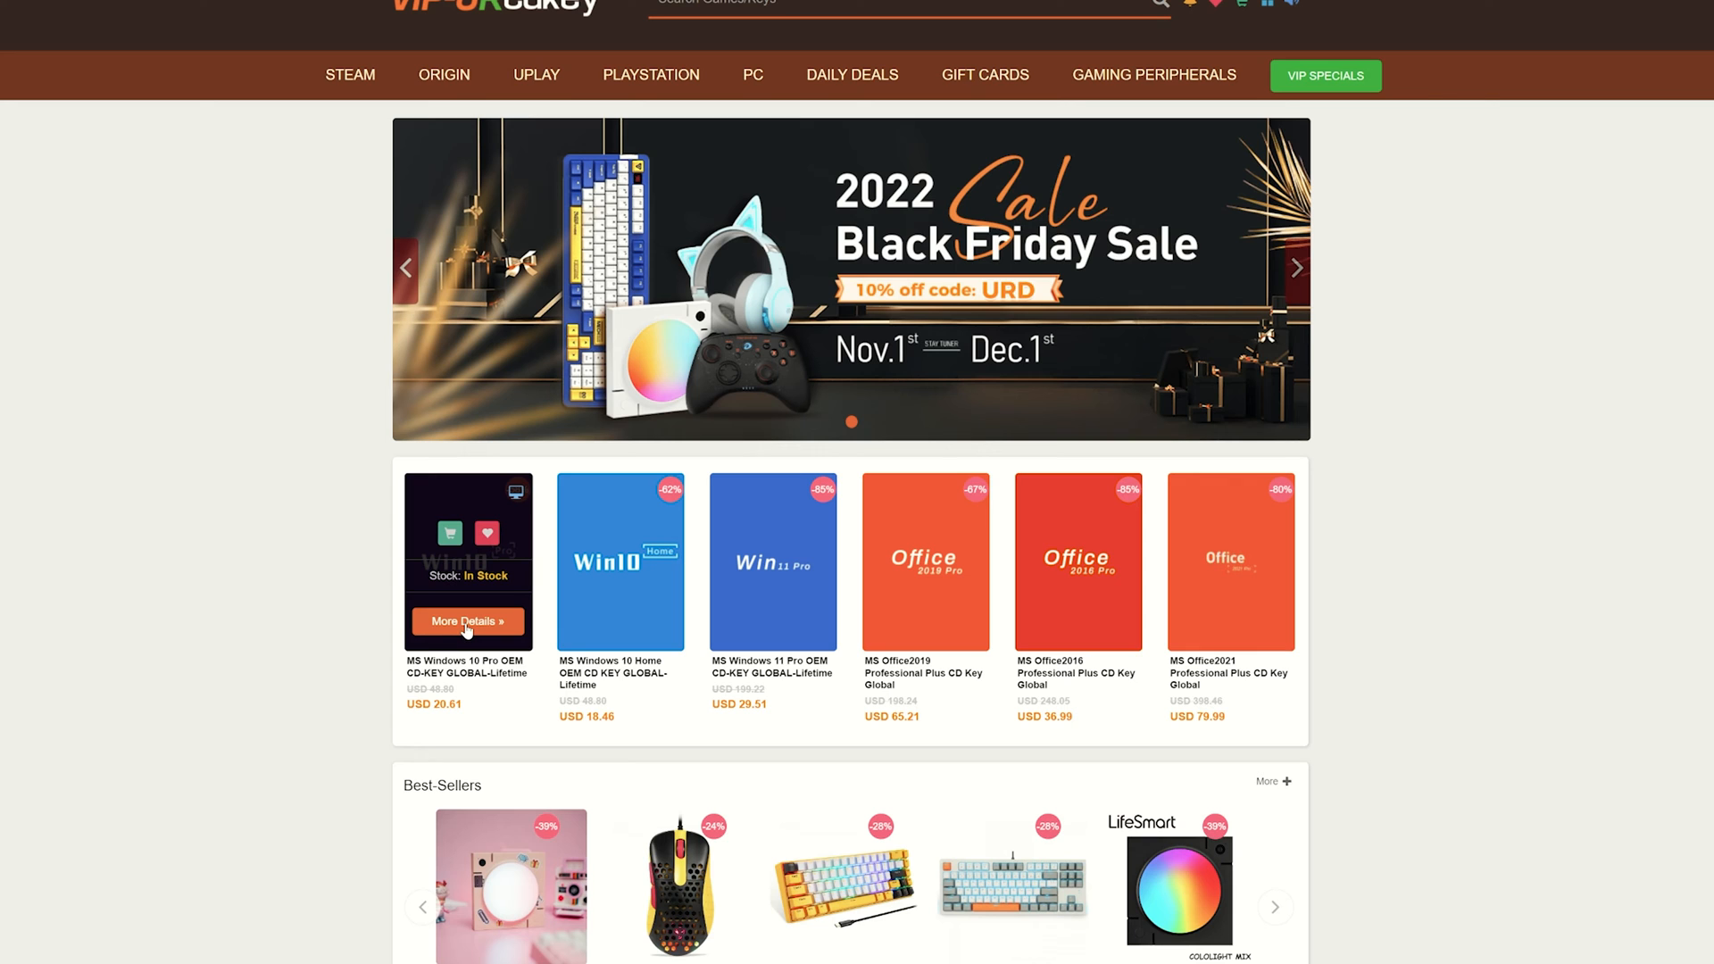
click(468, 621)
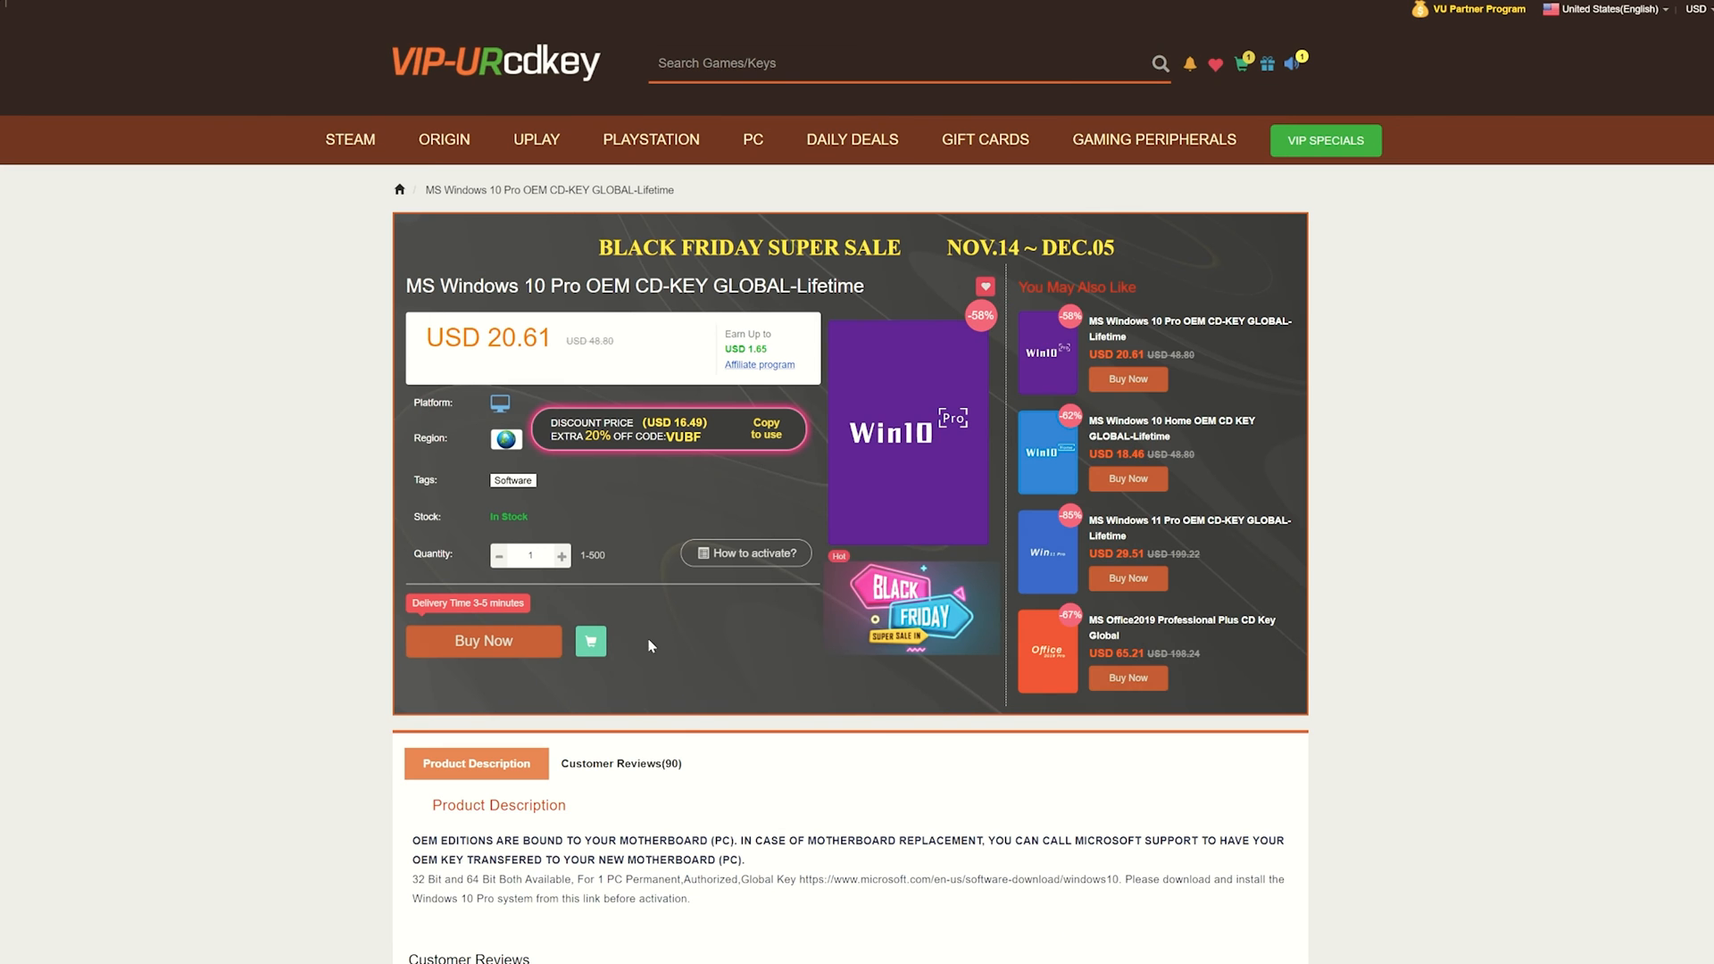
mouse_move(704, 471)
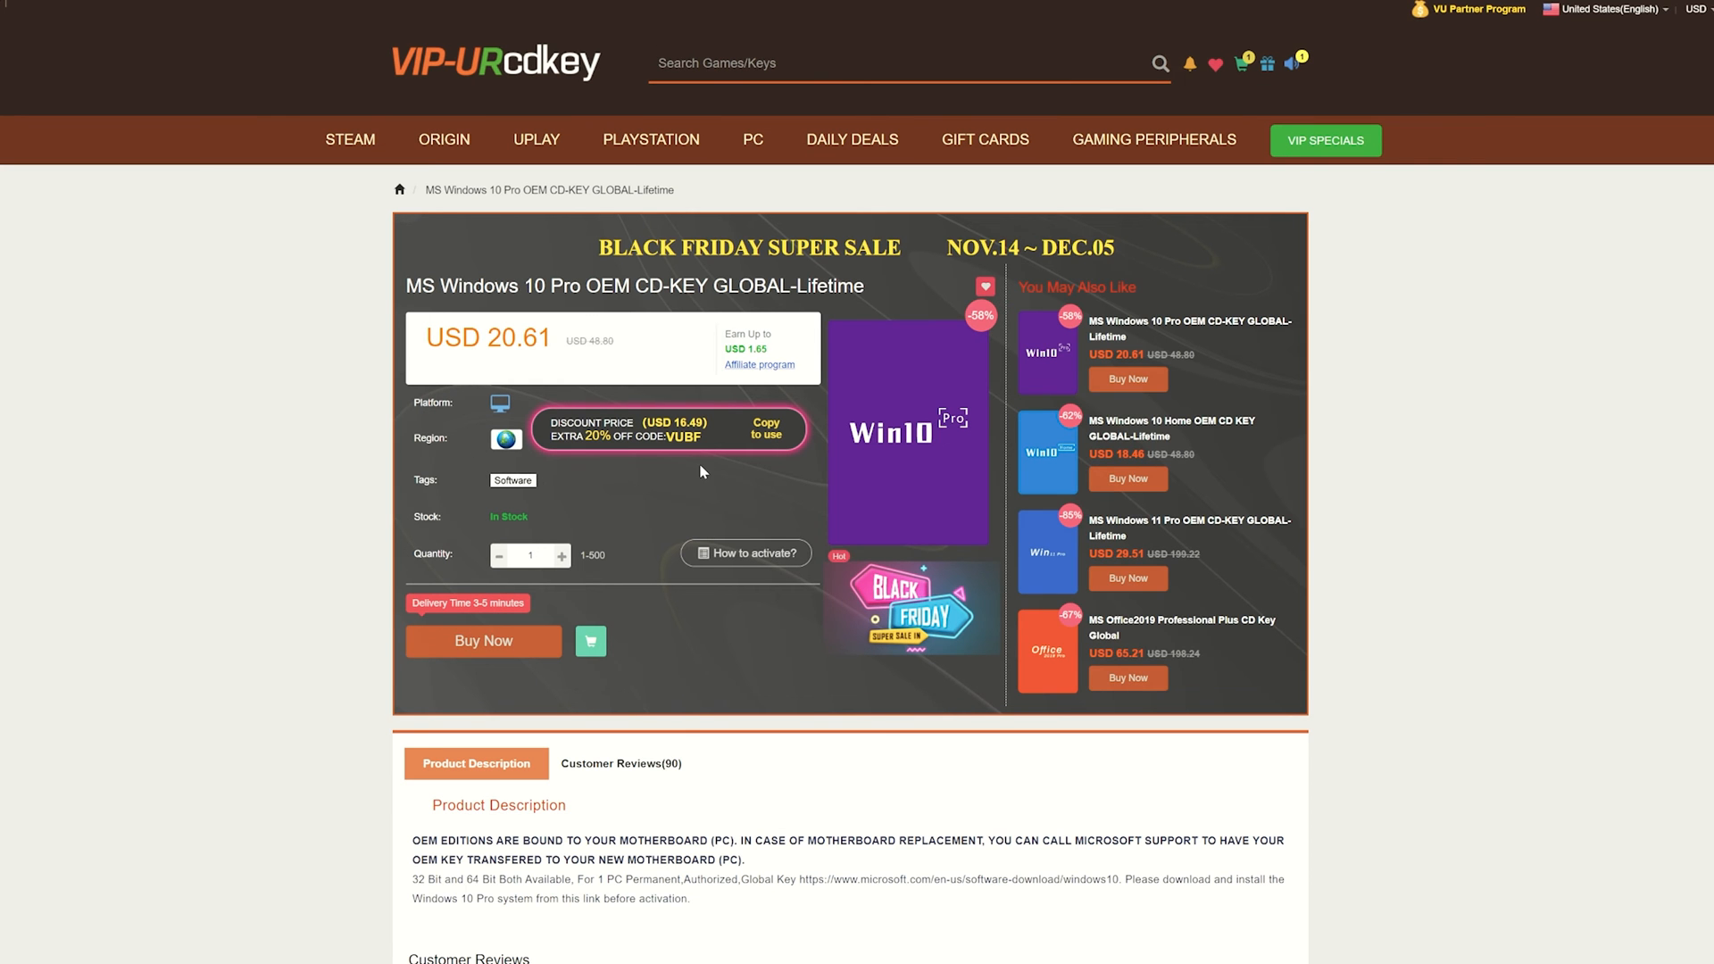
mouse_move(628, 497)
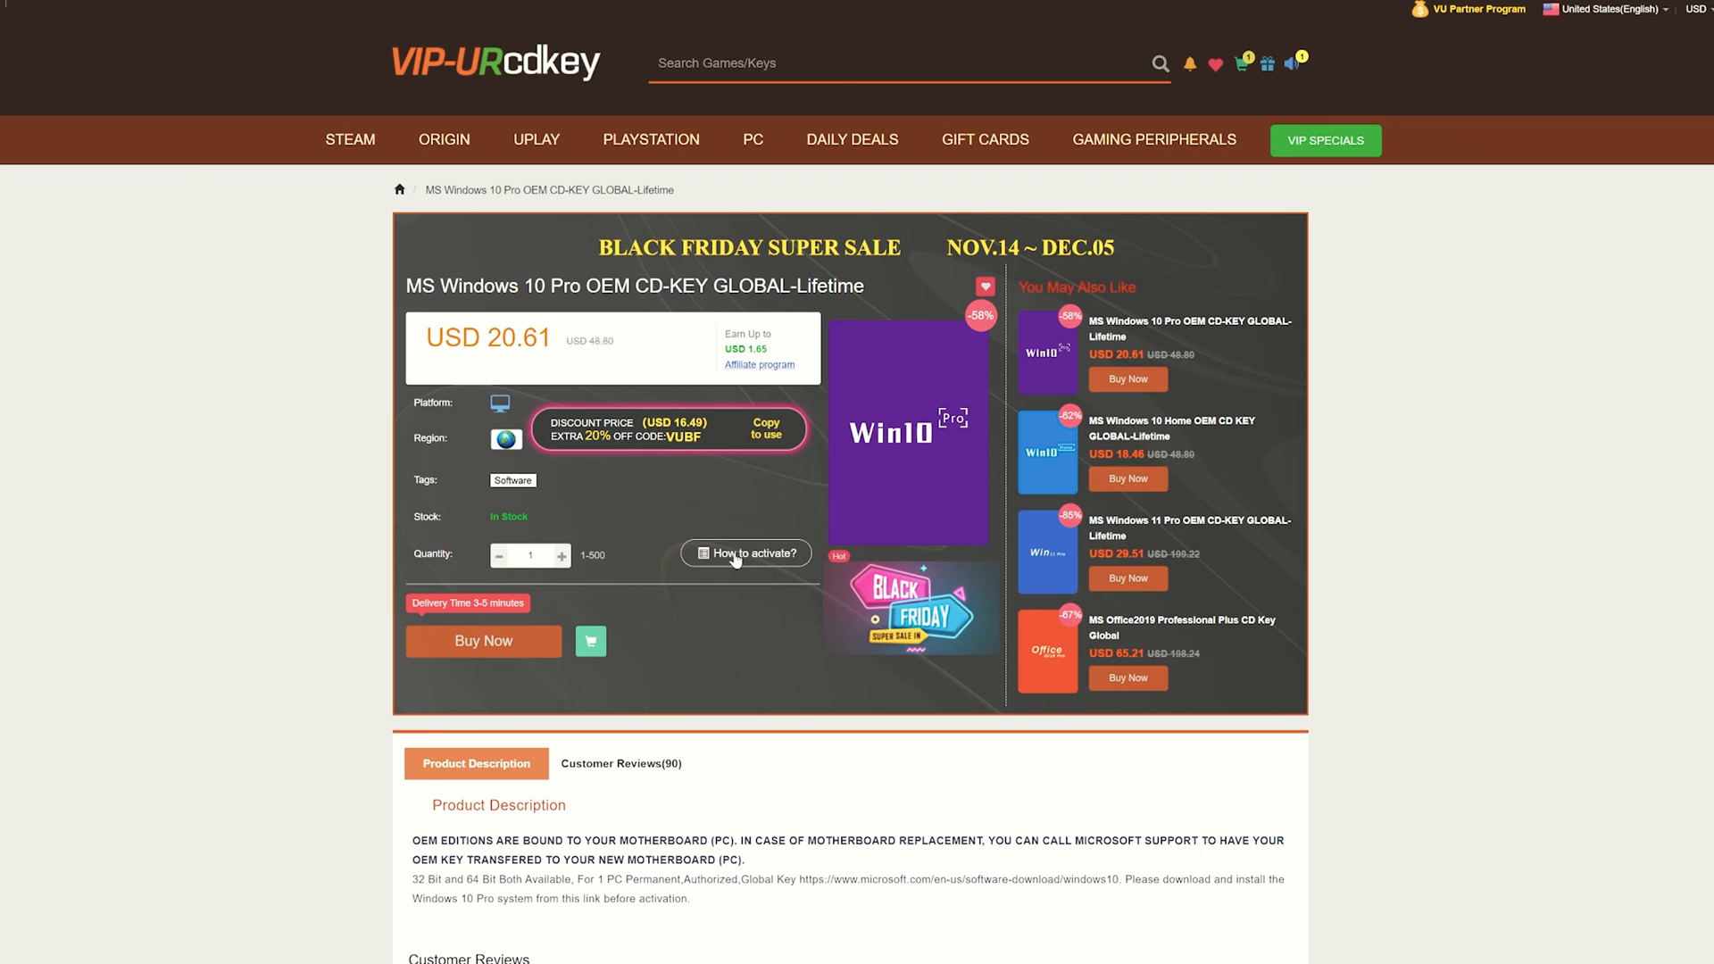
mouse_move(516, 525)
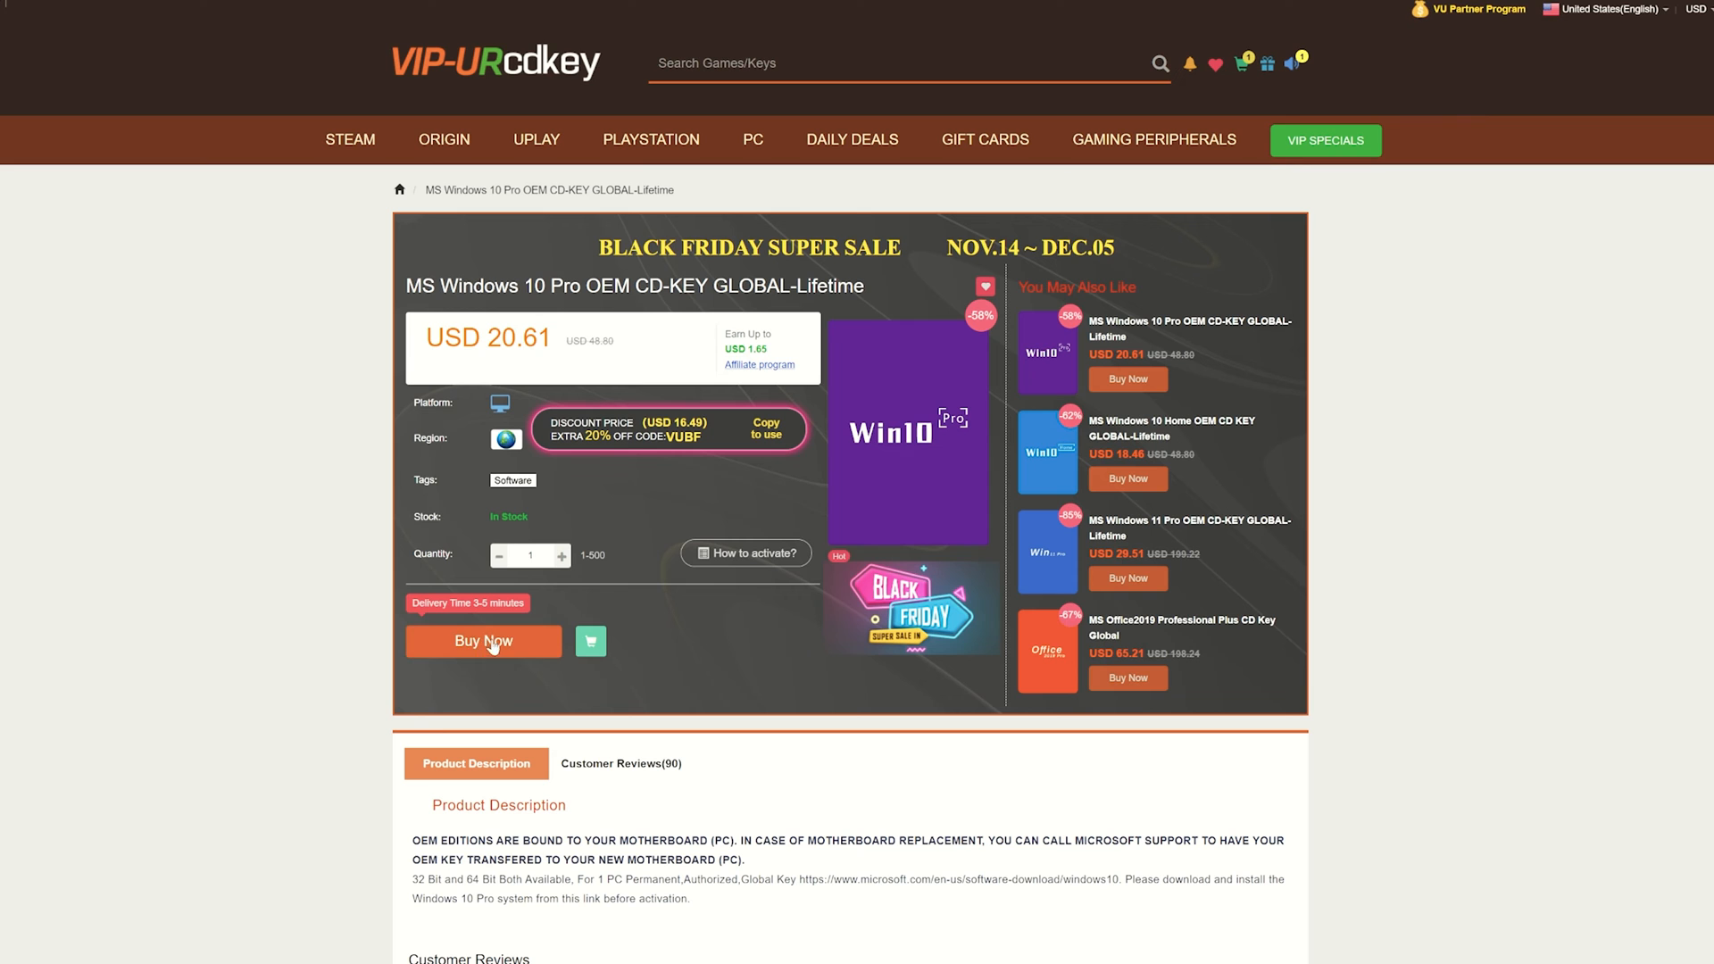
Step: Add the Windows 10 Pro OEM key to the shopping cart via Buy Now
click(482, 641)
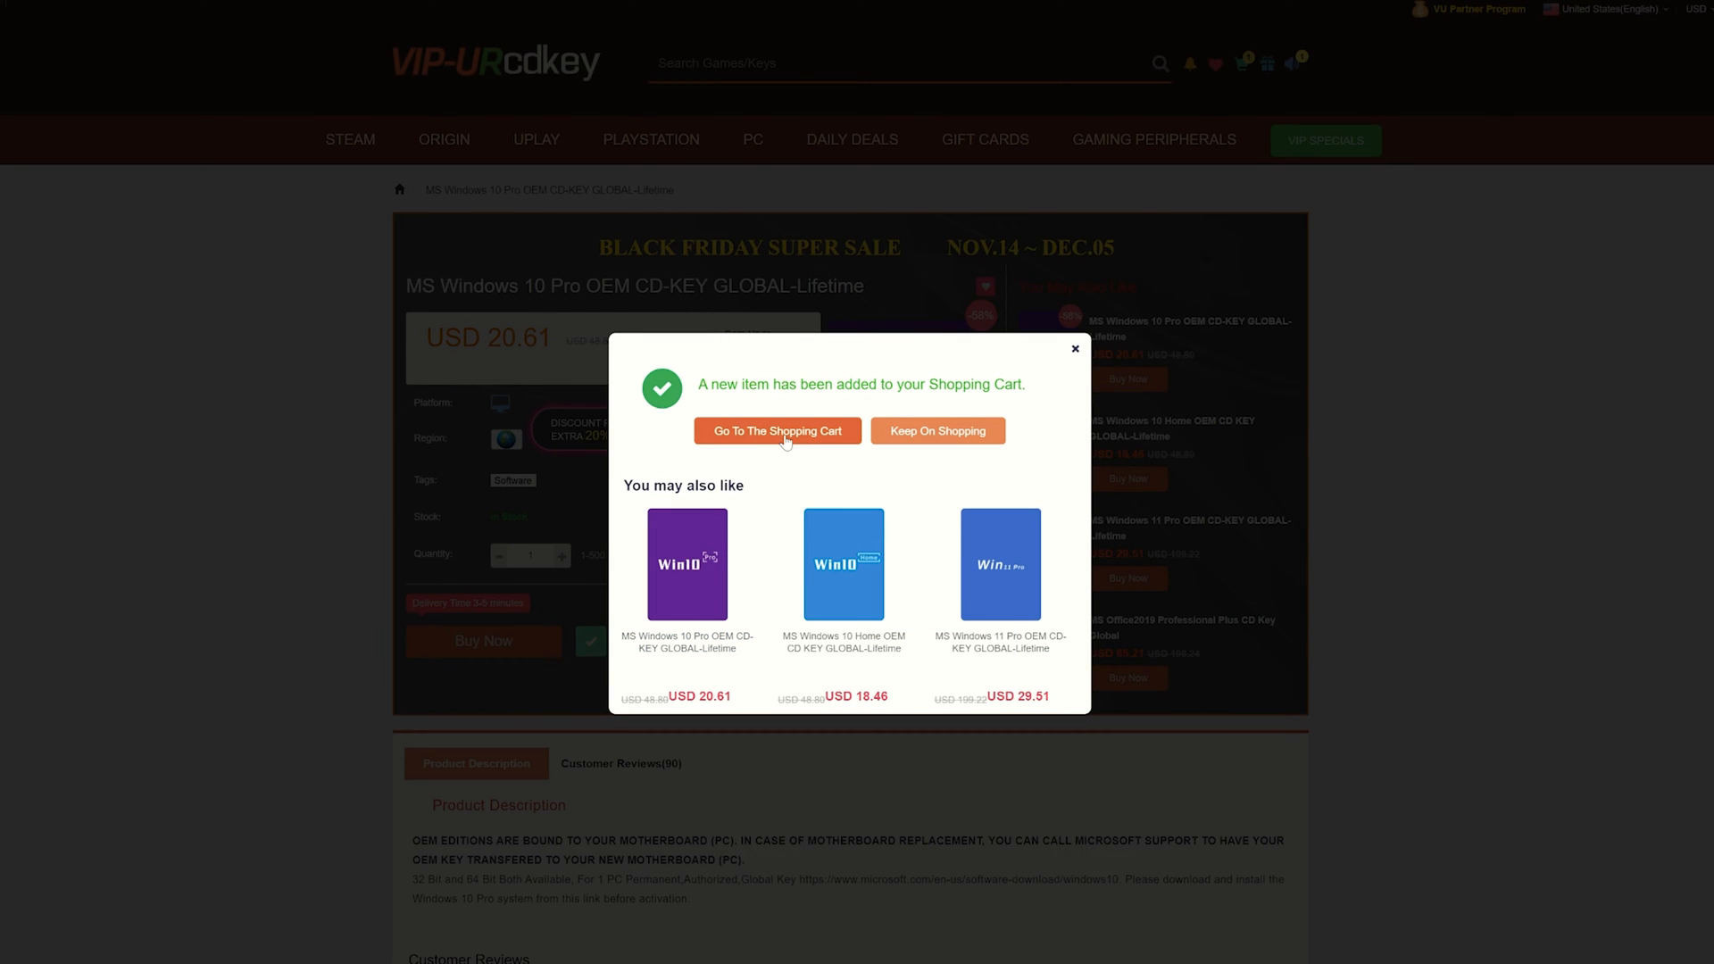
Step: View the cart and reduce the Windows 10 Pro key quantity to one, subtotal USD 20.61
click(778, 431)
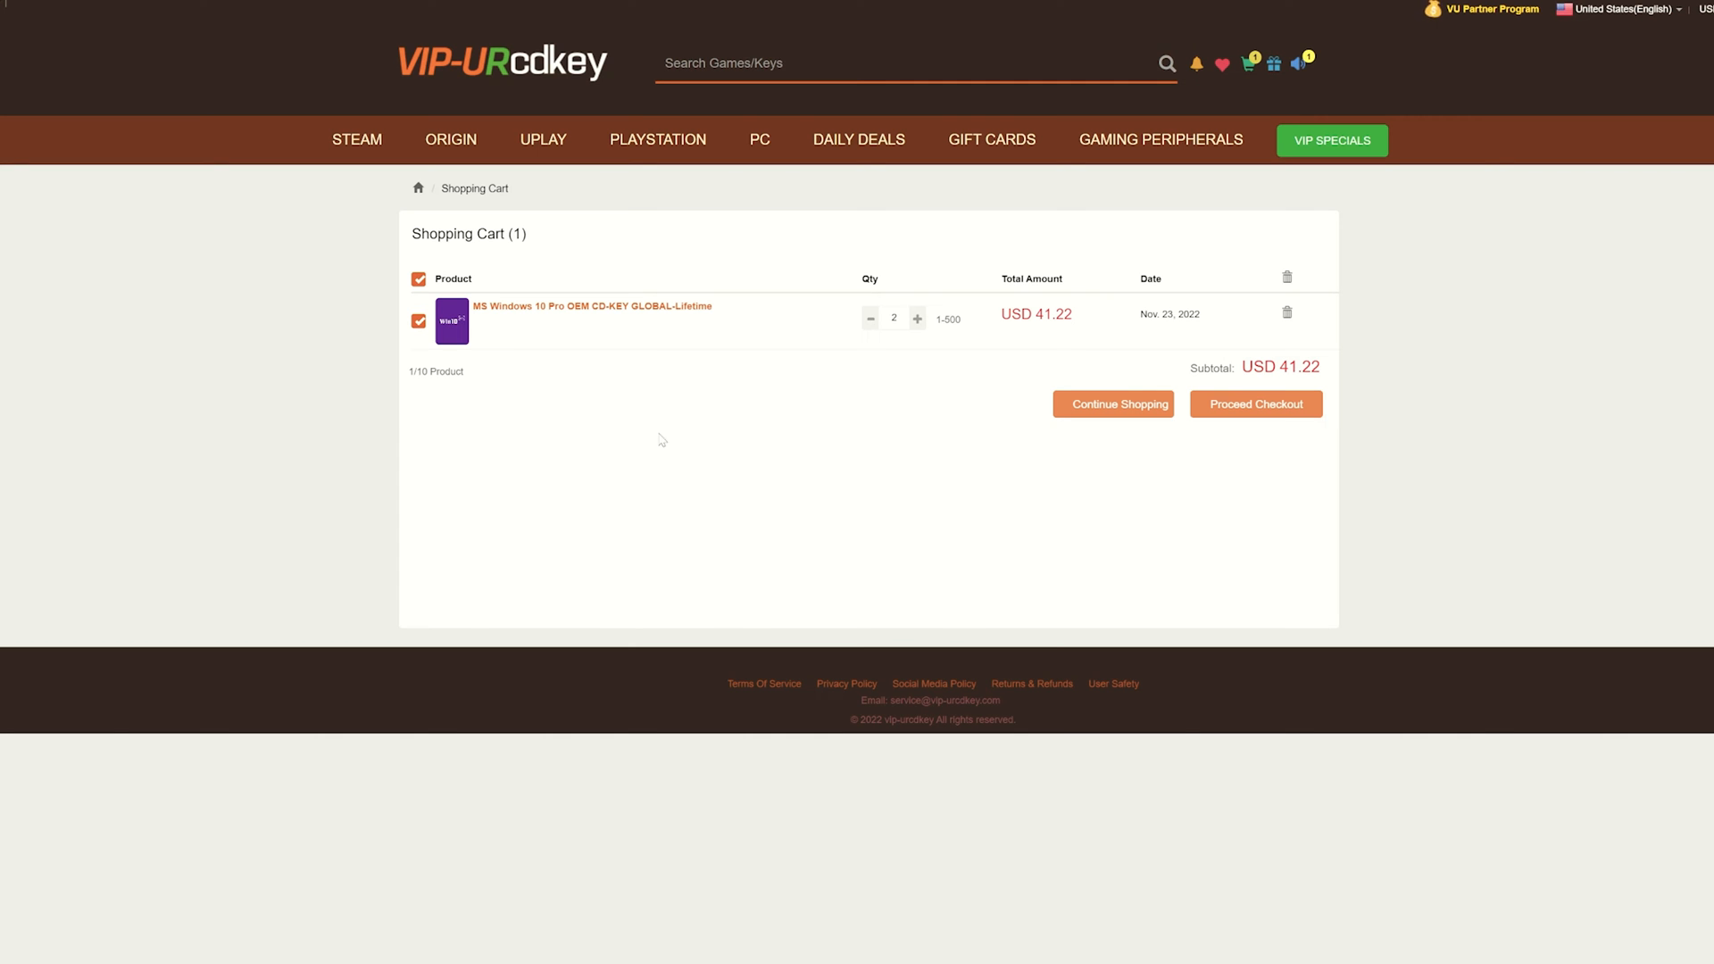
mouse_move(1042, 411)
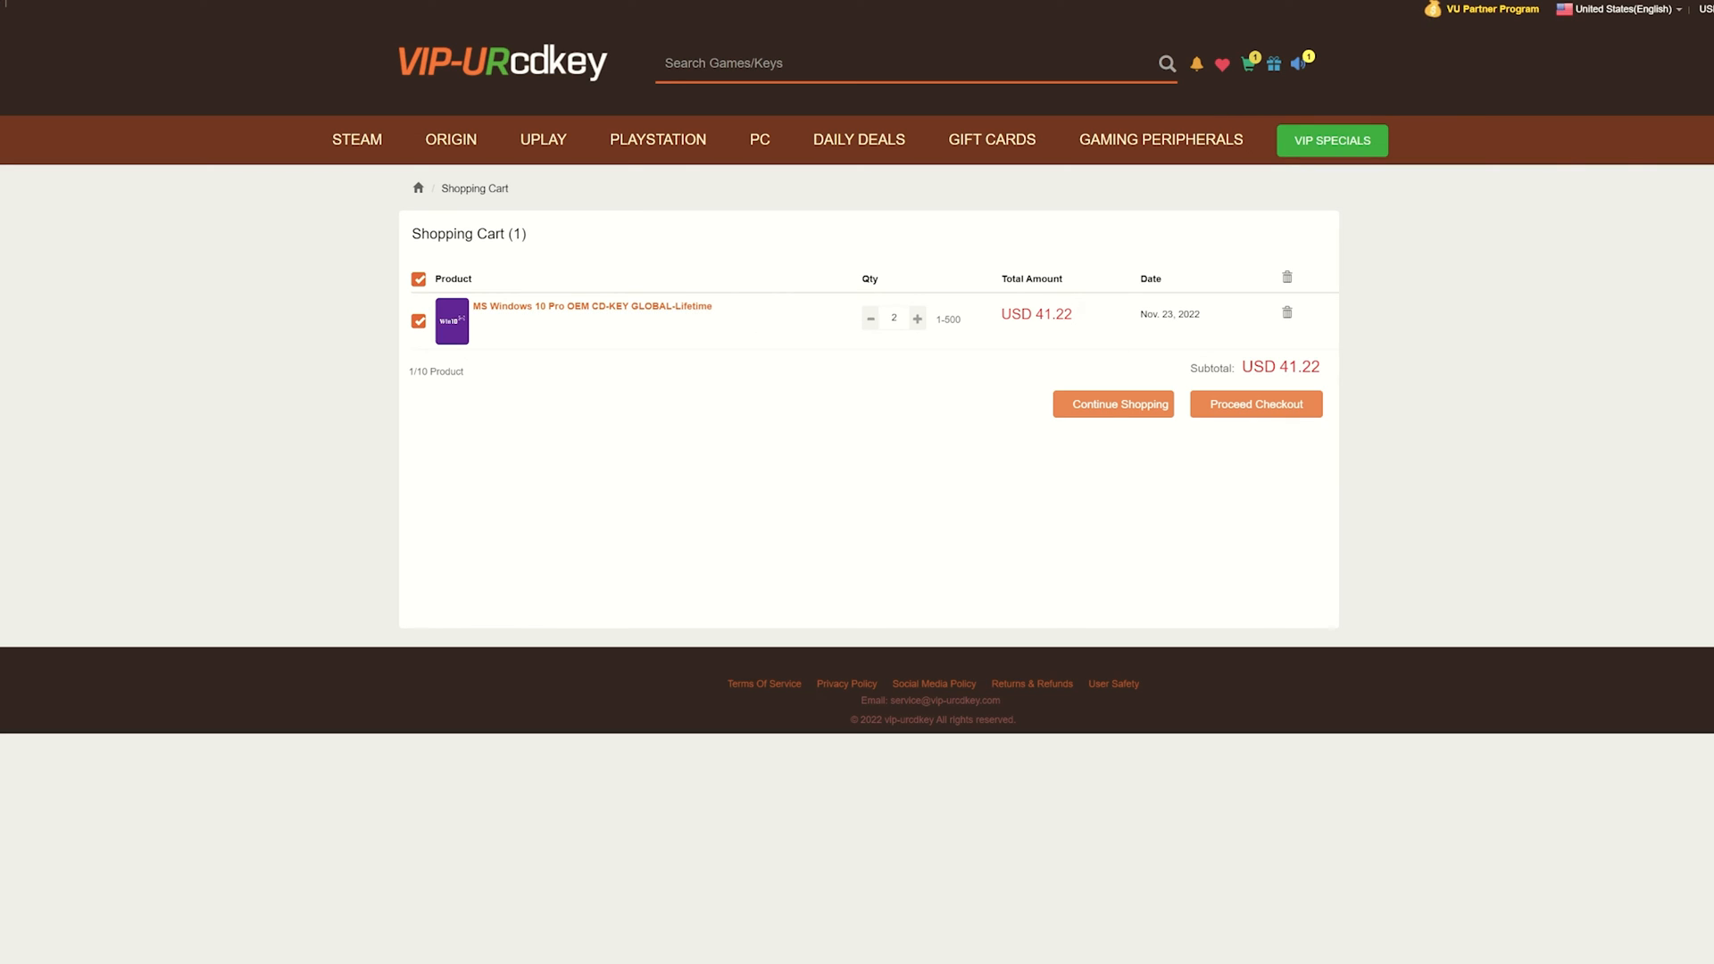
click(870, 318)
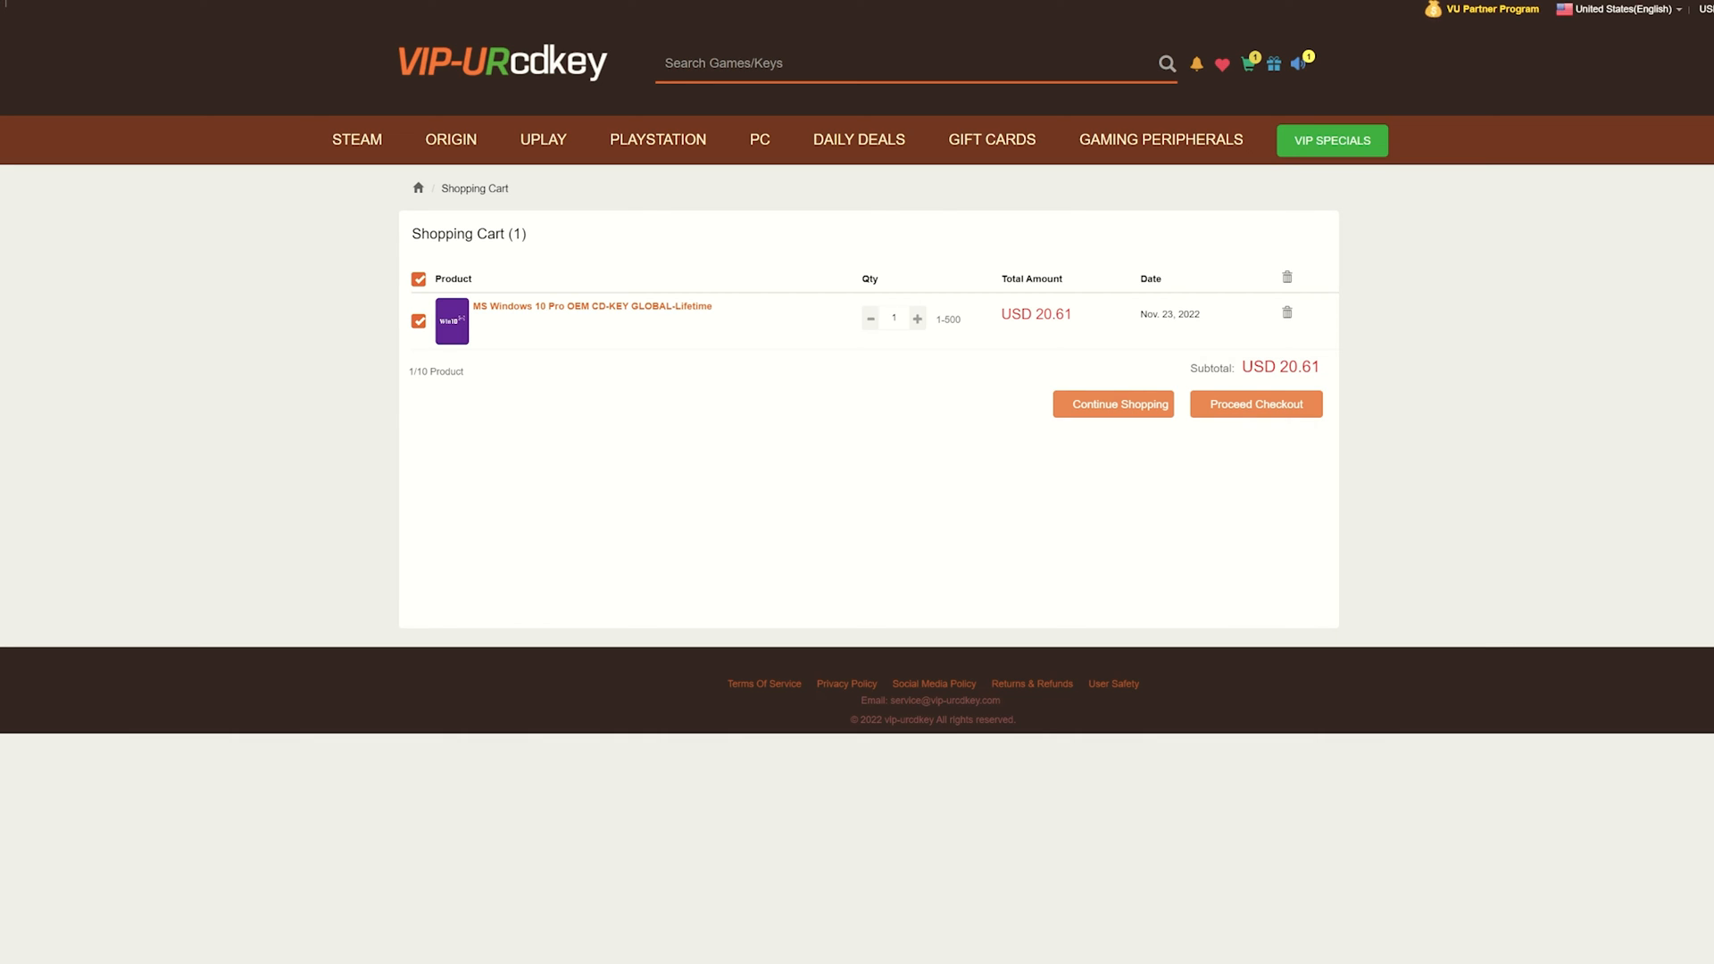
double_click(1054, 312)
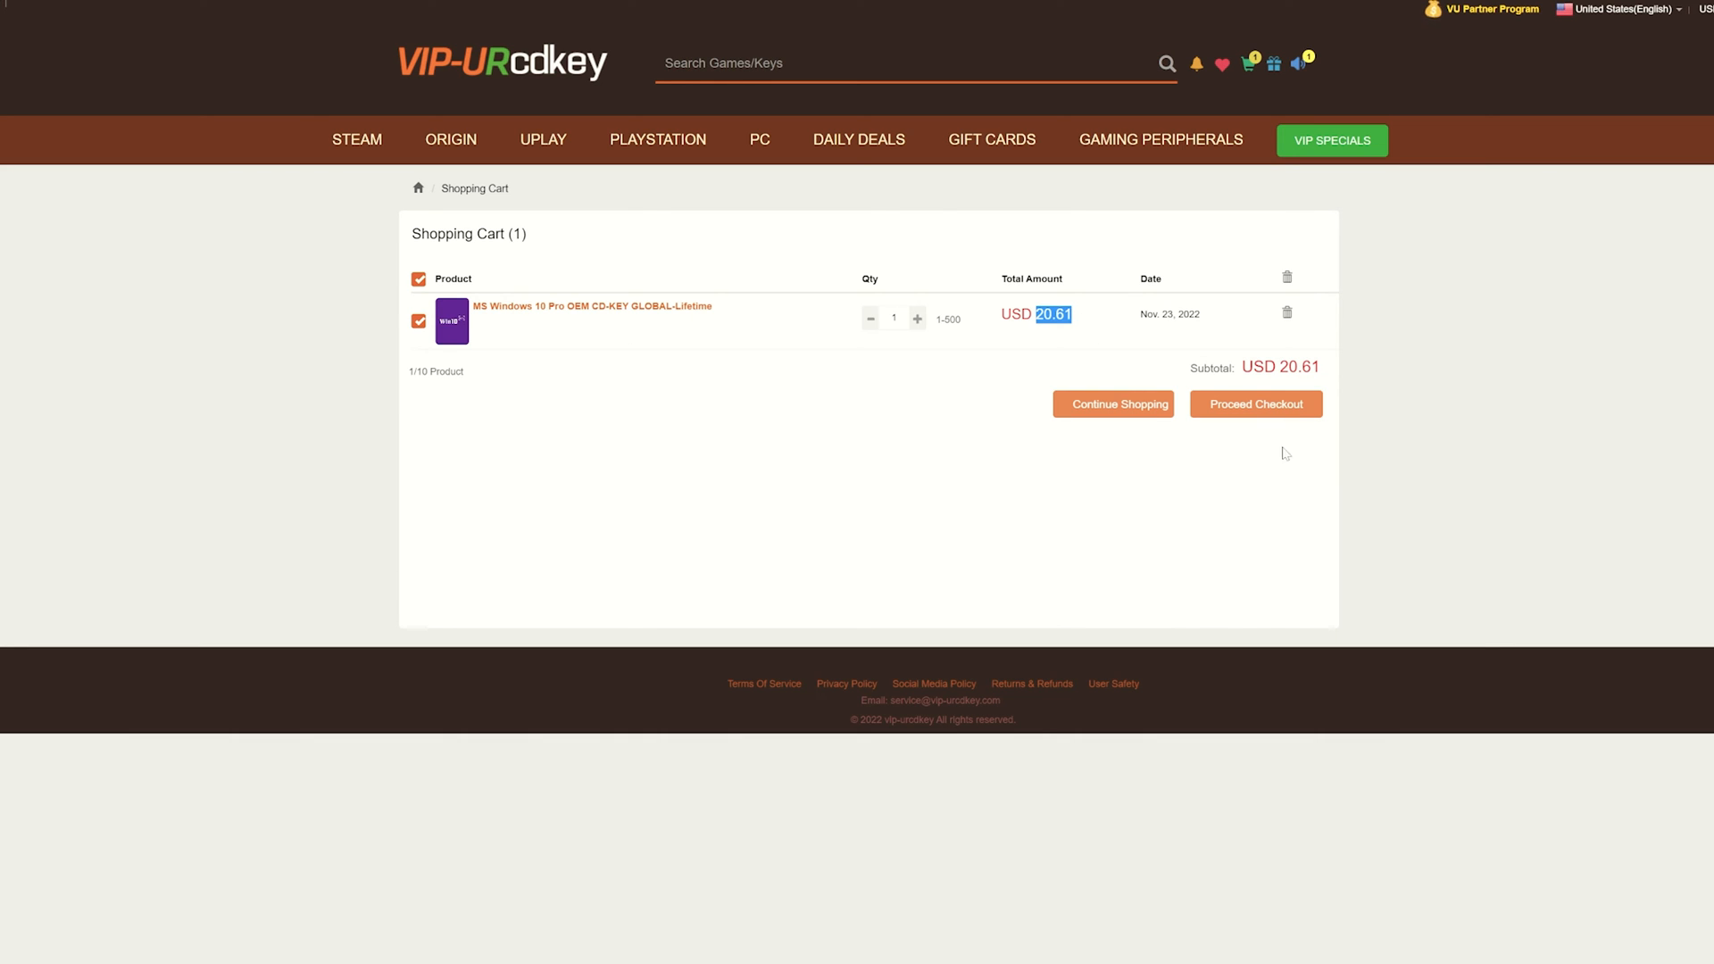
mouse_move(1257, 403)
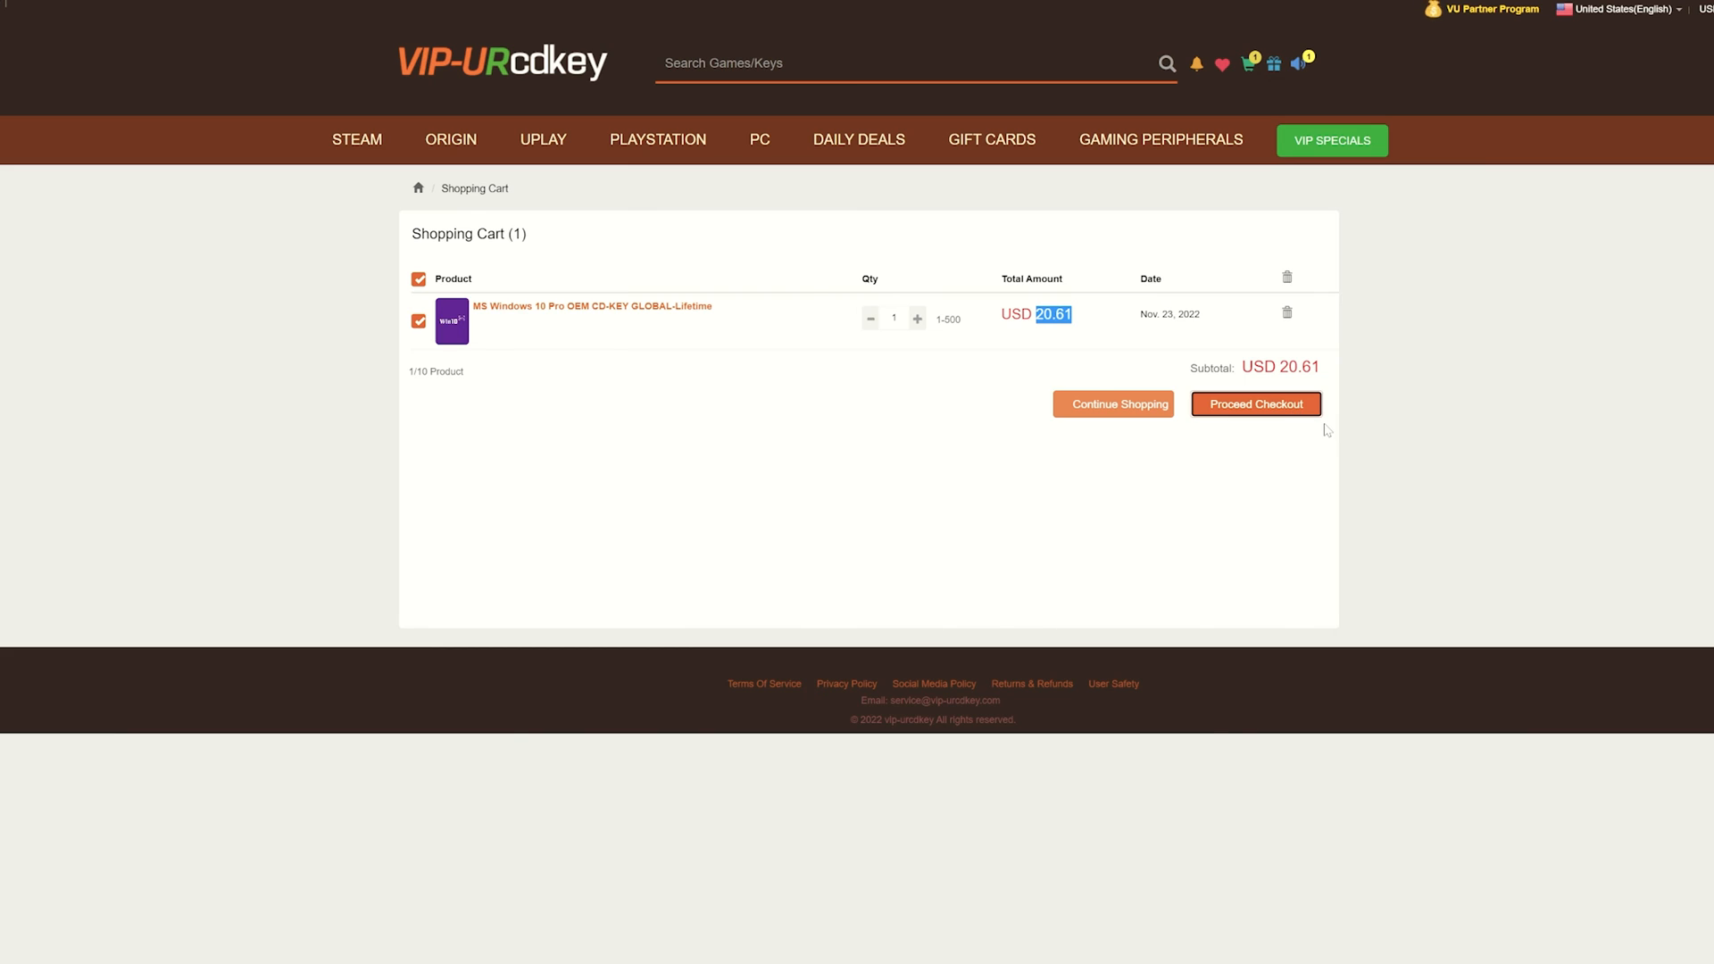
Step: Proceed to checkout and apply promotion code RAV20, lowering the total to USD 15.46
click(1257, 404)
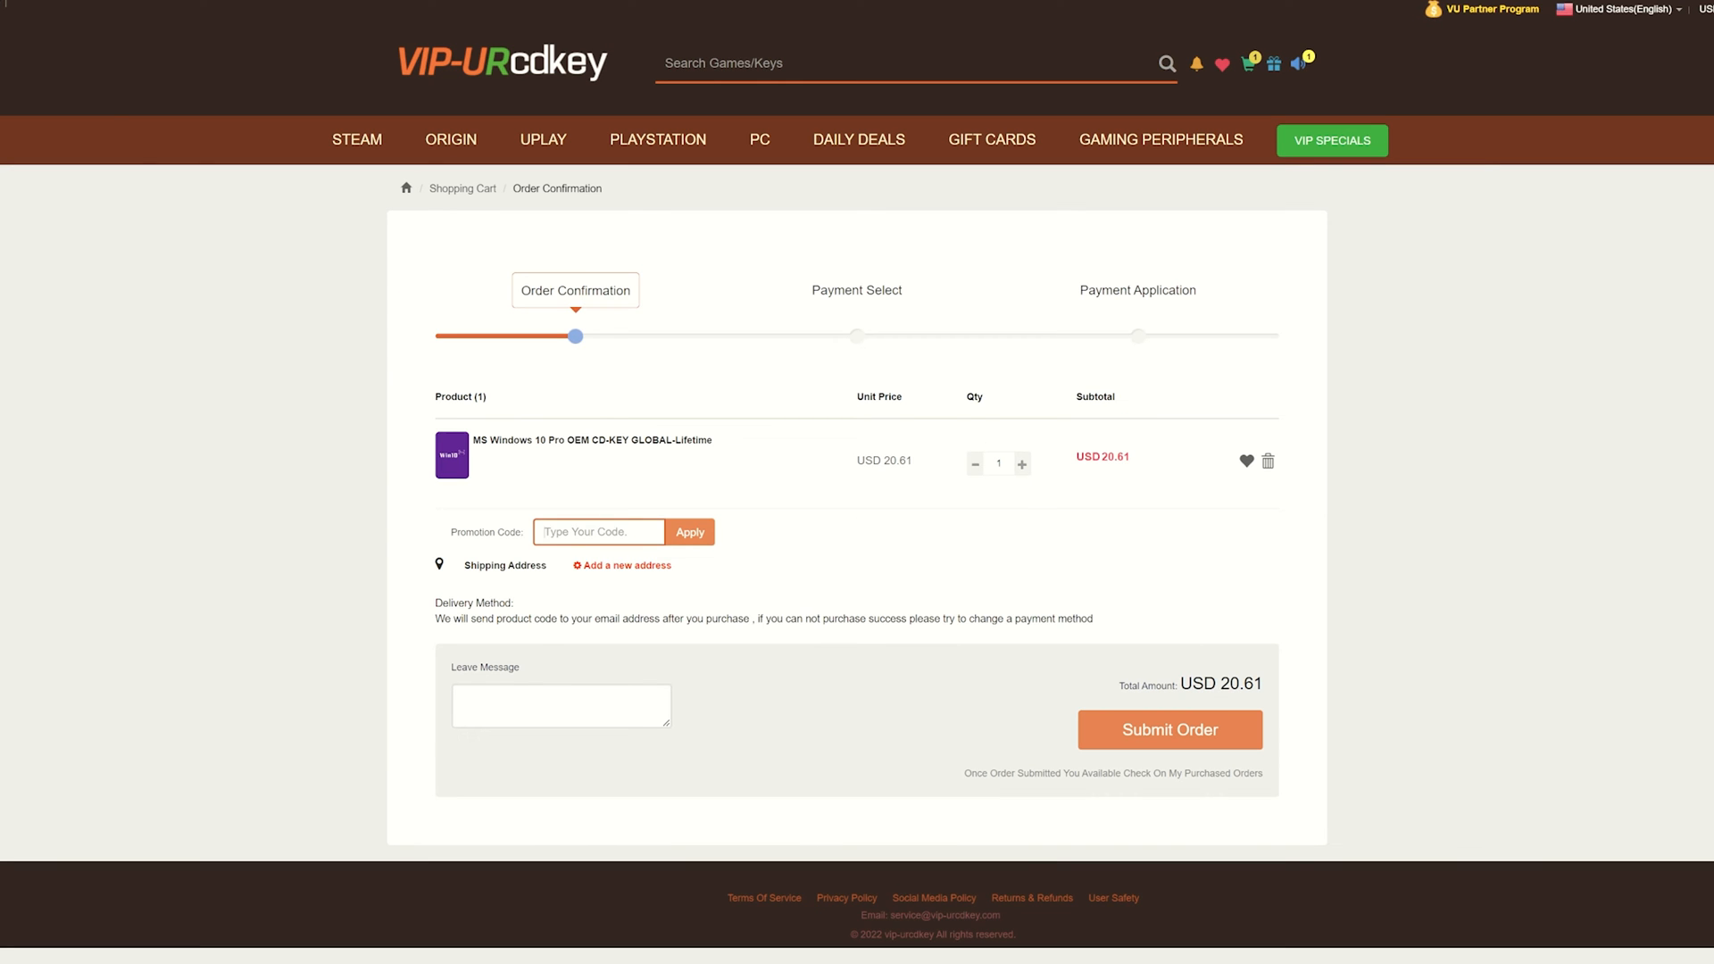
text(R)
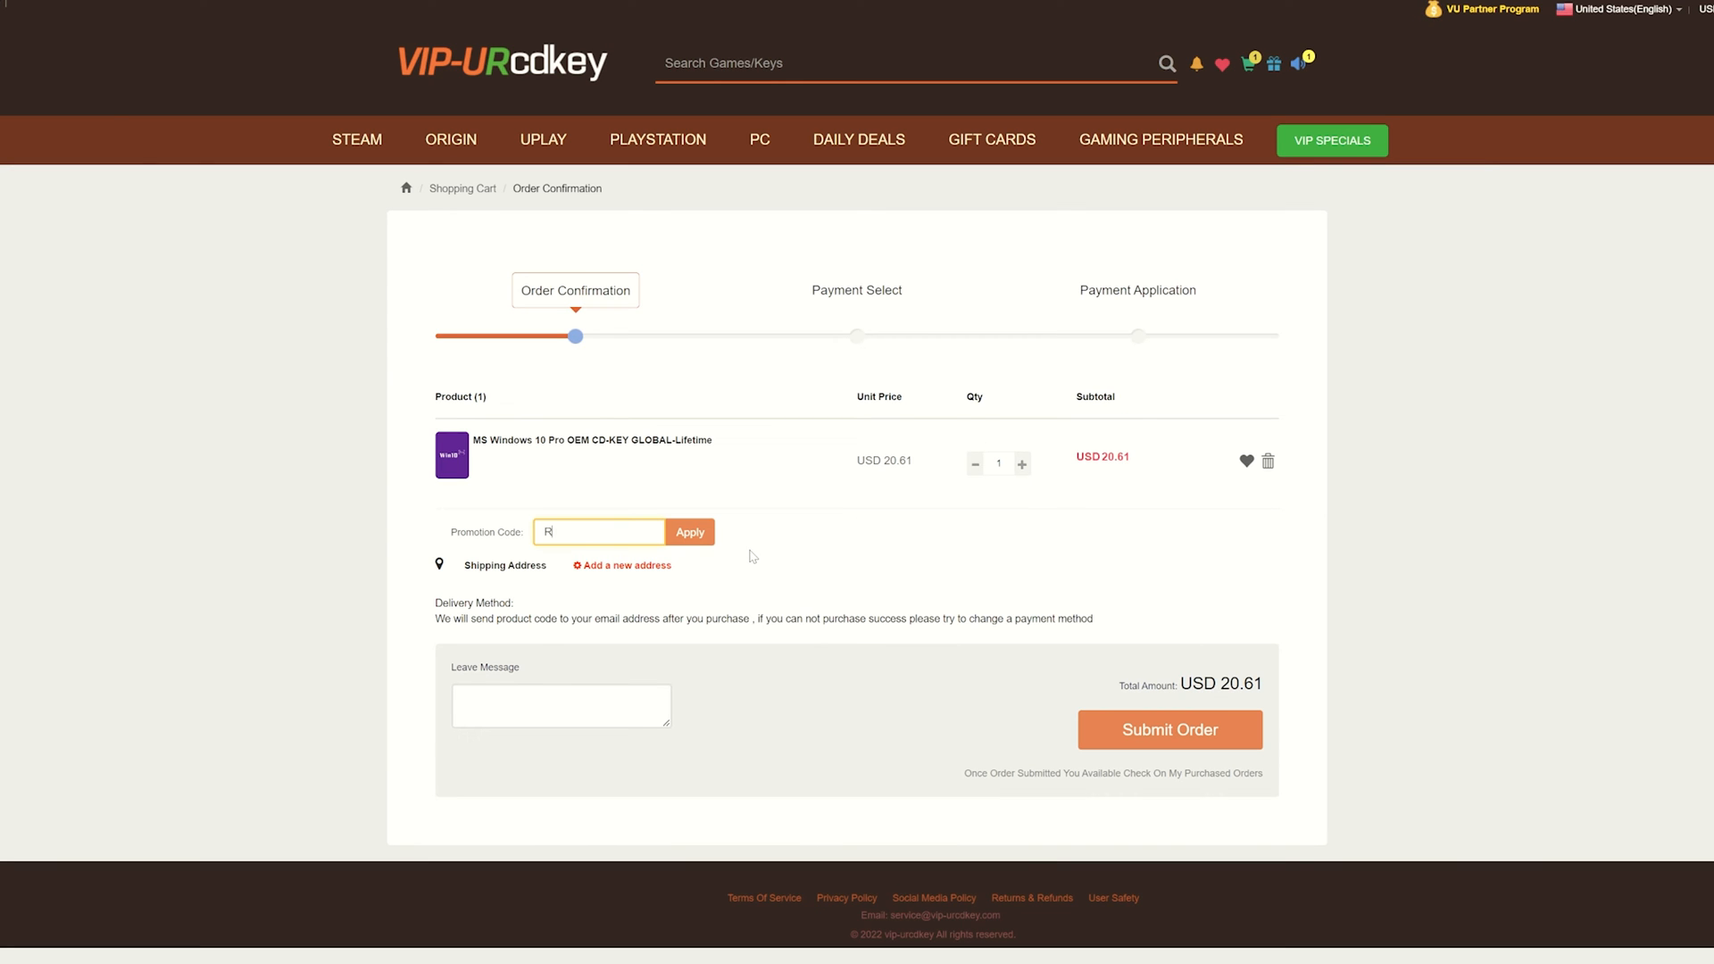
text(AV20)
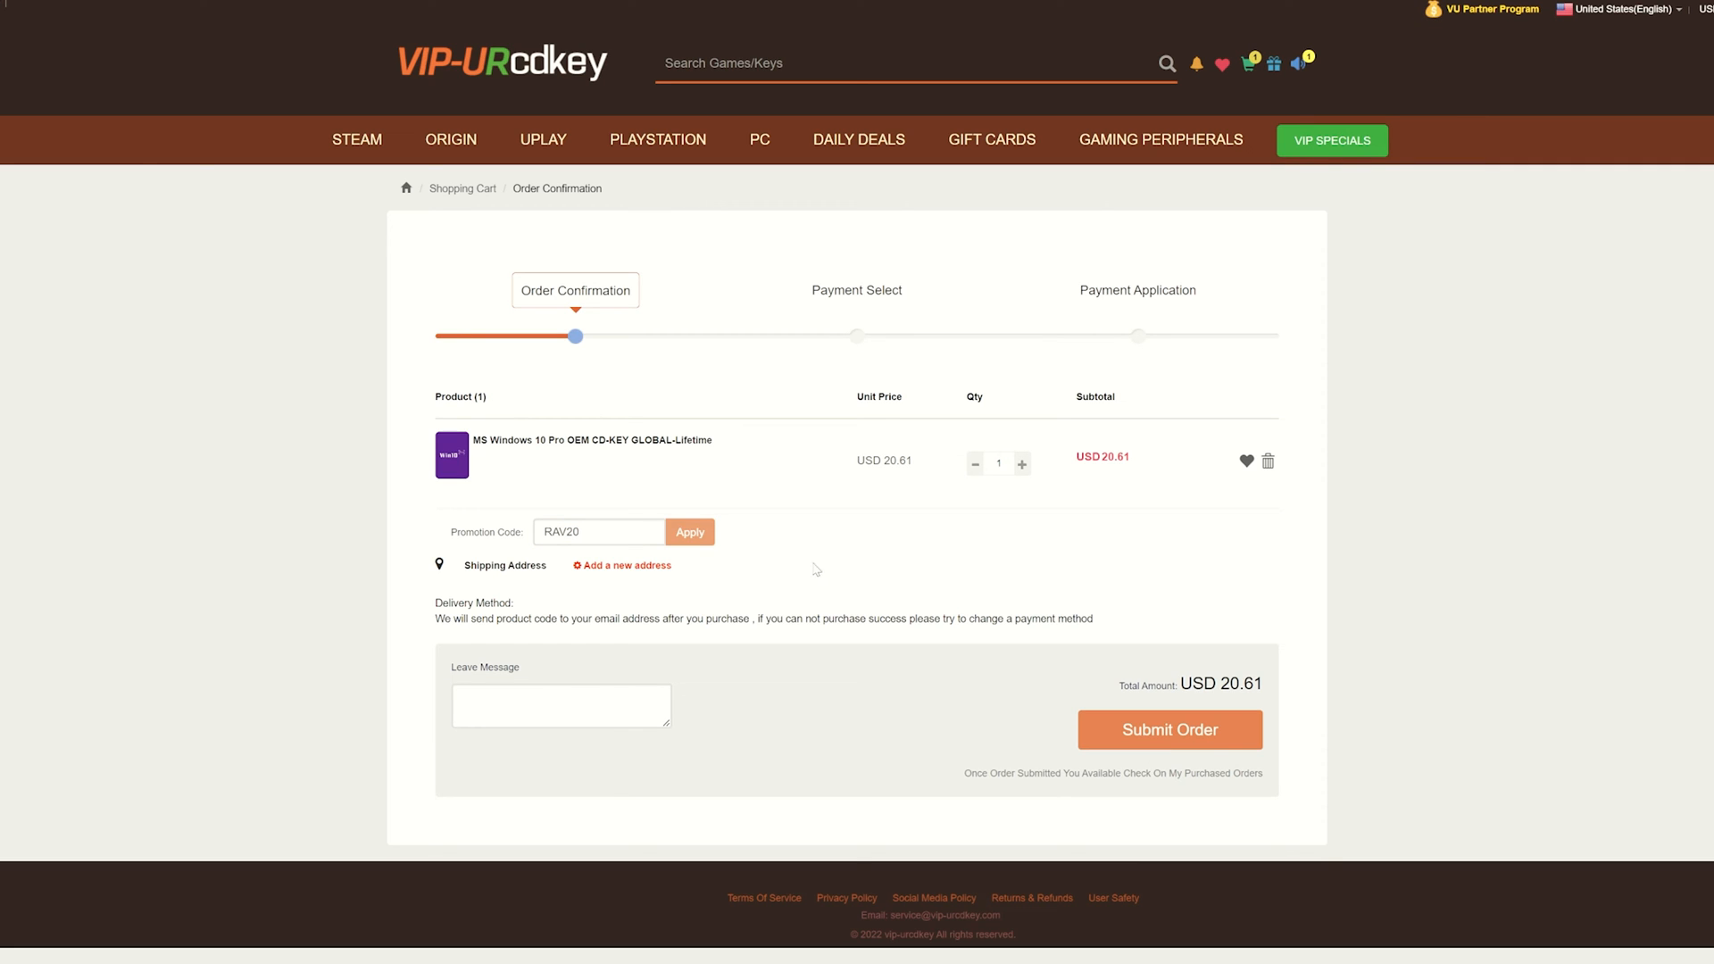
click(689, 532)
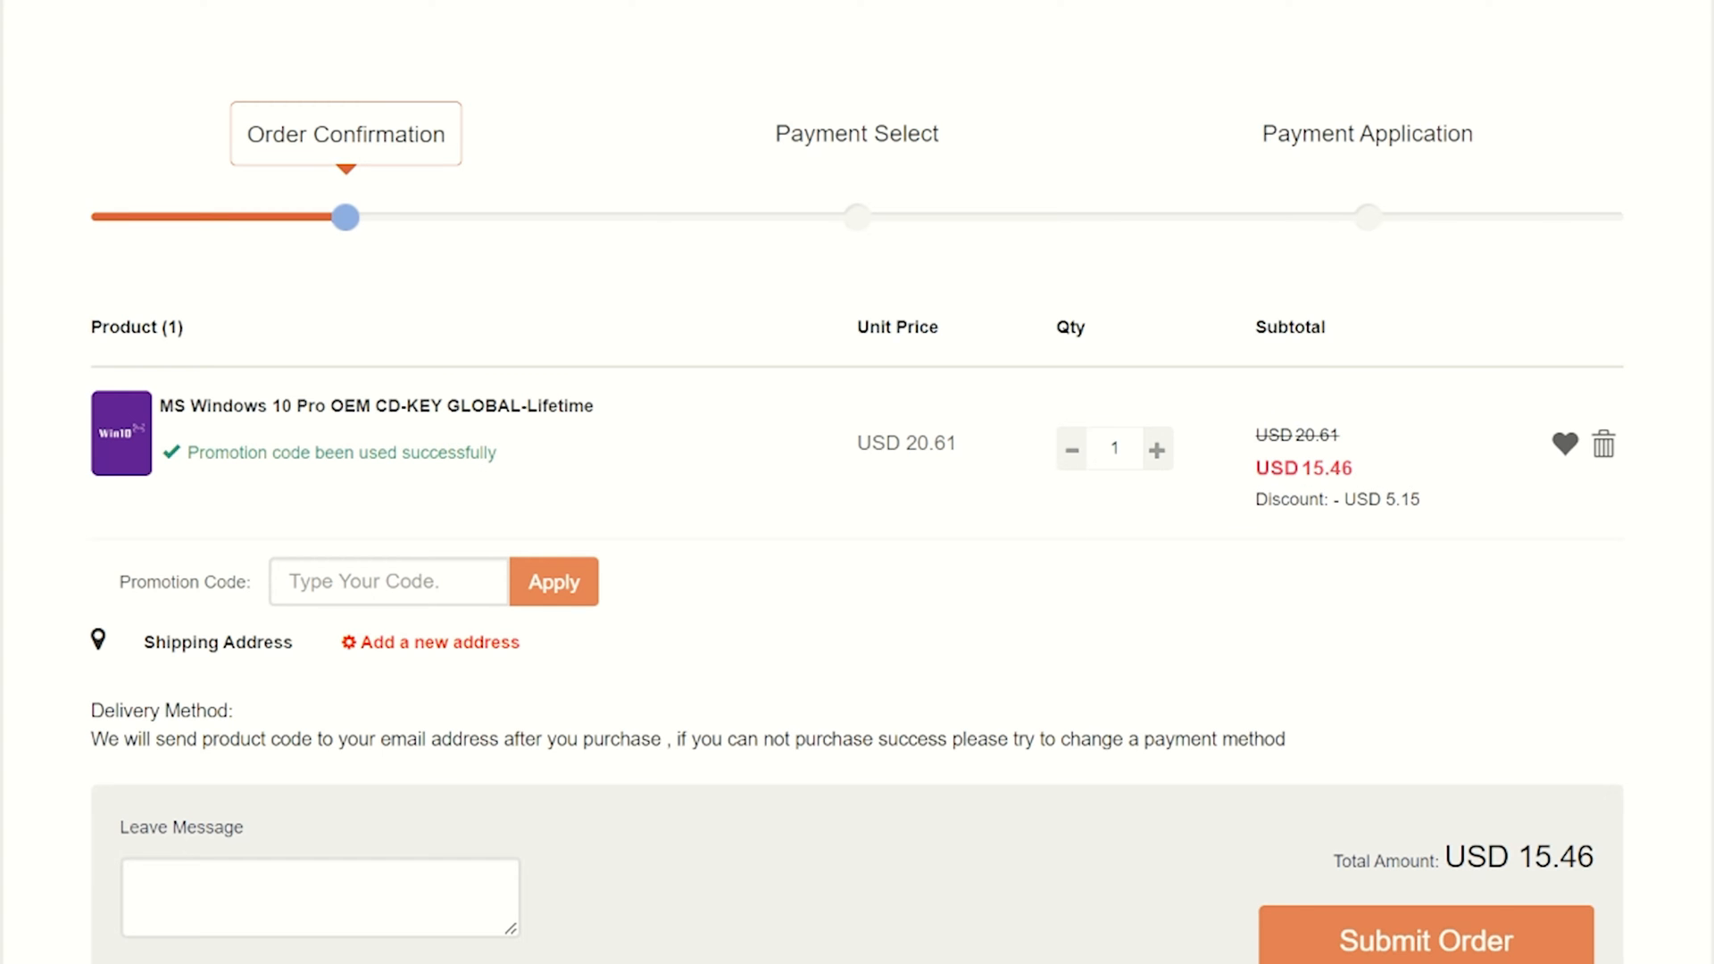
mouse_move(582, 447)
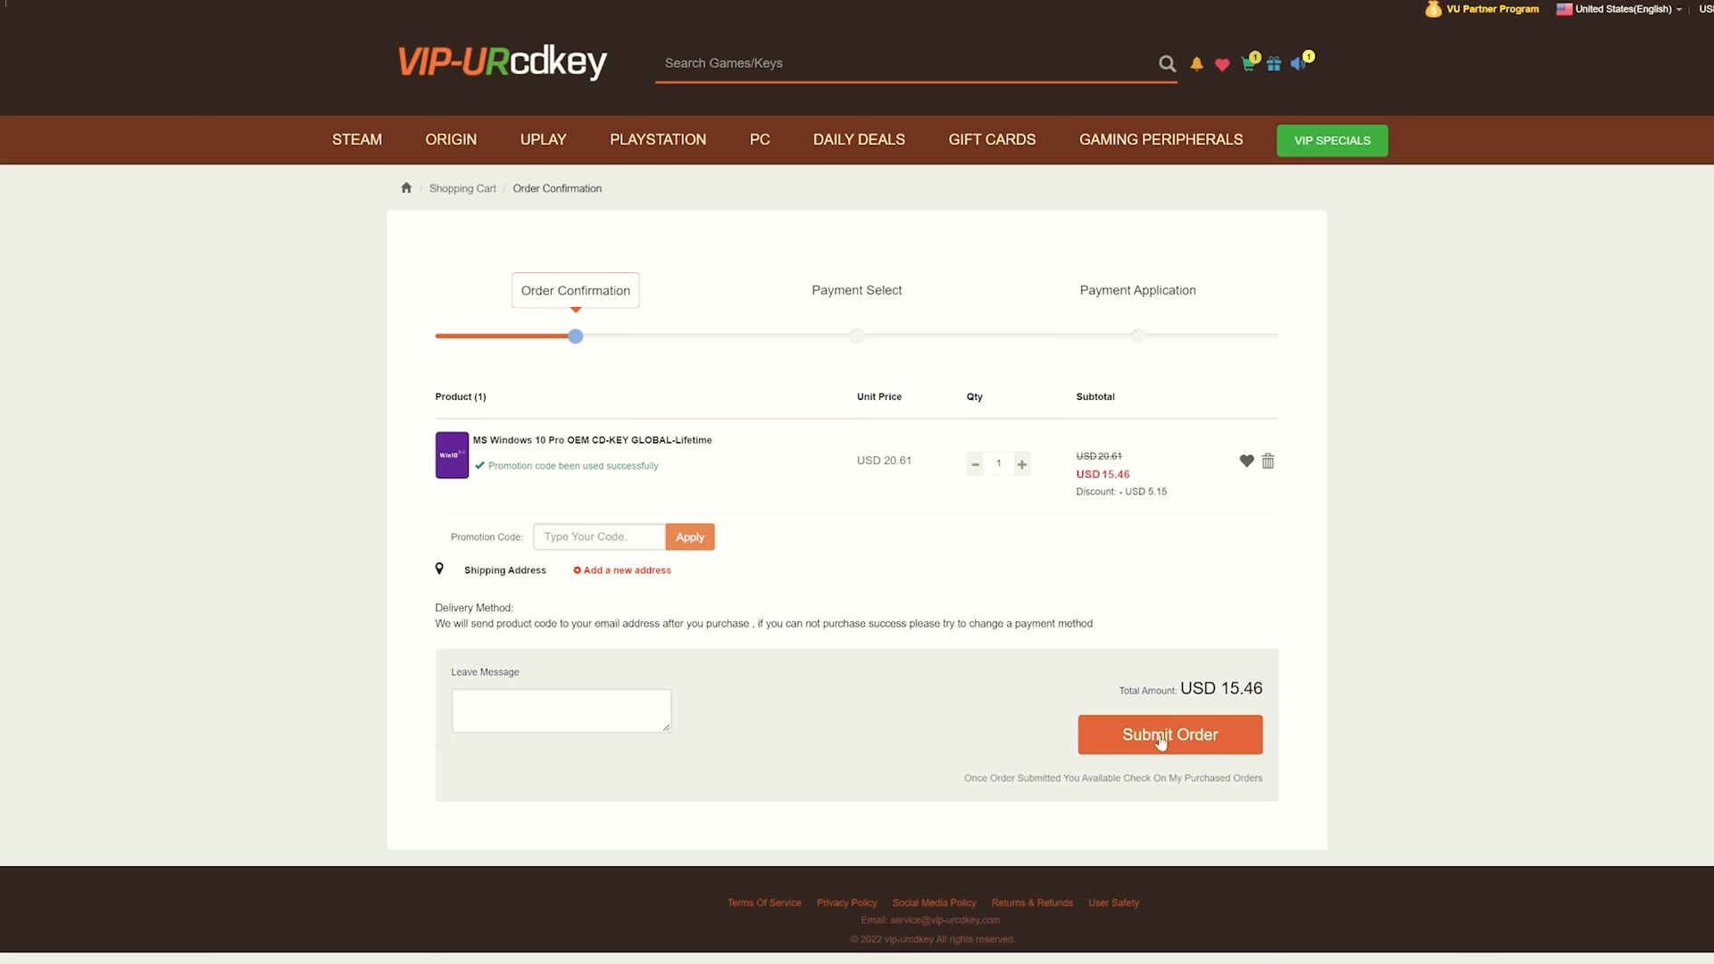
Step: Submit the USD 15.46 order, choose PayPal as payment and pay now
click(1170, 736)
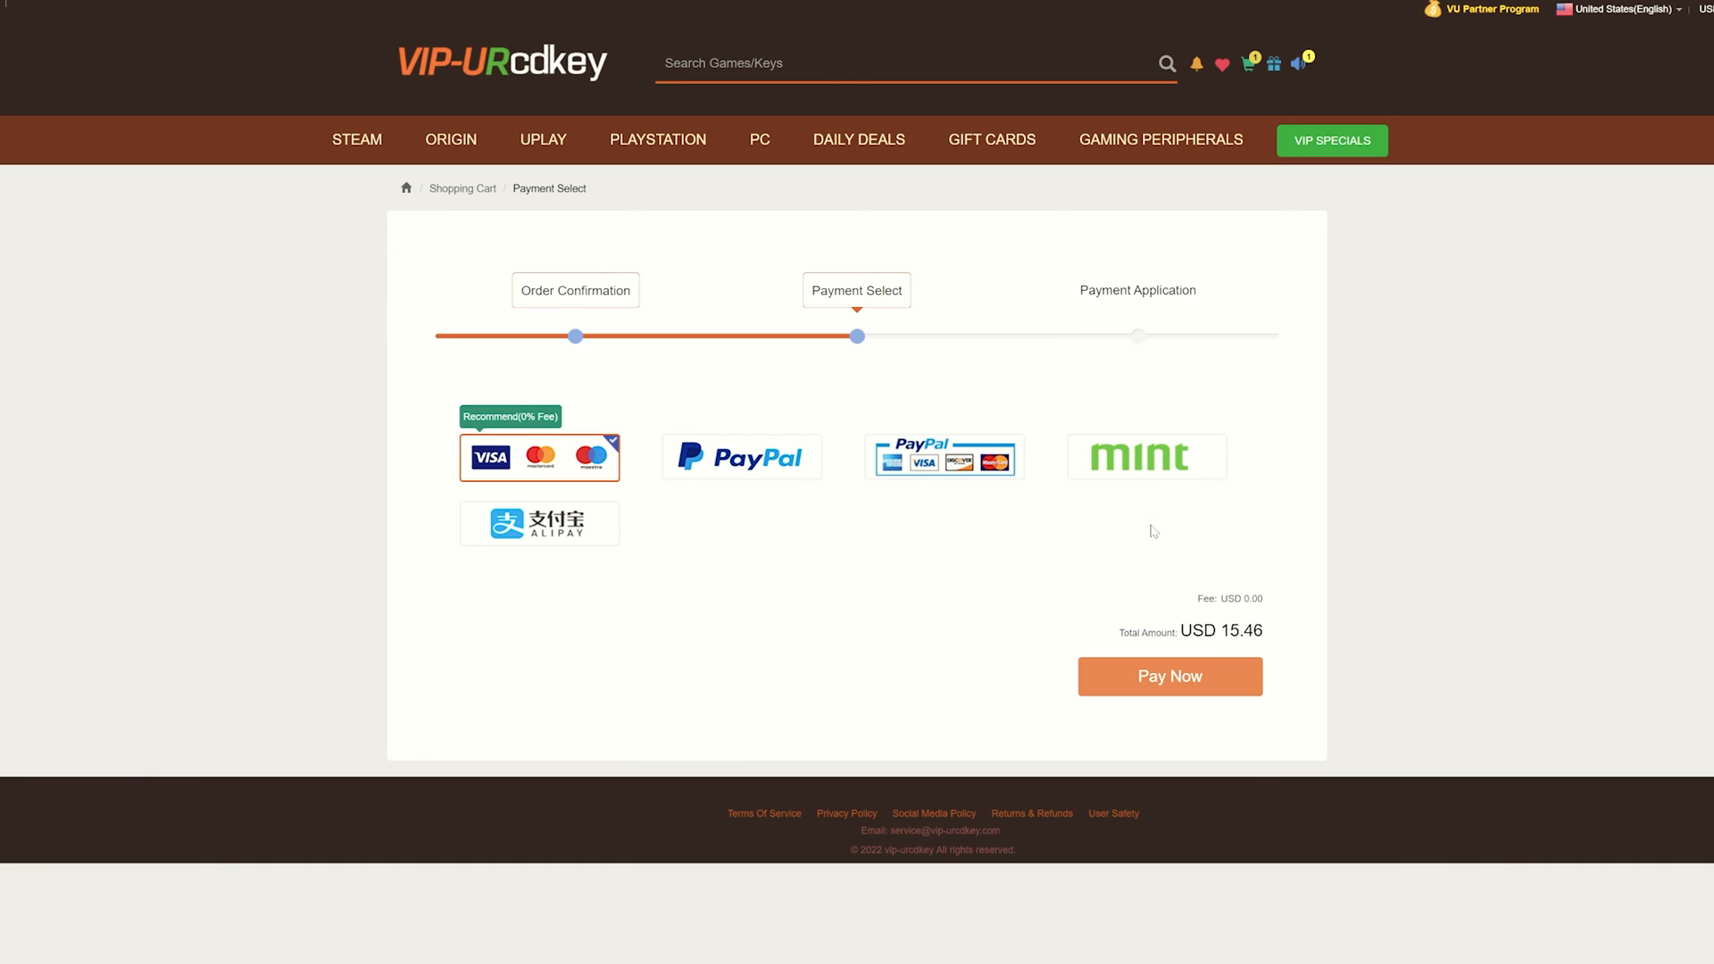
click(537, 457)
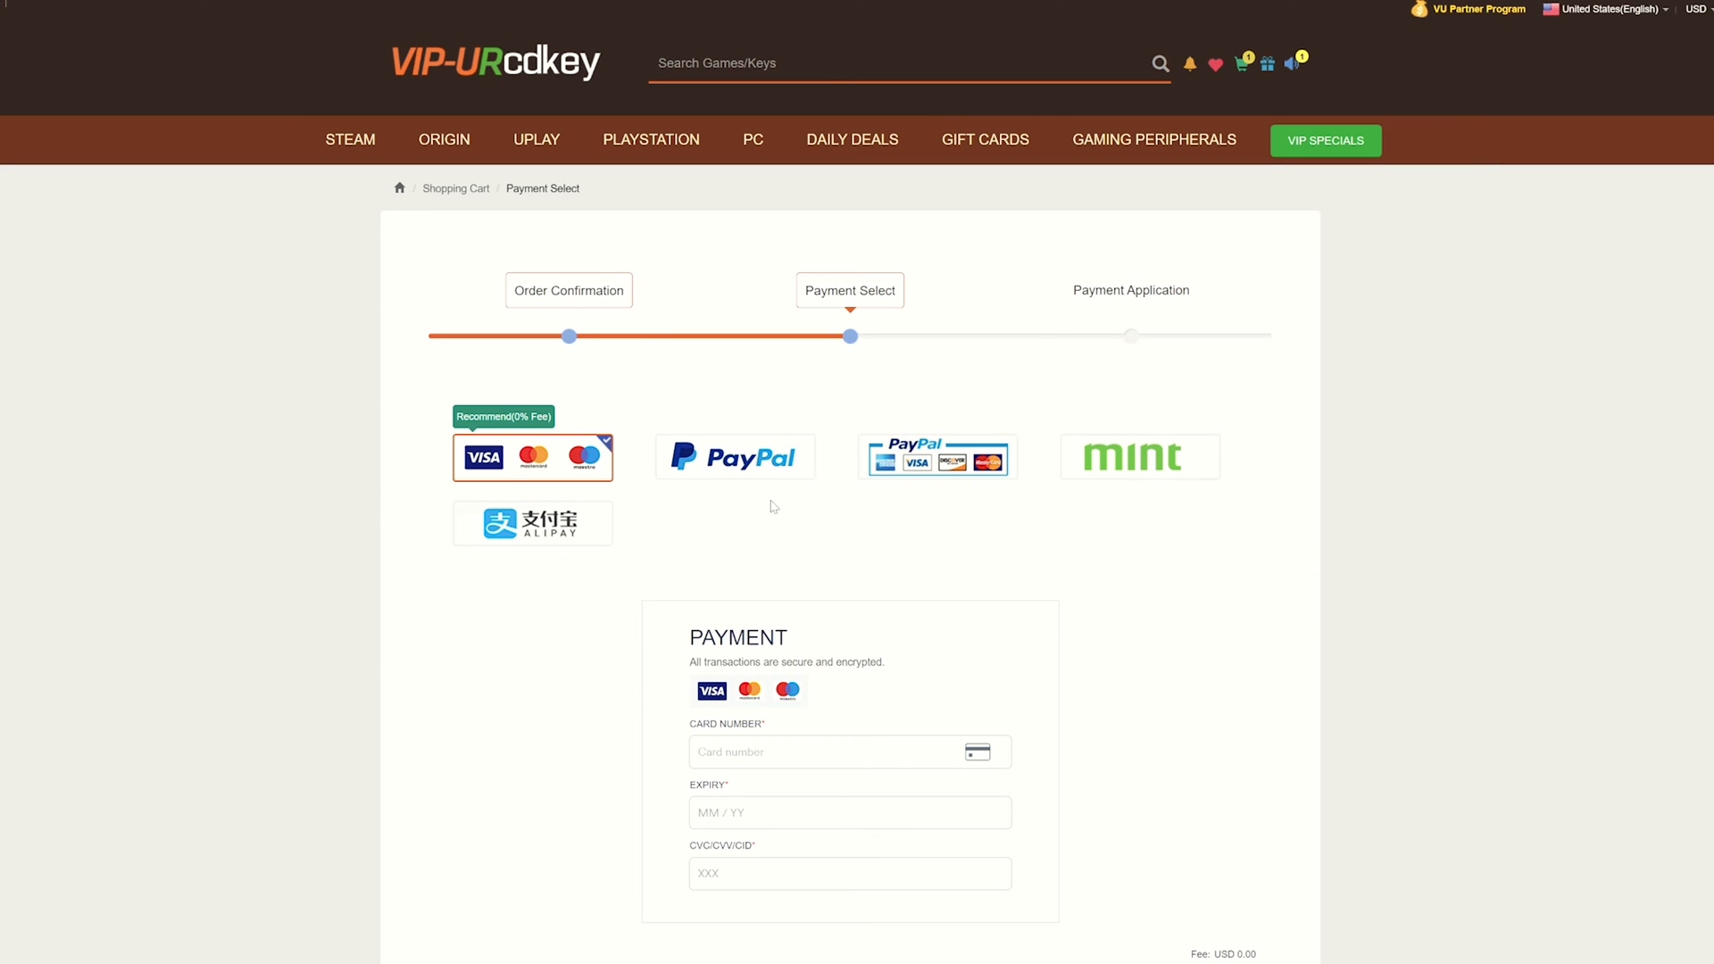
mouse_move(732, 513)
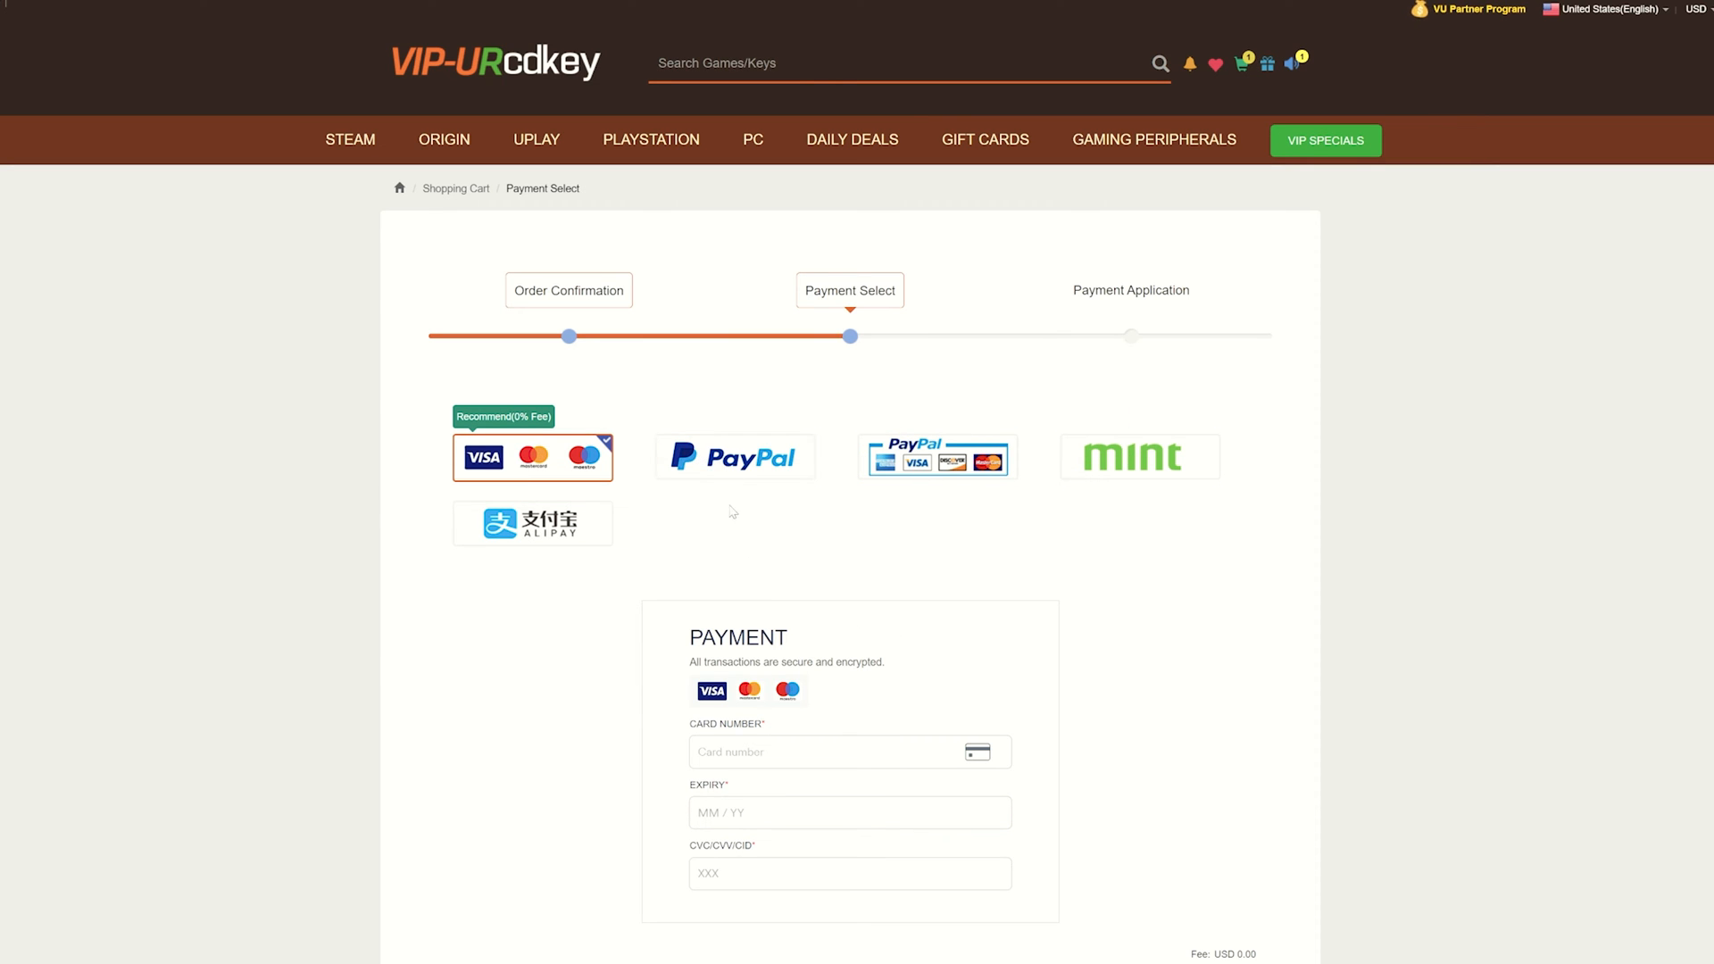
click(743, 457)
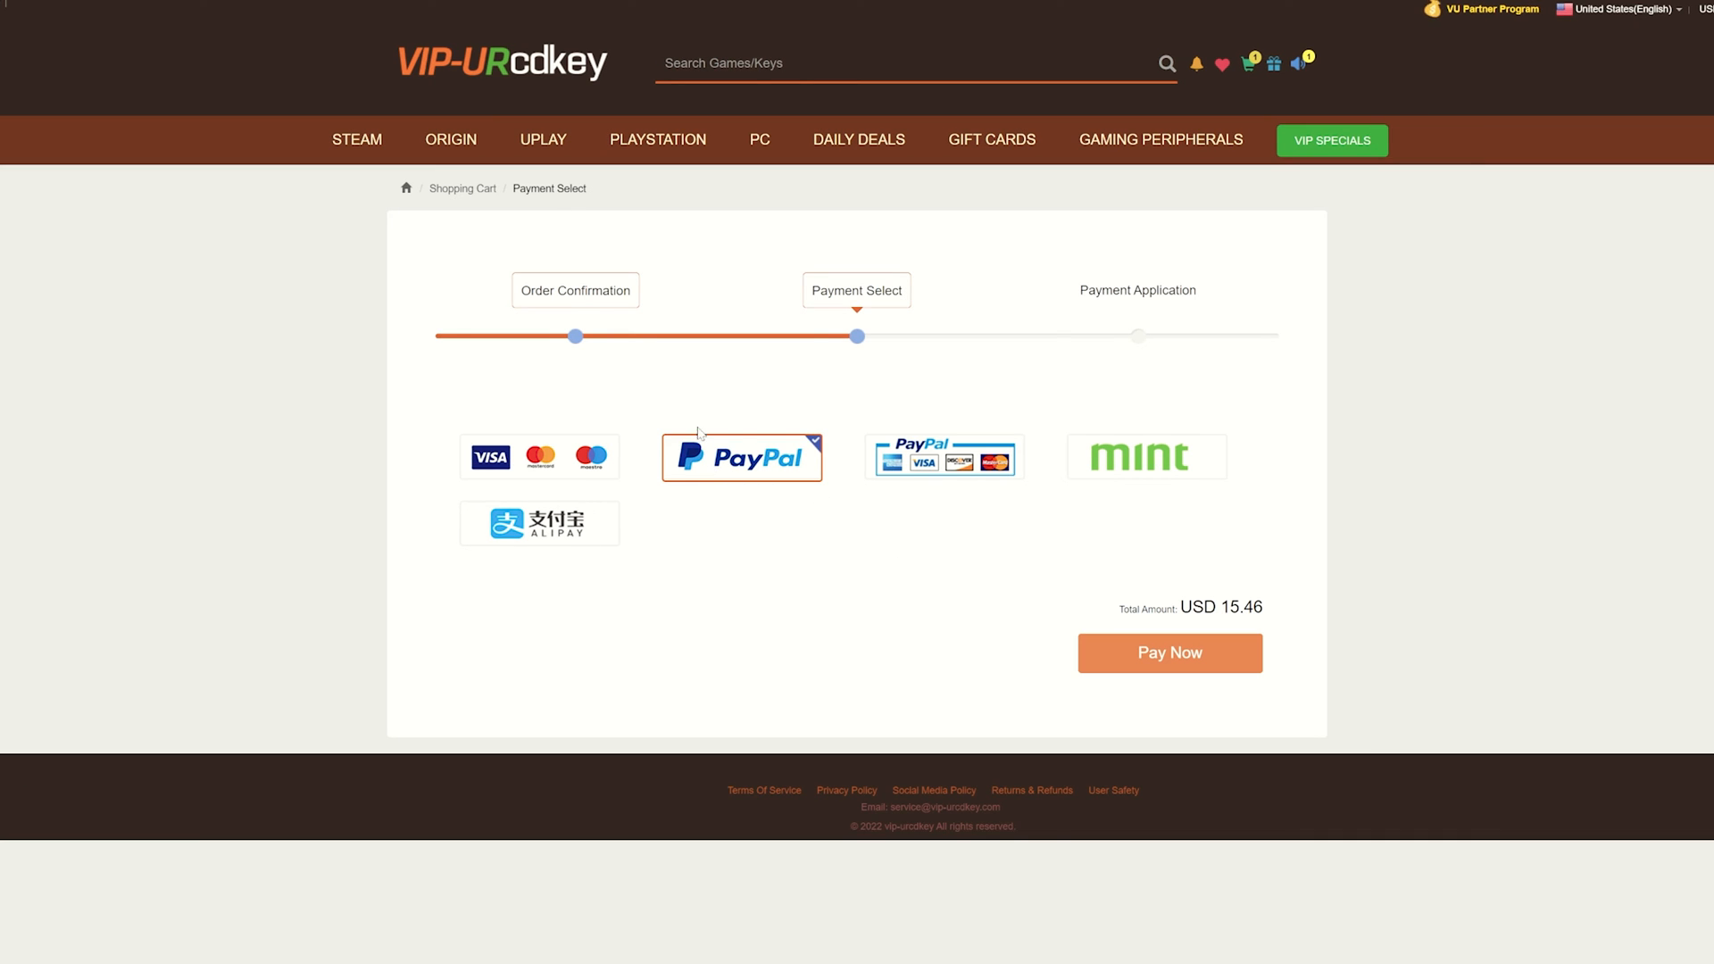
mouse_move(1190, 366)
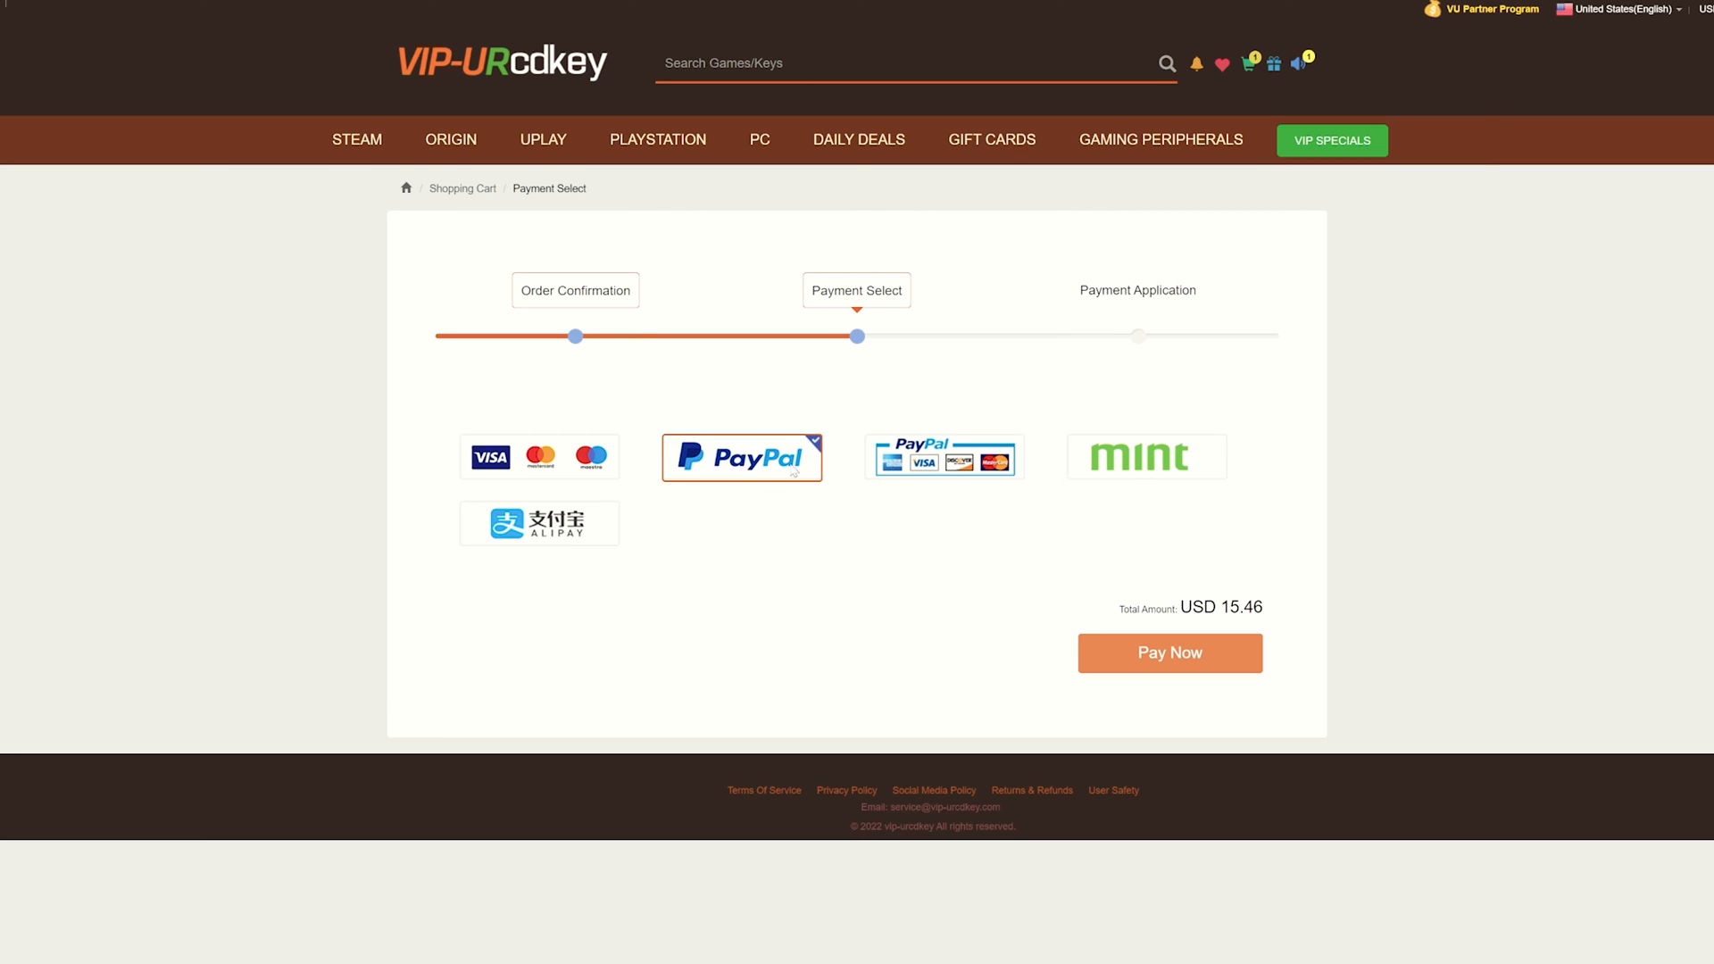
mouse_move(1180, 661)
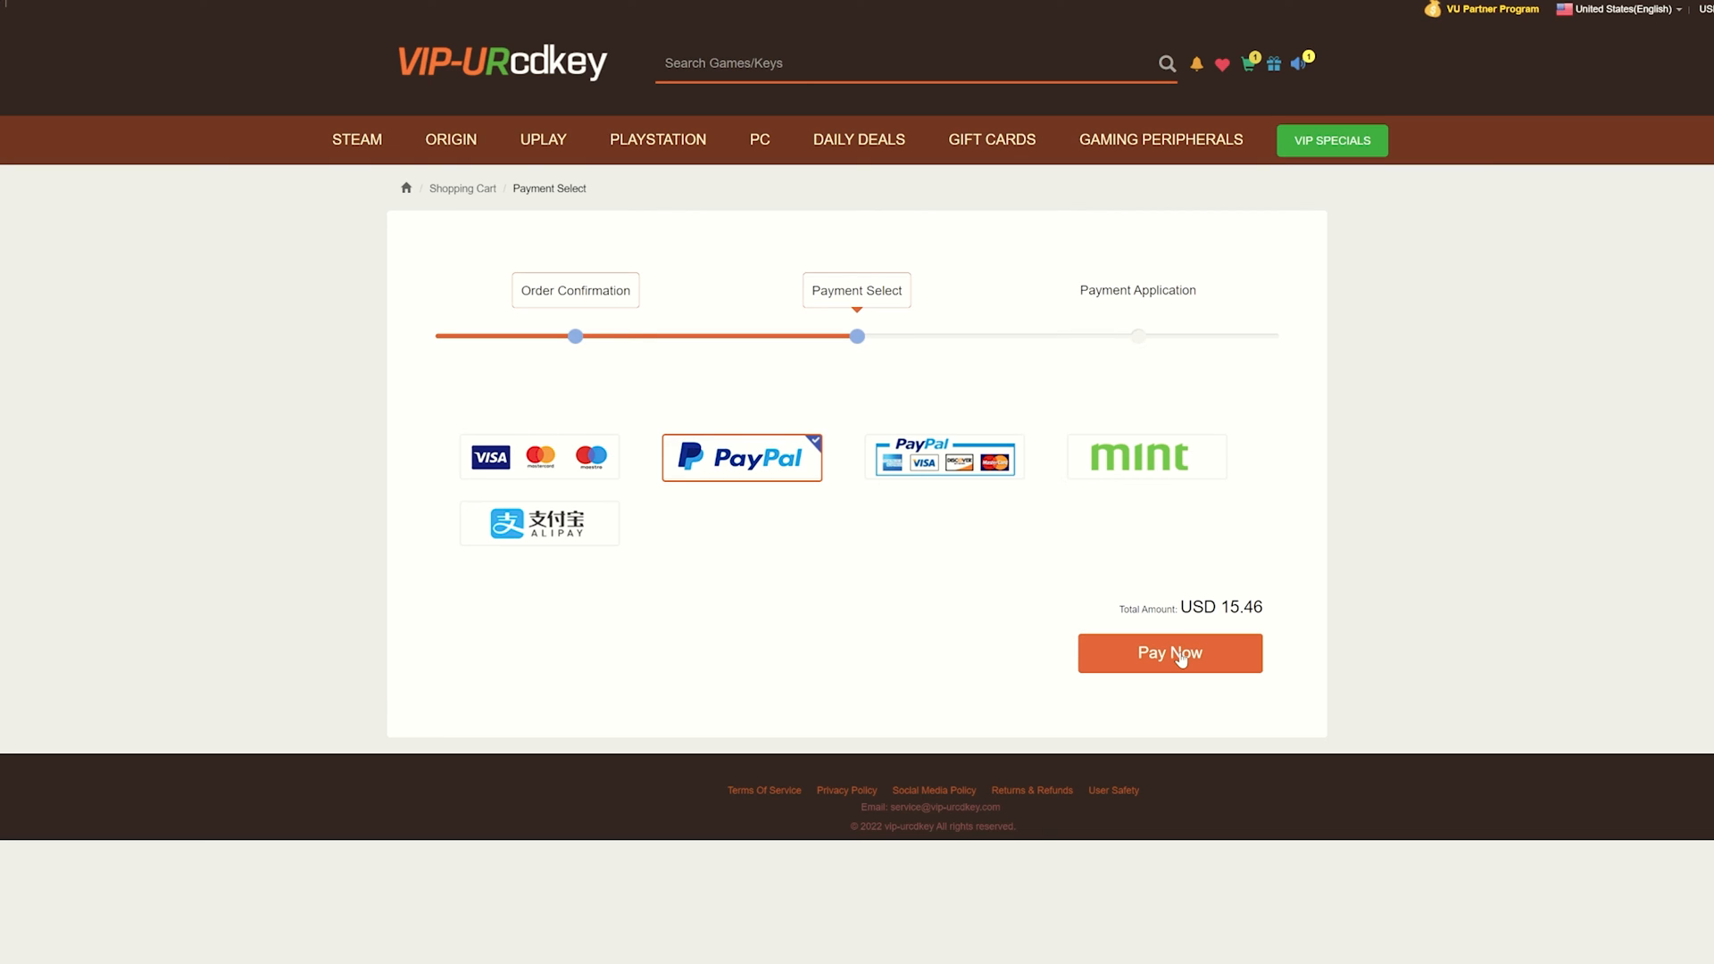
click(1171, 653)
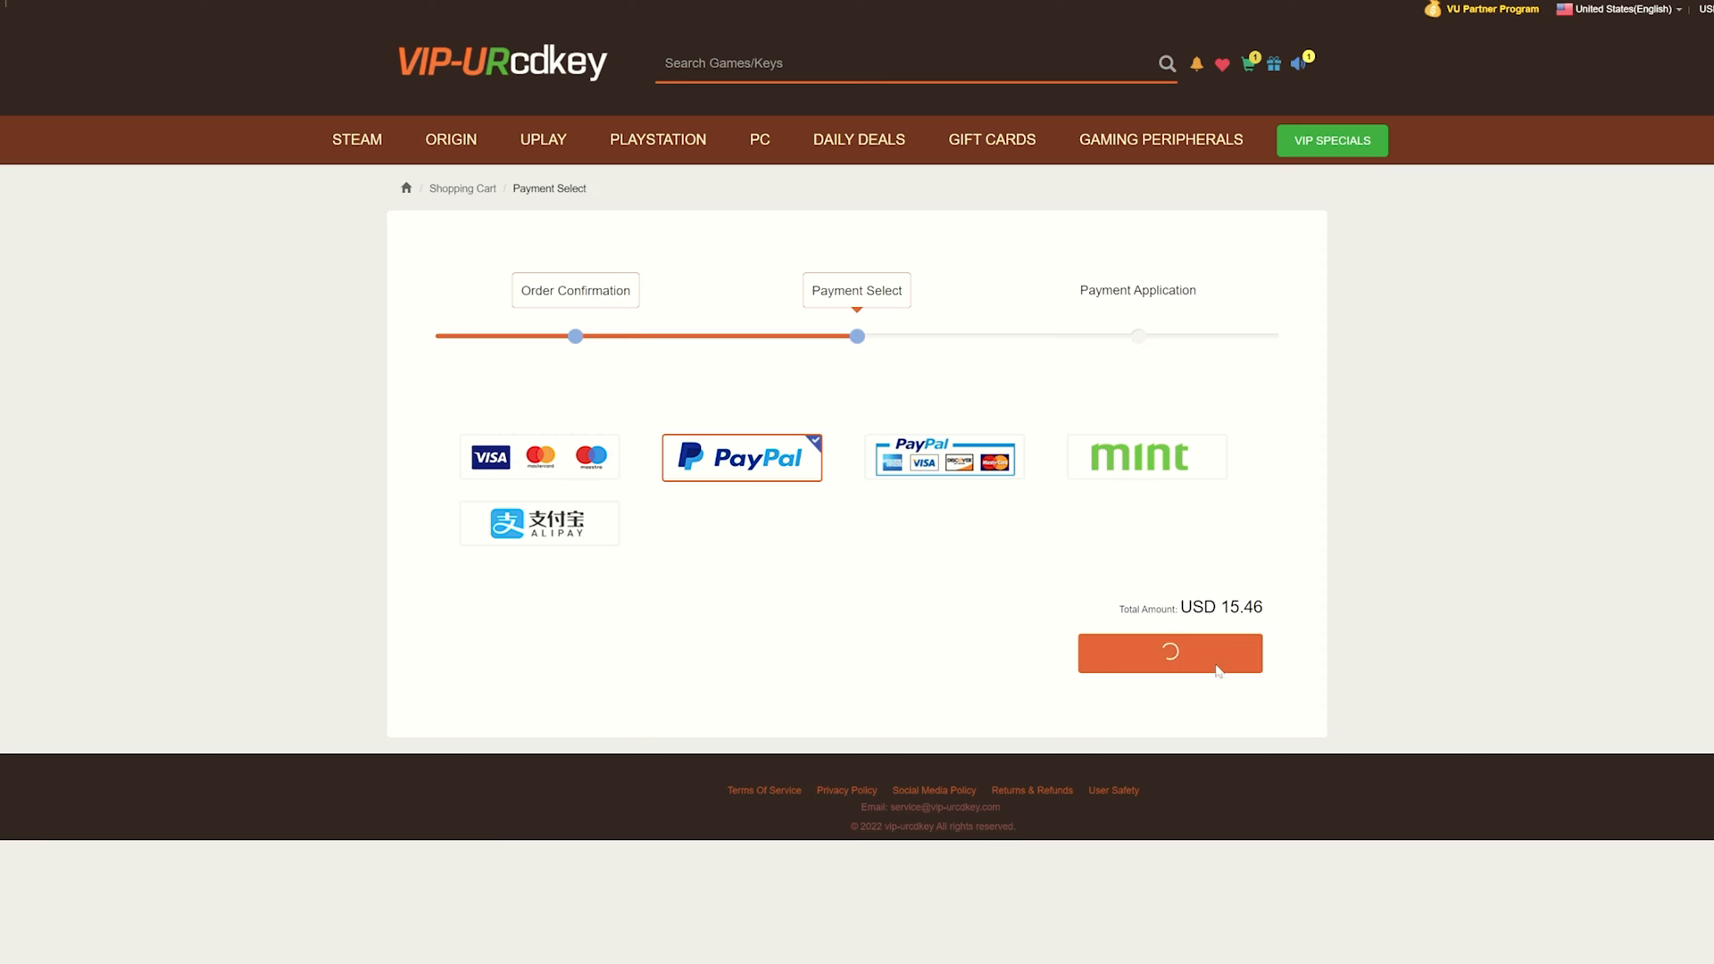
click(1170, 654)
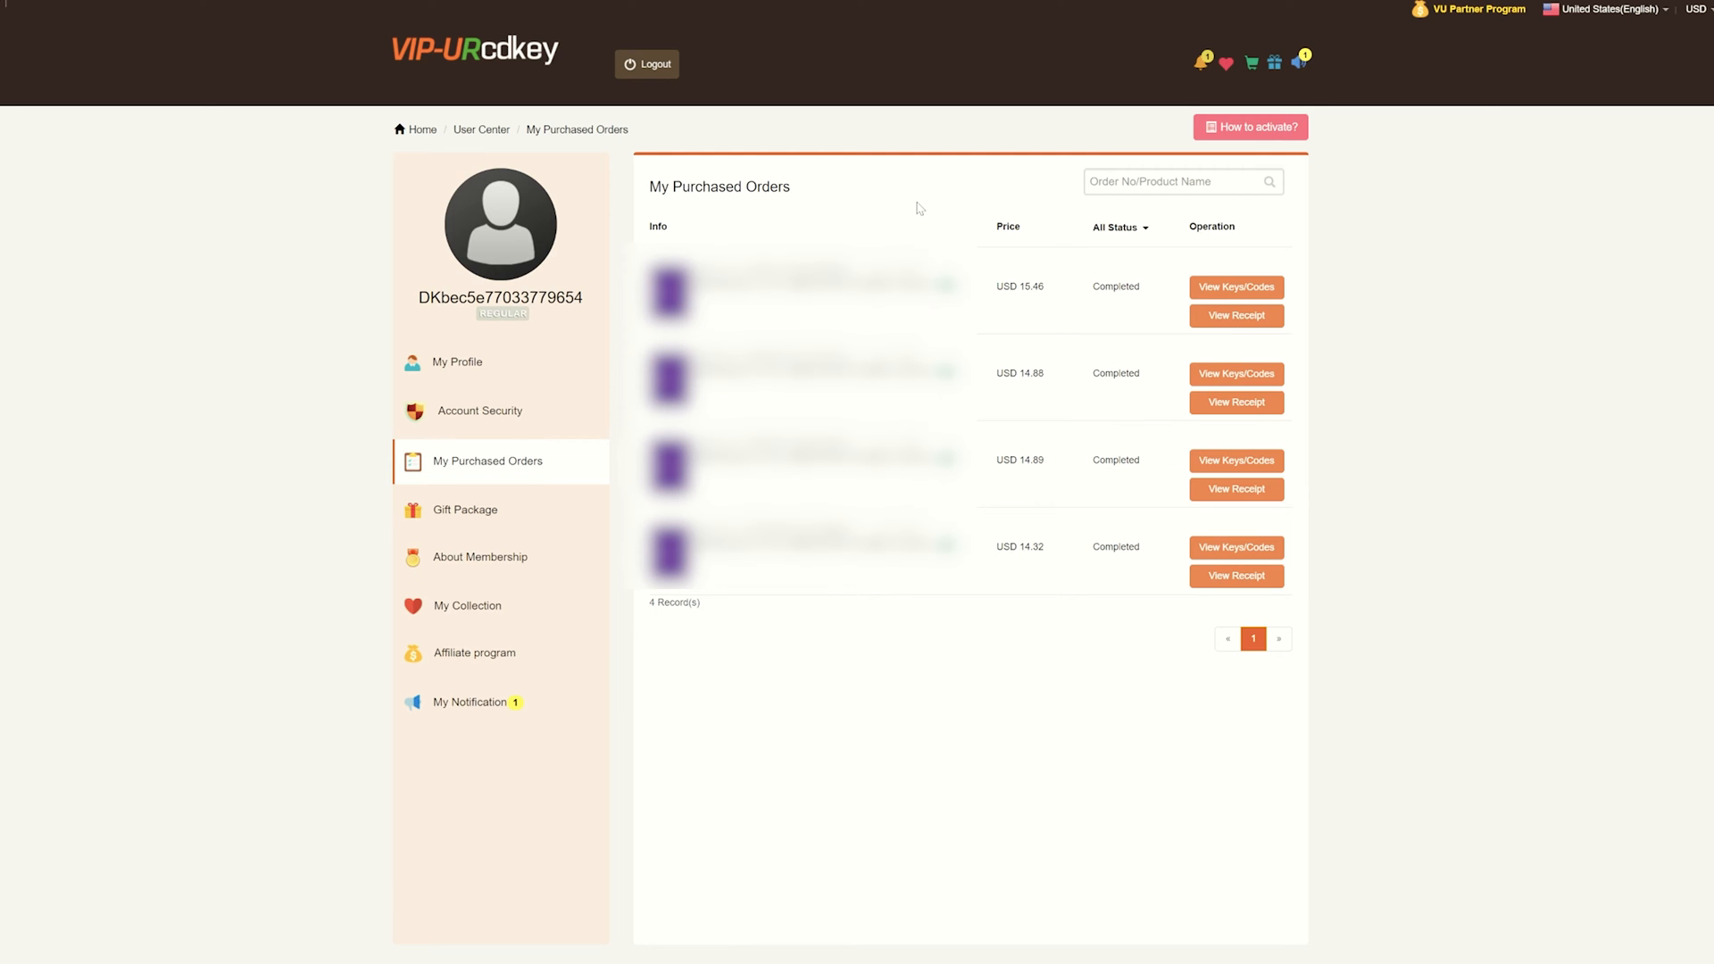
mouse_move(907, 200)
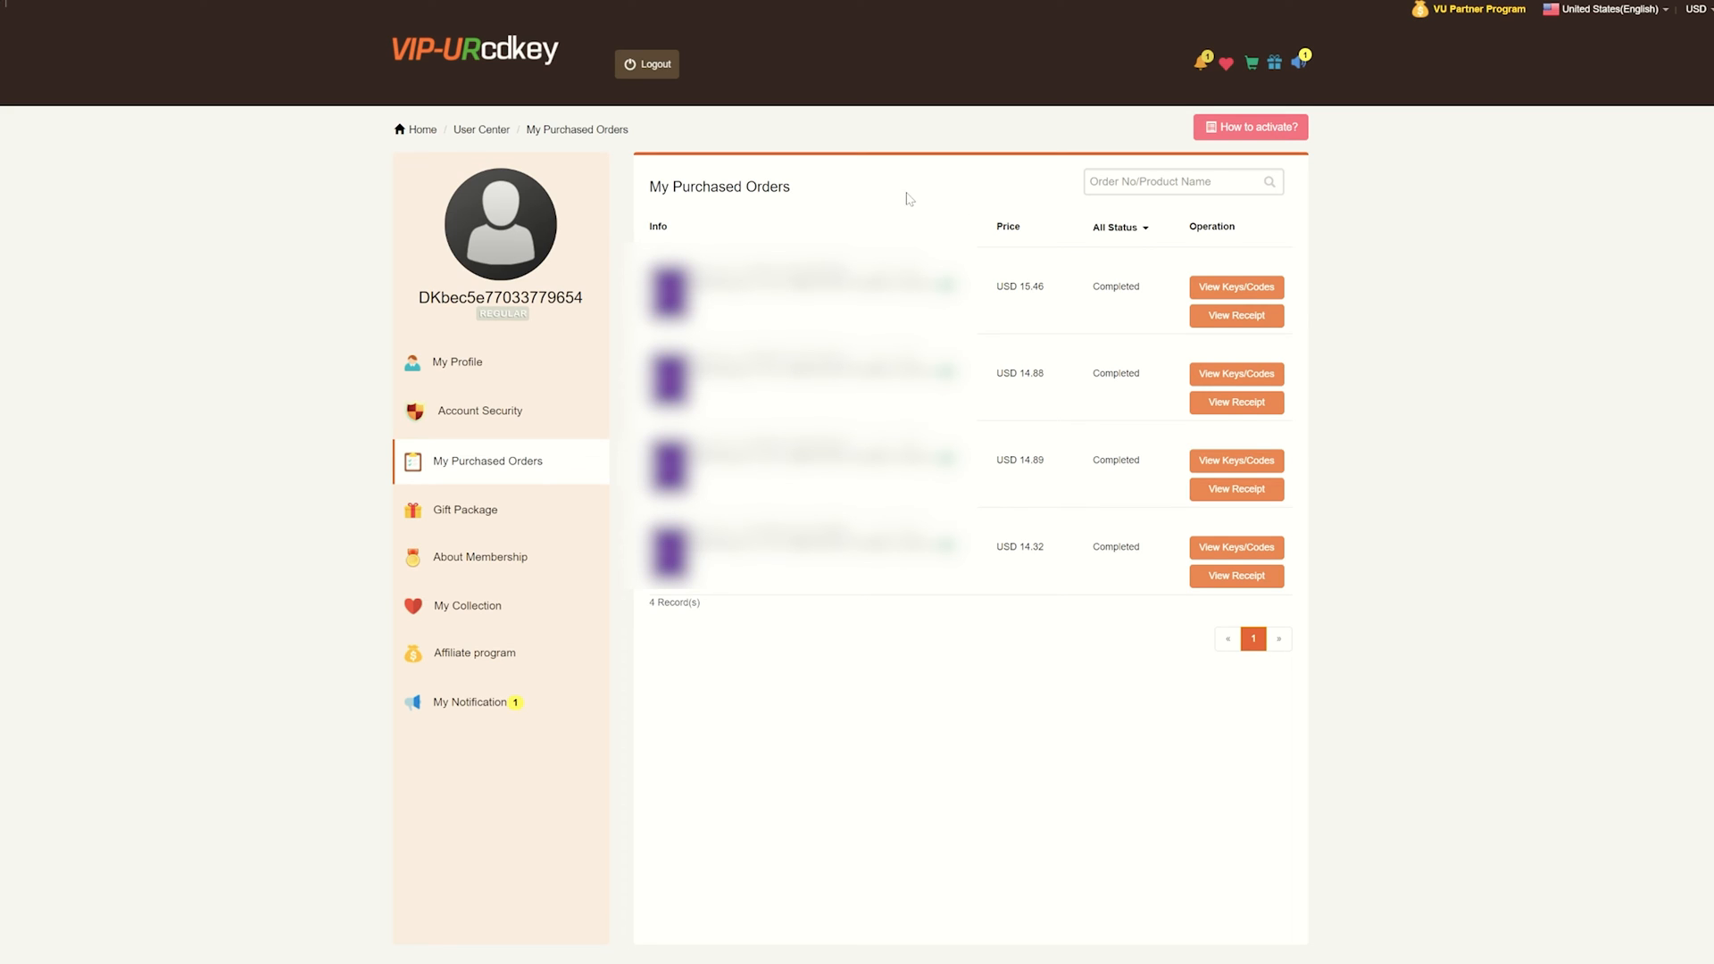
mouse_move(843, 204)
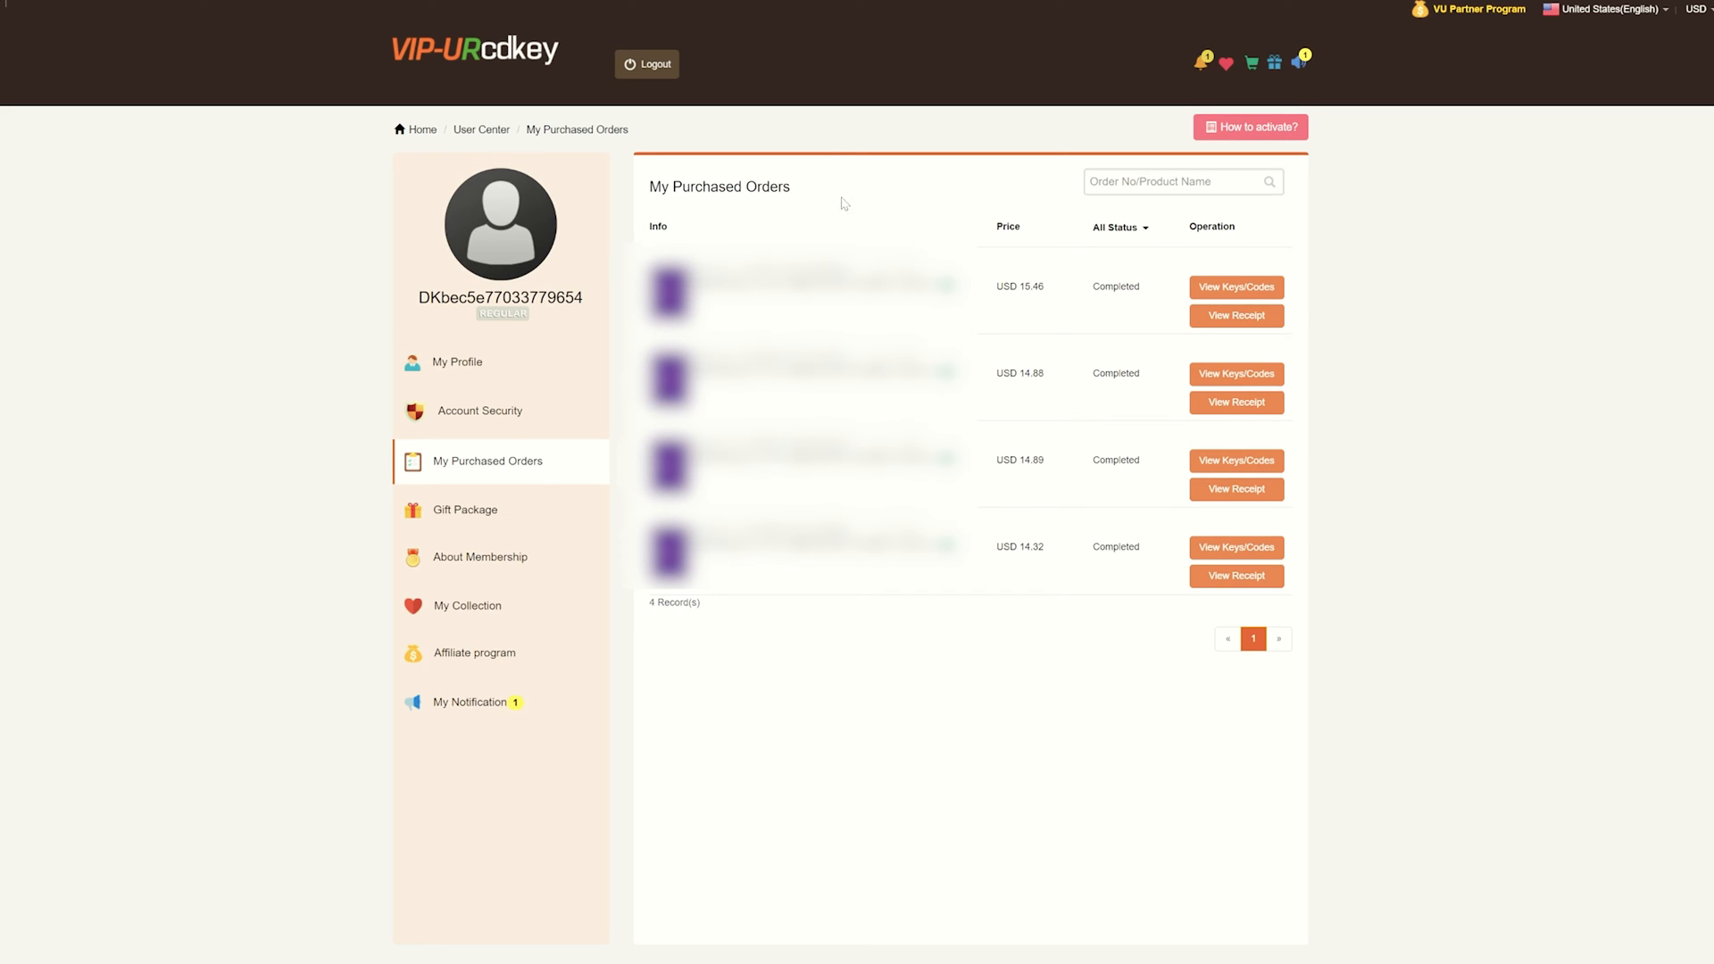
mouse_move(946, 208)
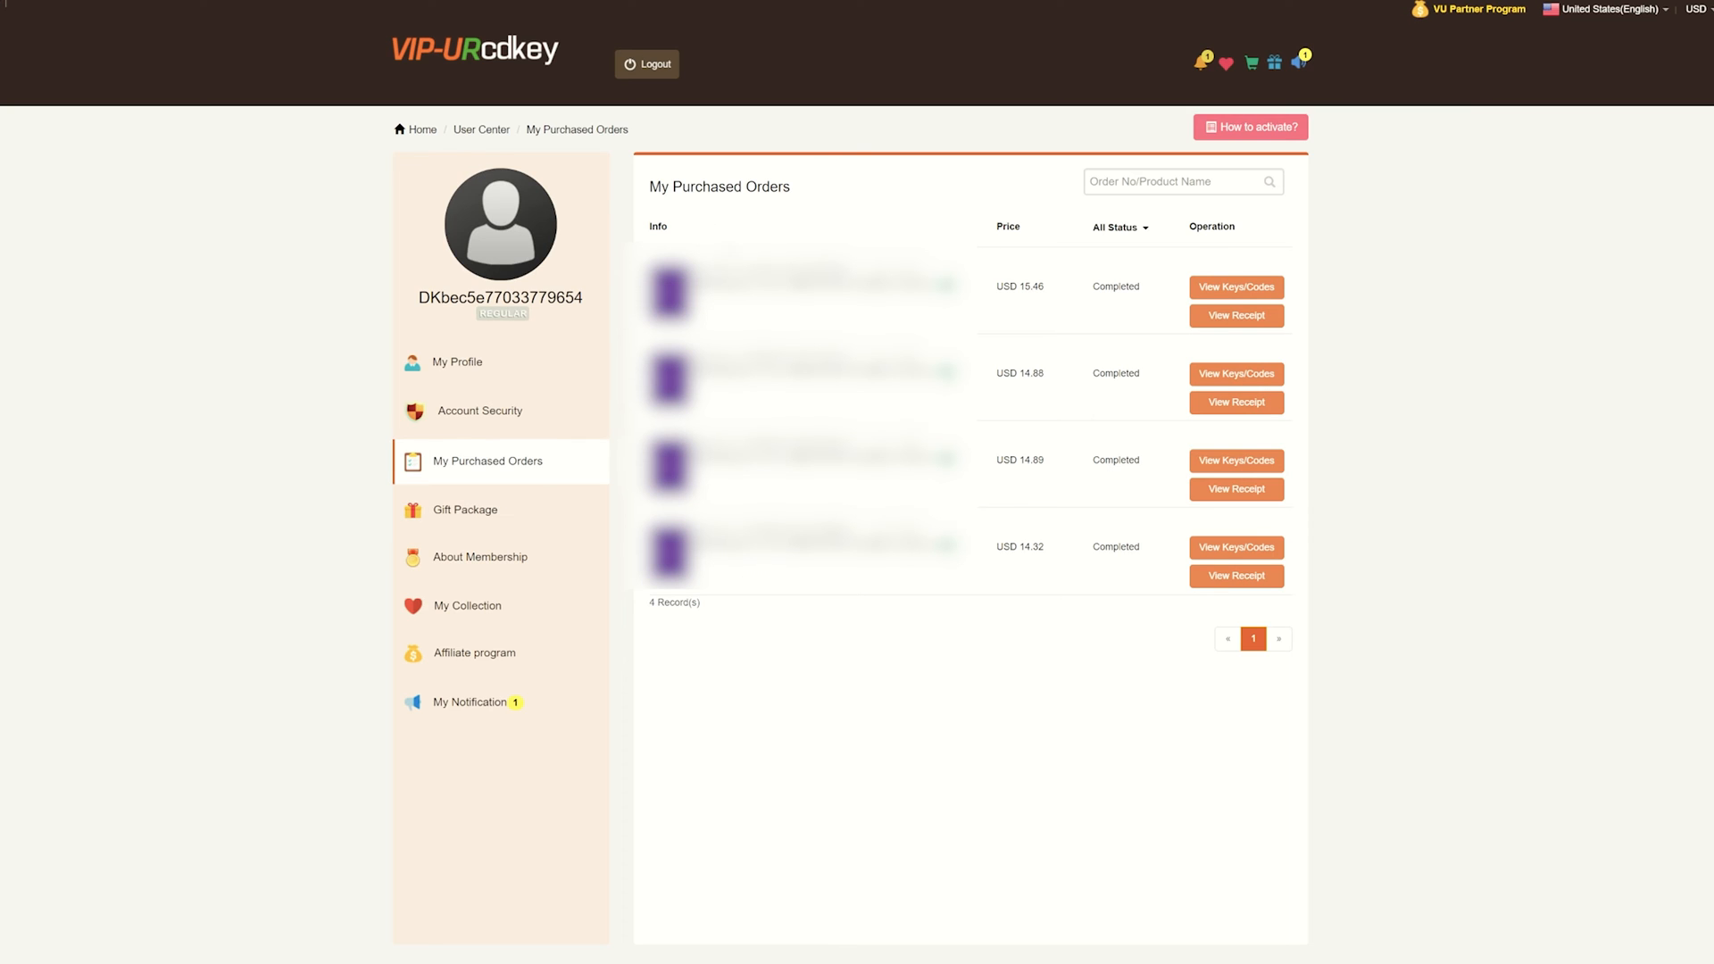
mouse_move(941, 232)
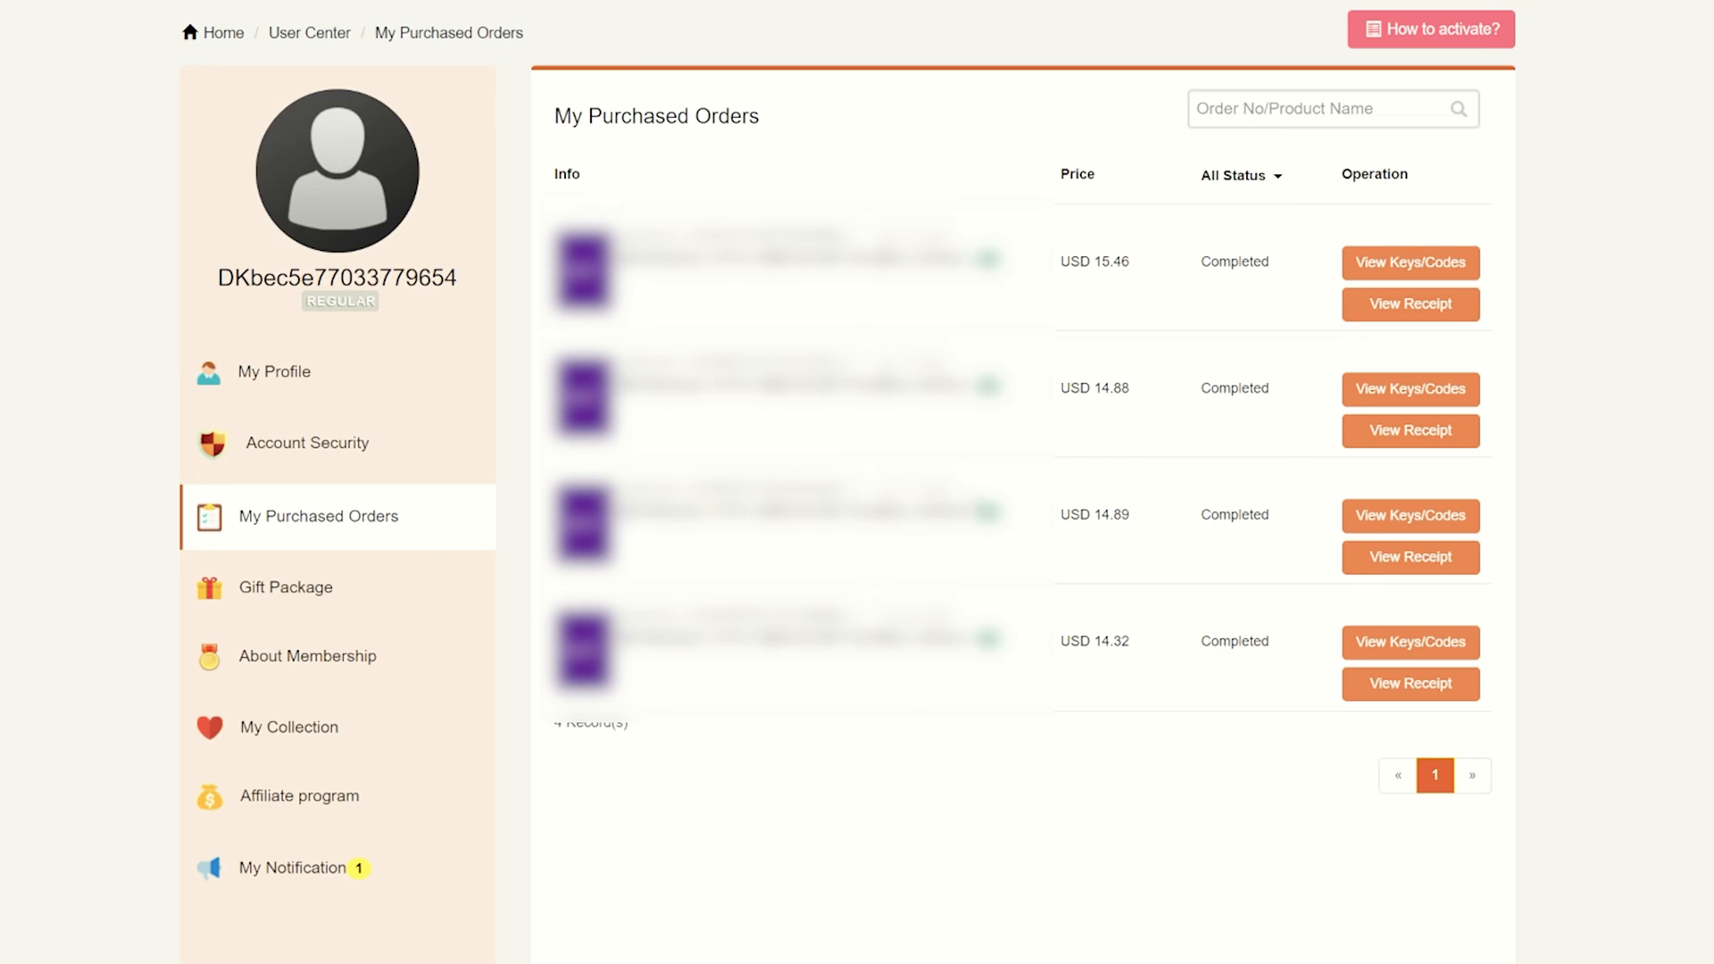
mouse_move(1161, 634)
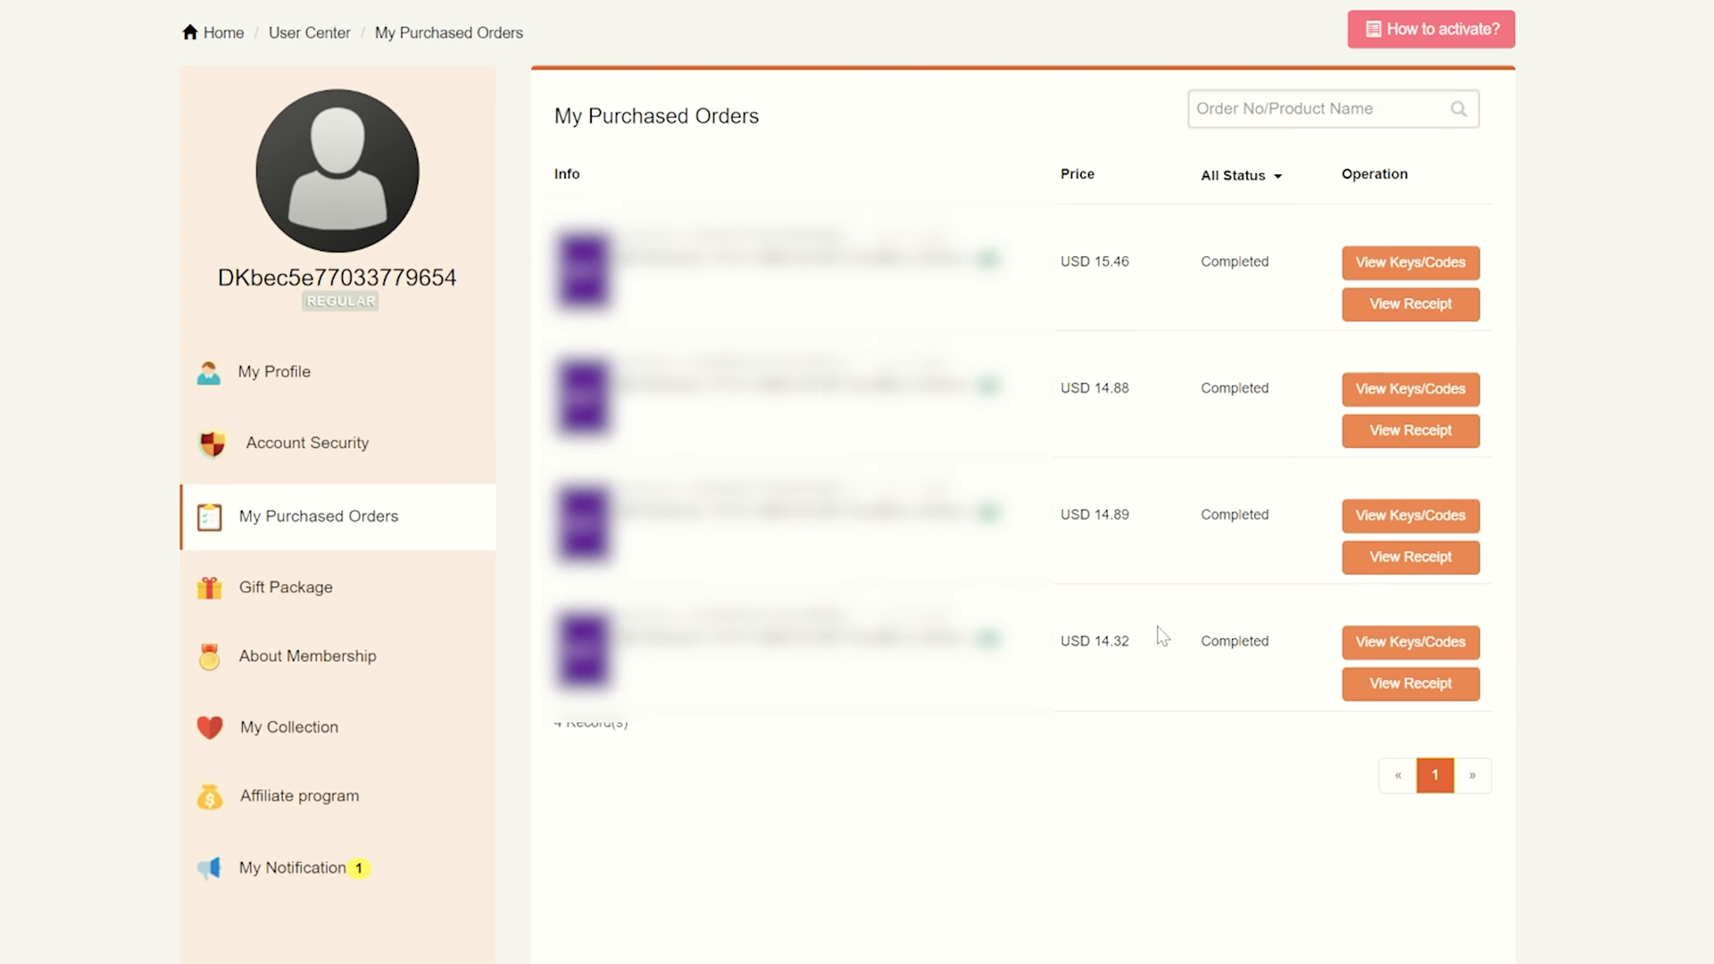
mouse_move(991, 304)
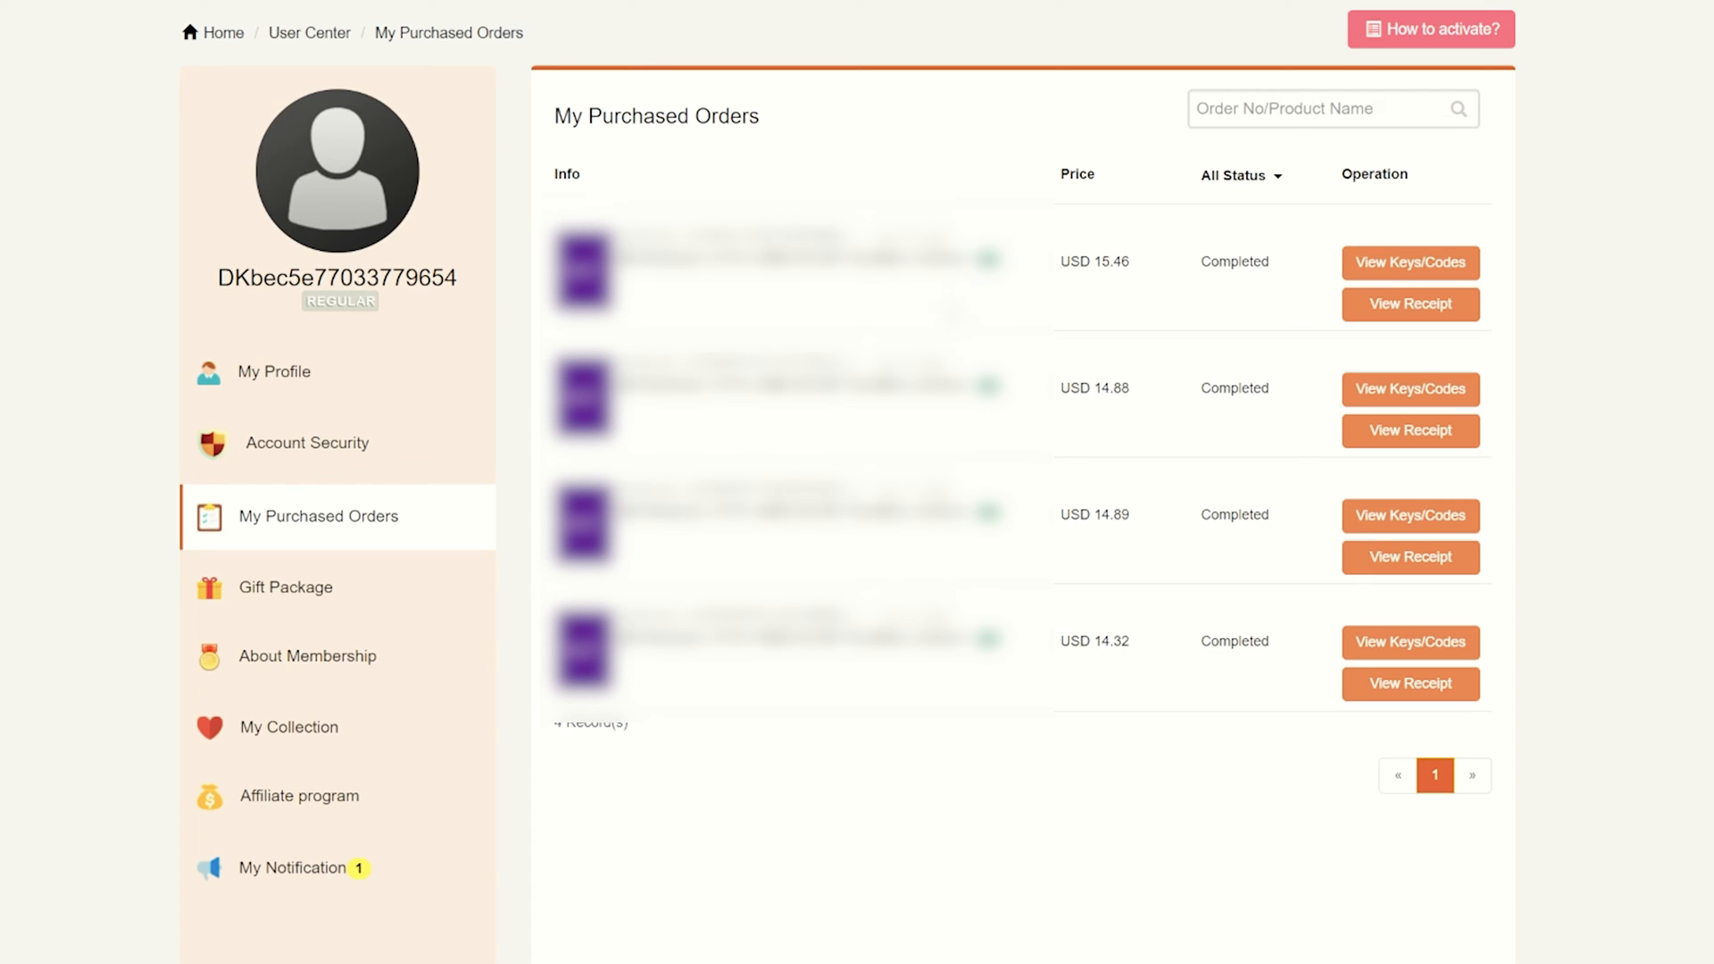
mouse_move(1182, 634)
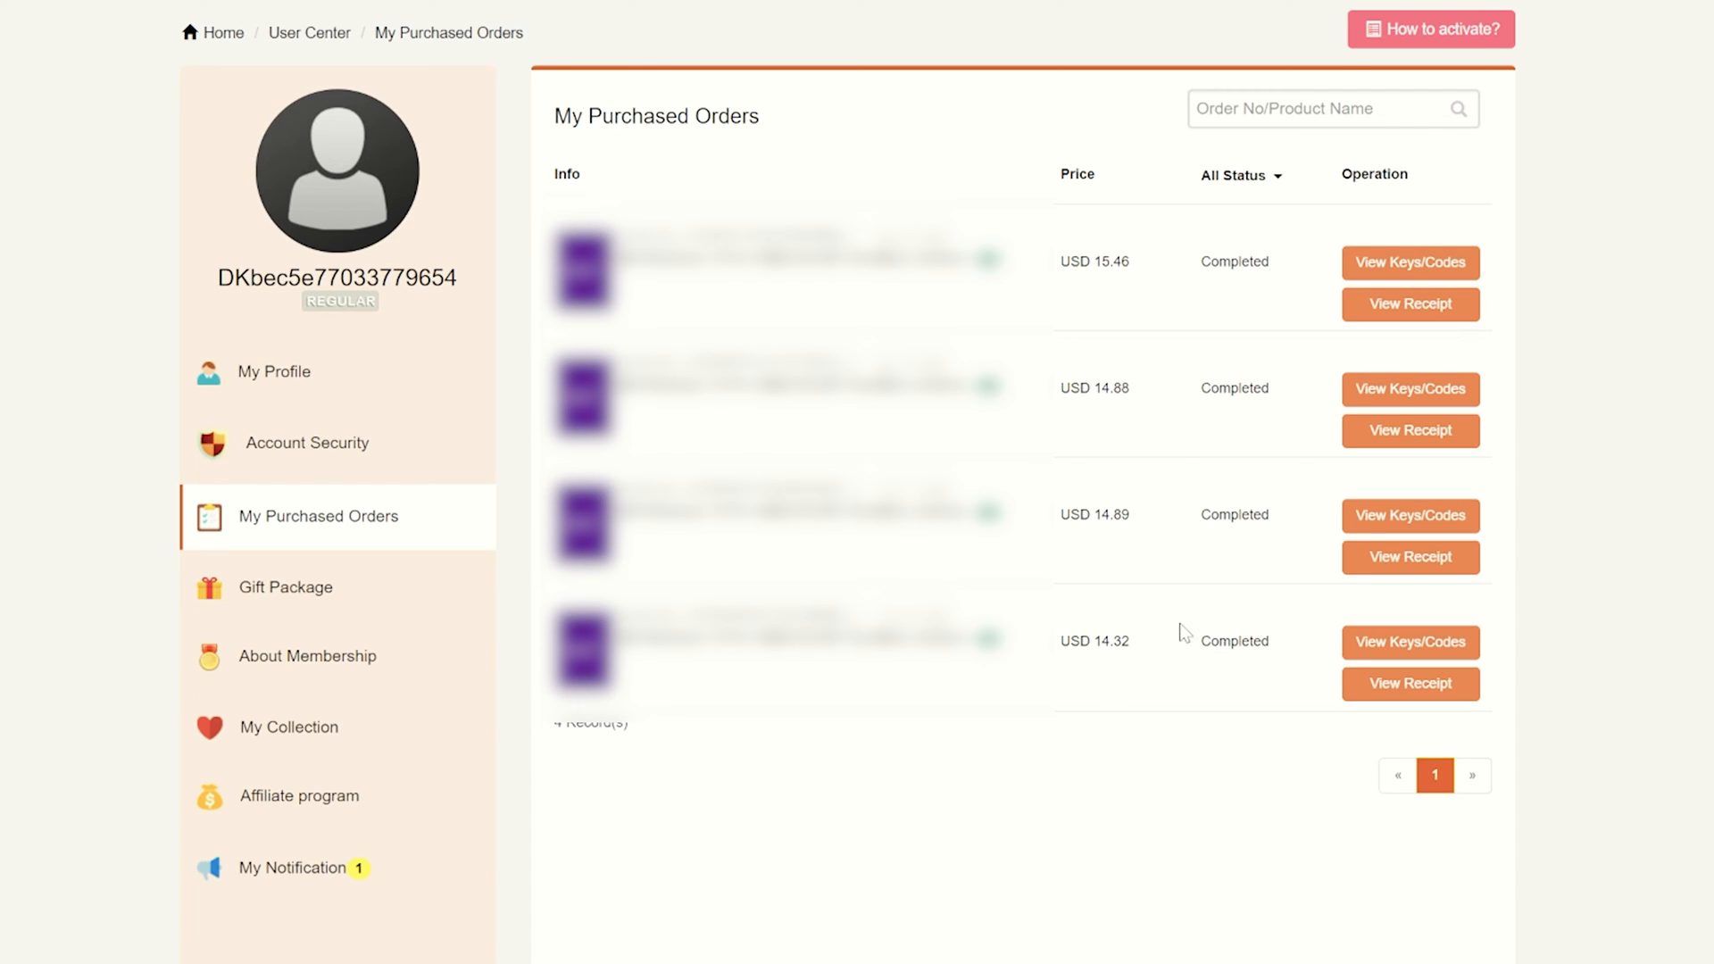
mouse_move(1100, 350)
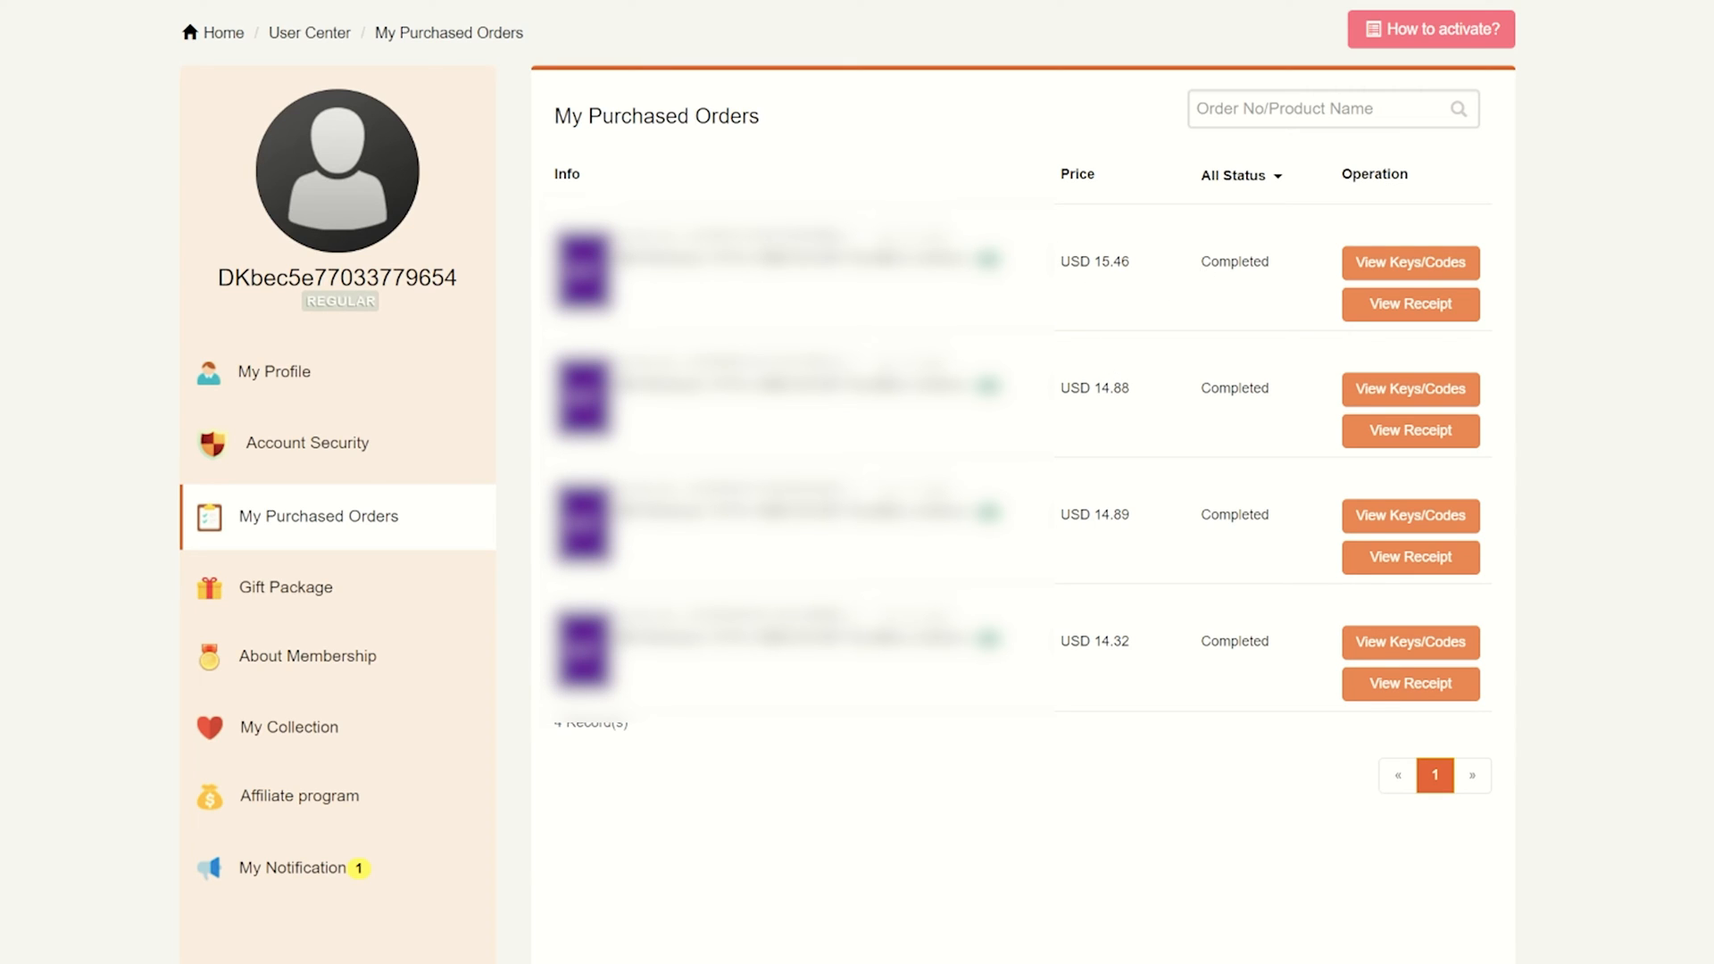
mouse_move(1182, 295)
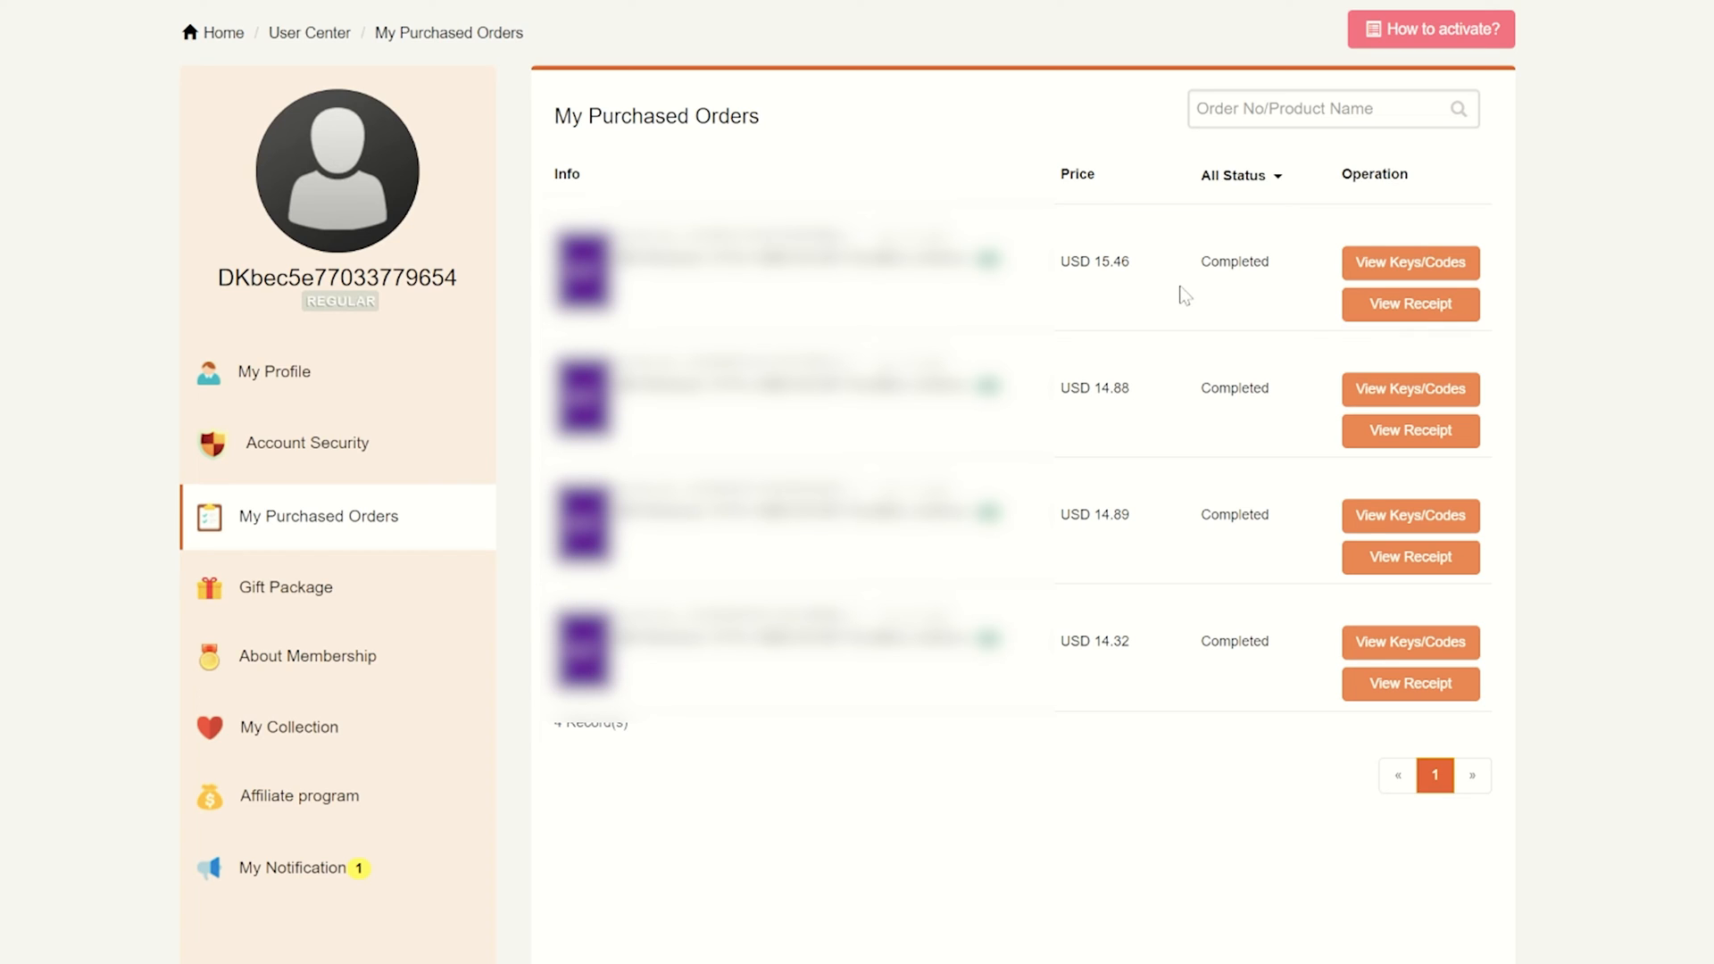
mouse_move(1227, 293)
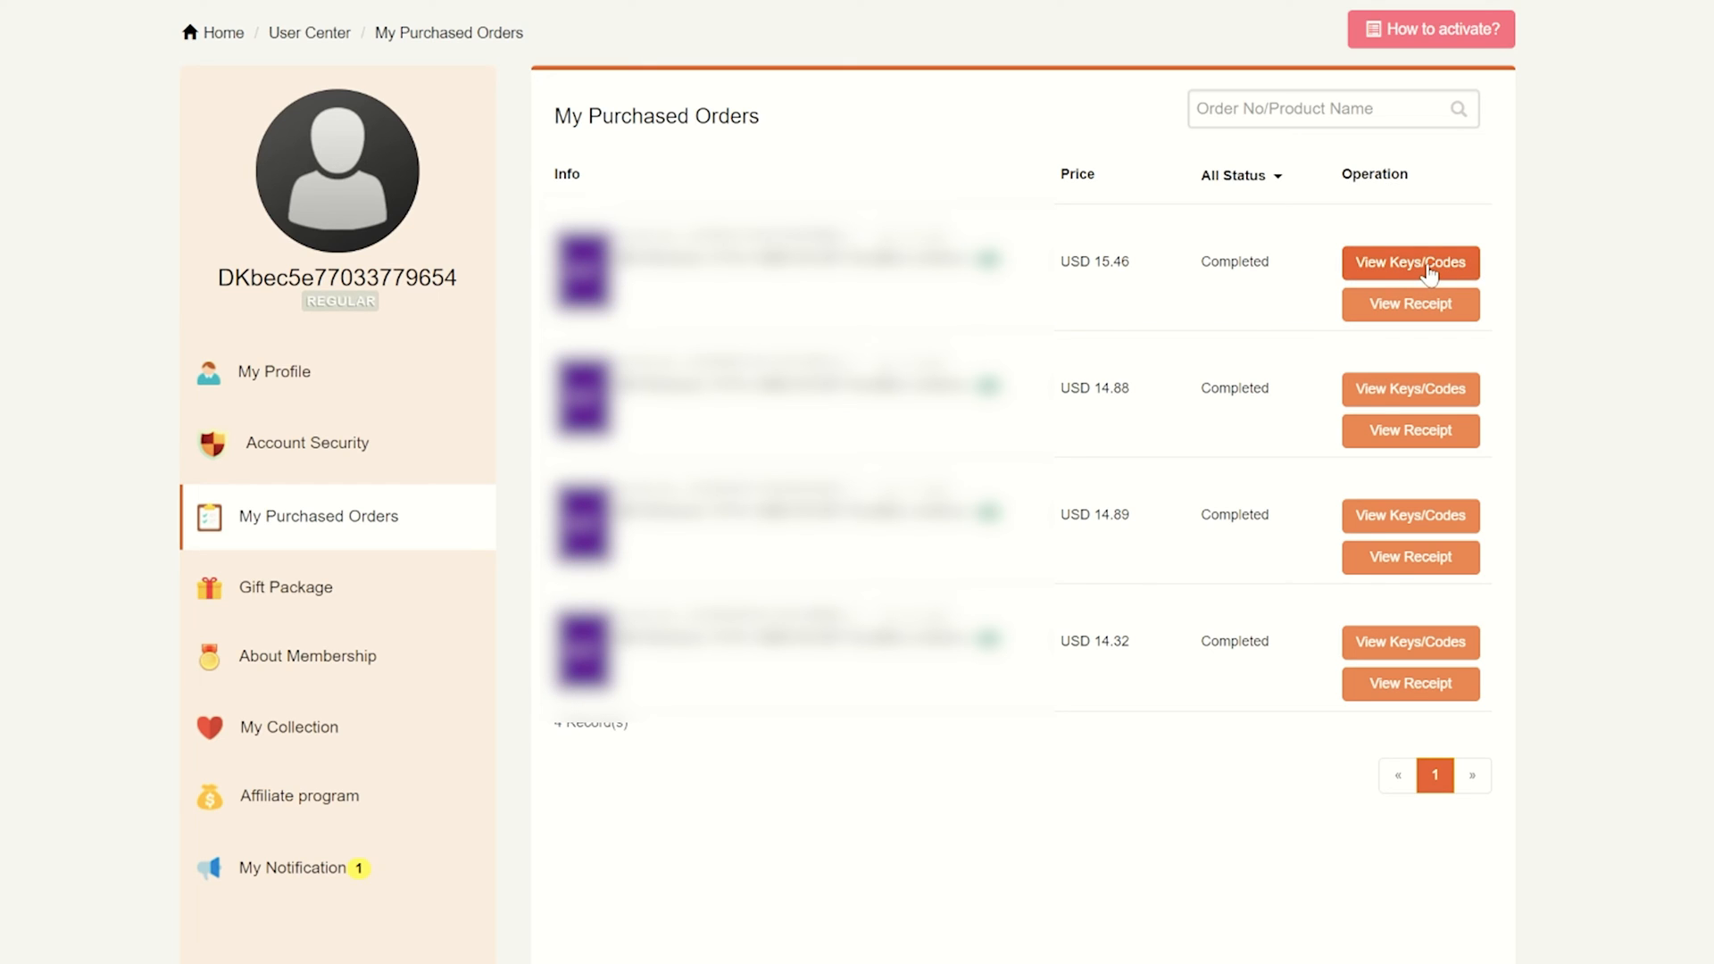
Step: Reveal the purchased Windows 10 Pro key on the completed order and select its code
click(1411, 261)
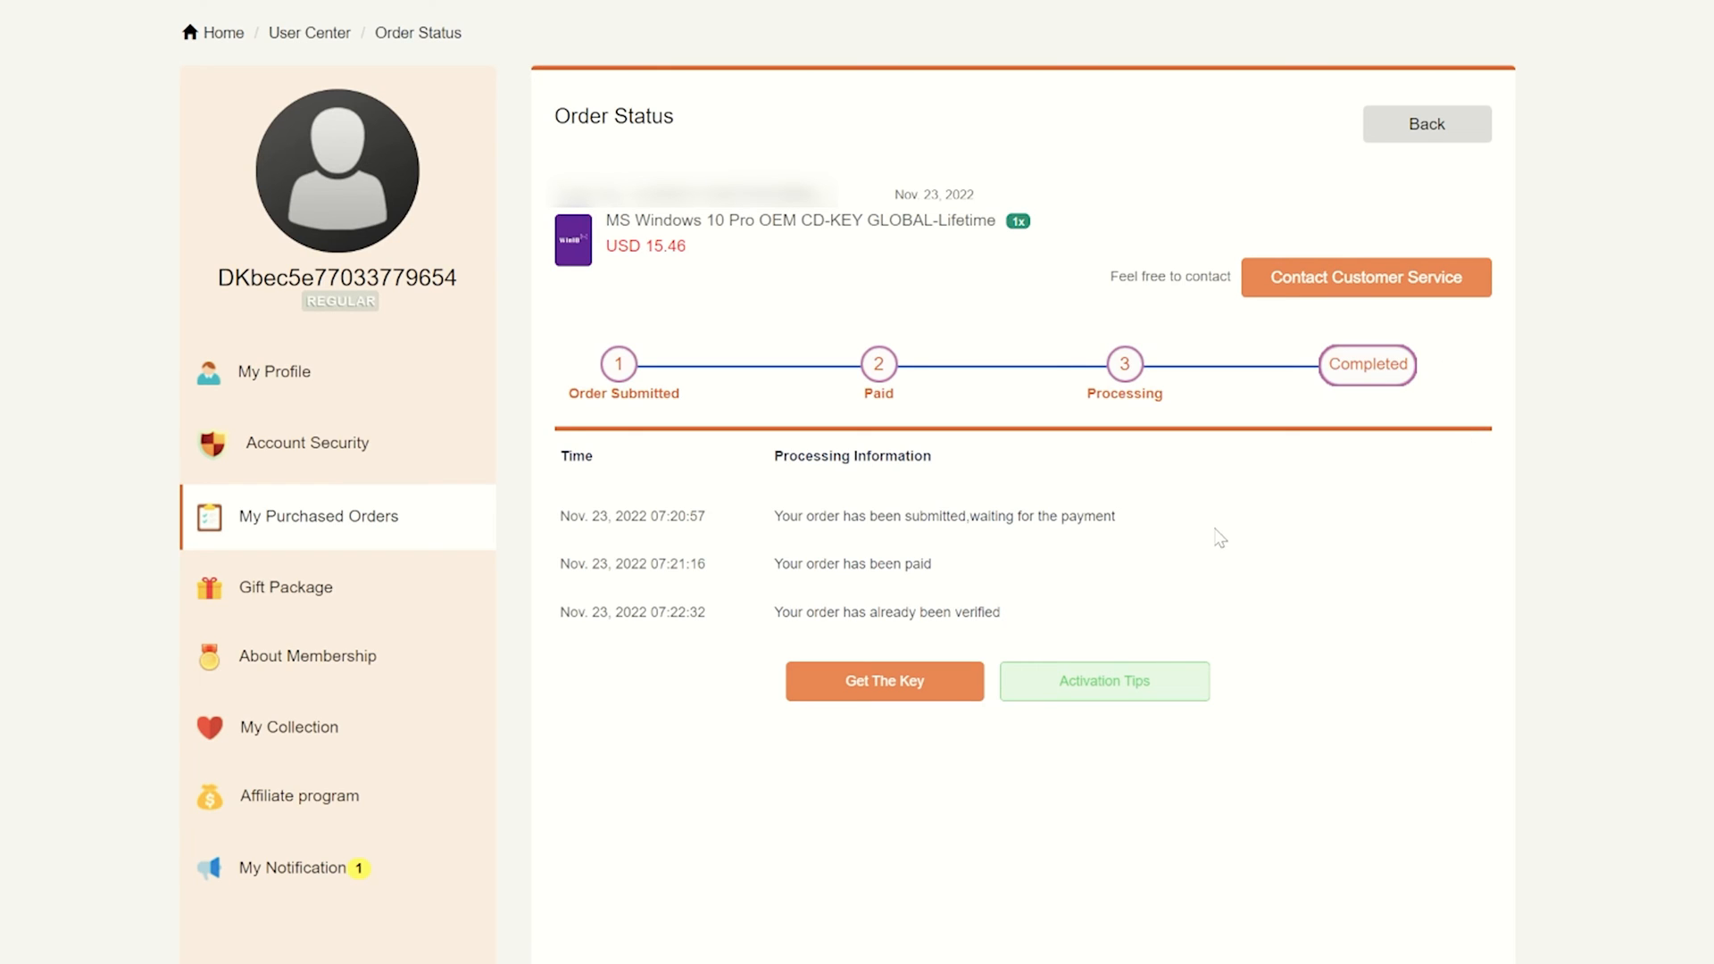
mouse_move(668, 768)
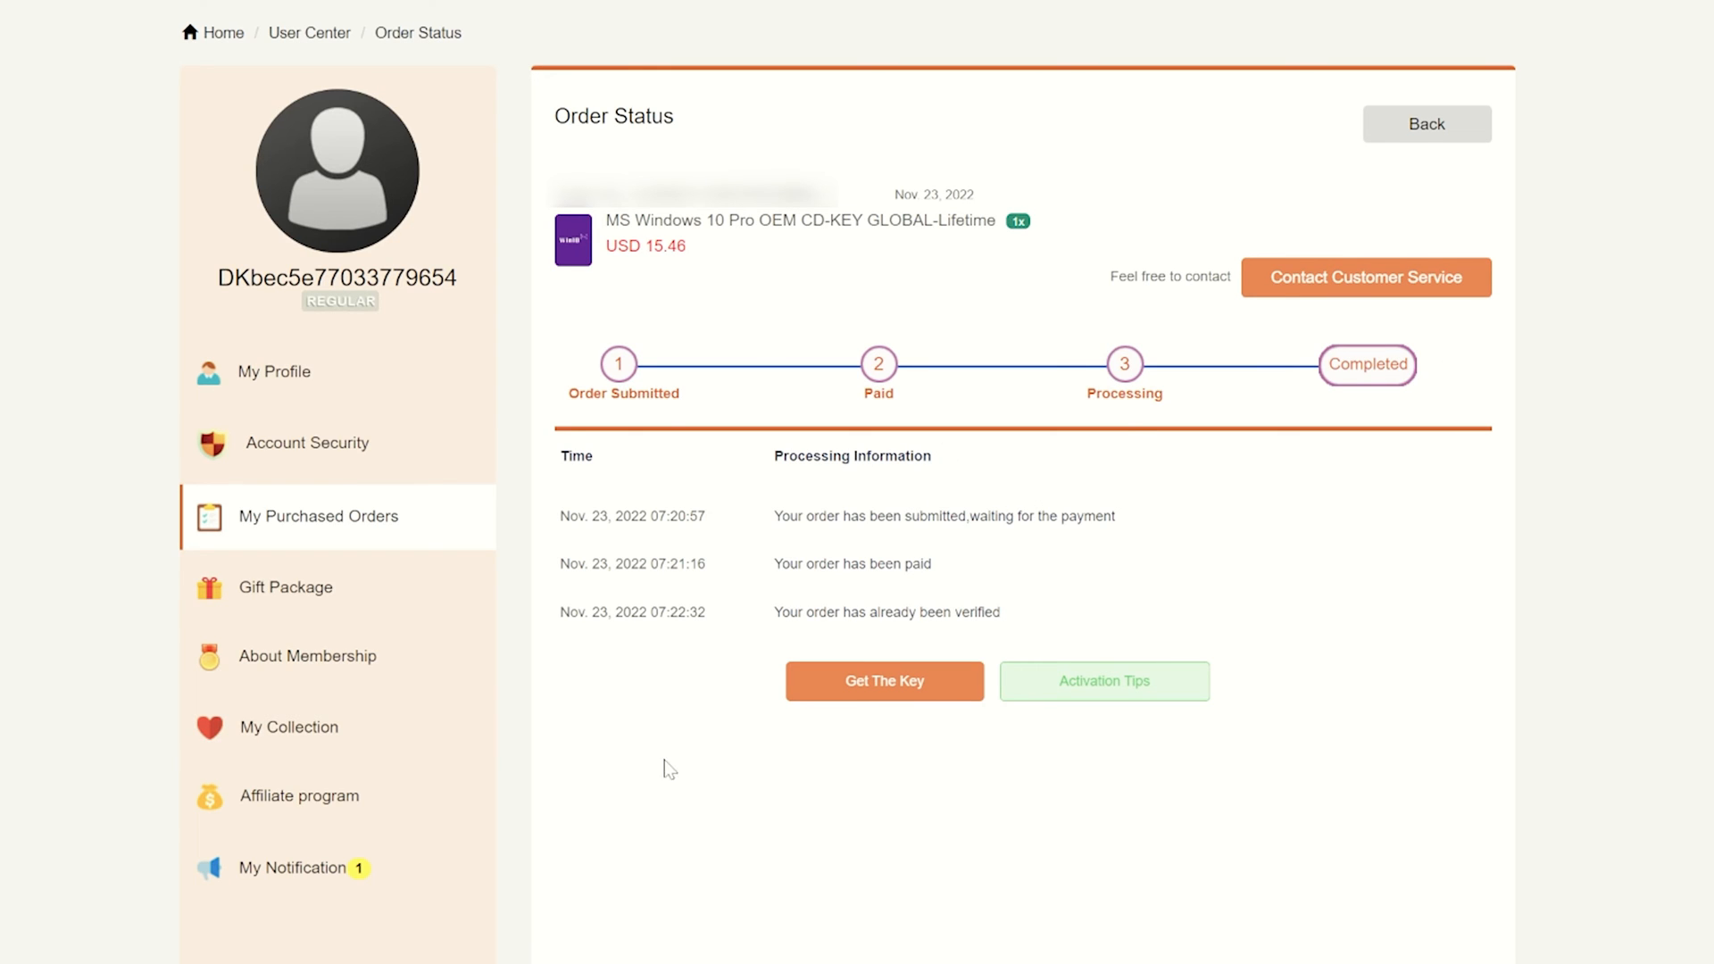
mouse_move(1390, 390)
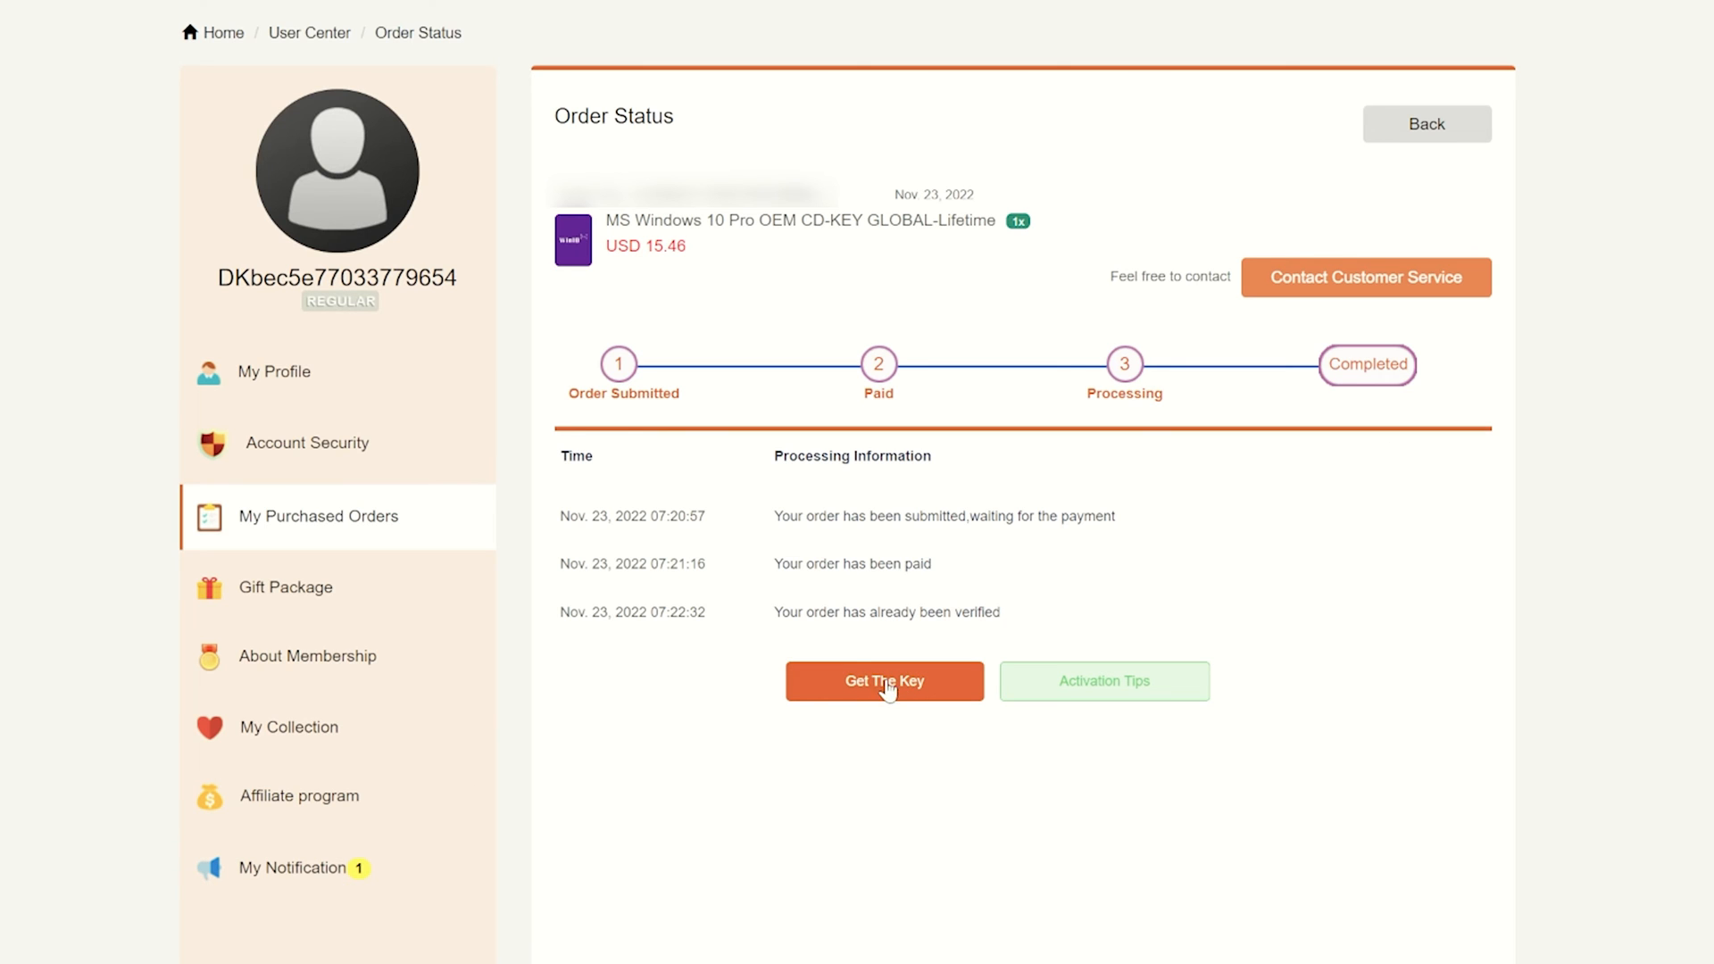
click(886, 683)
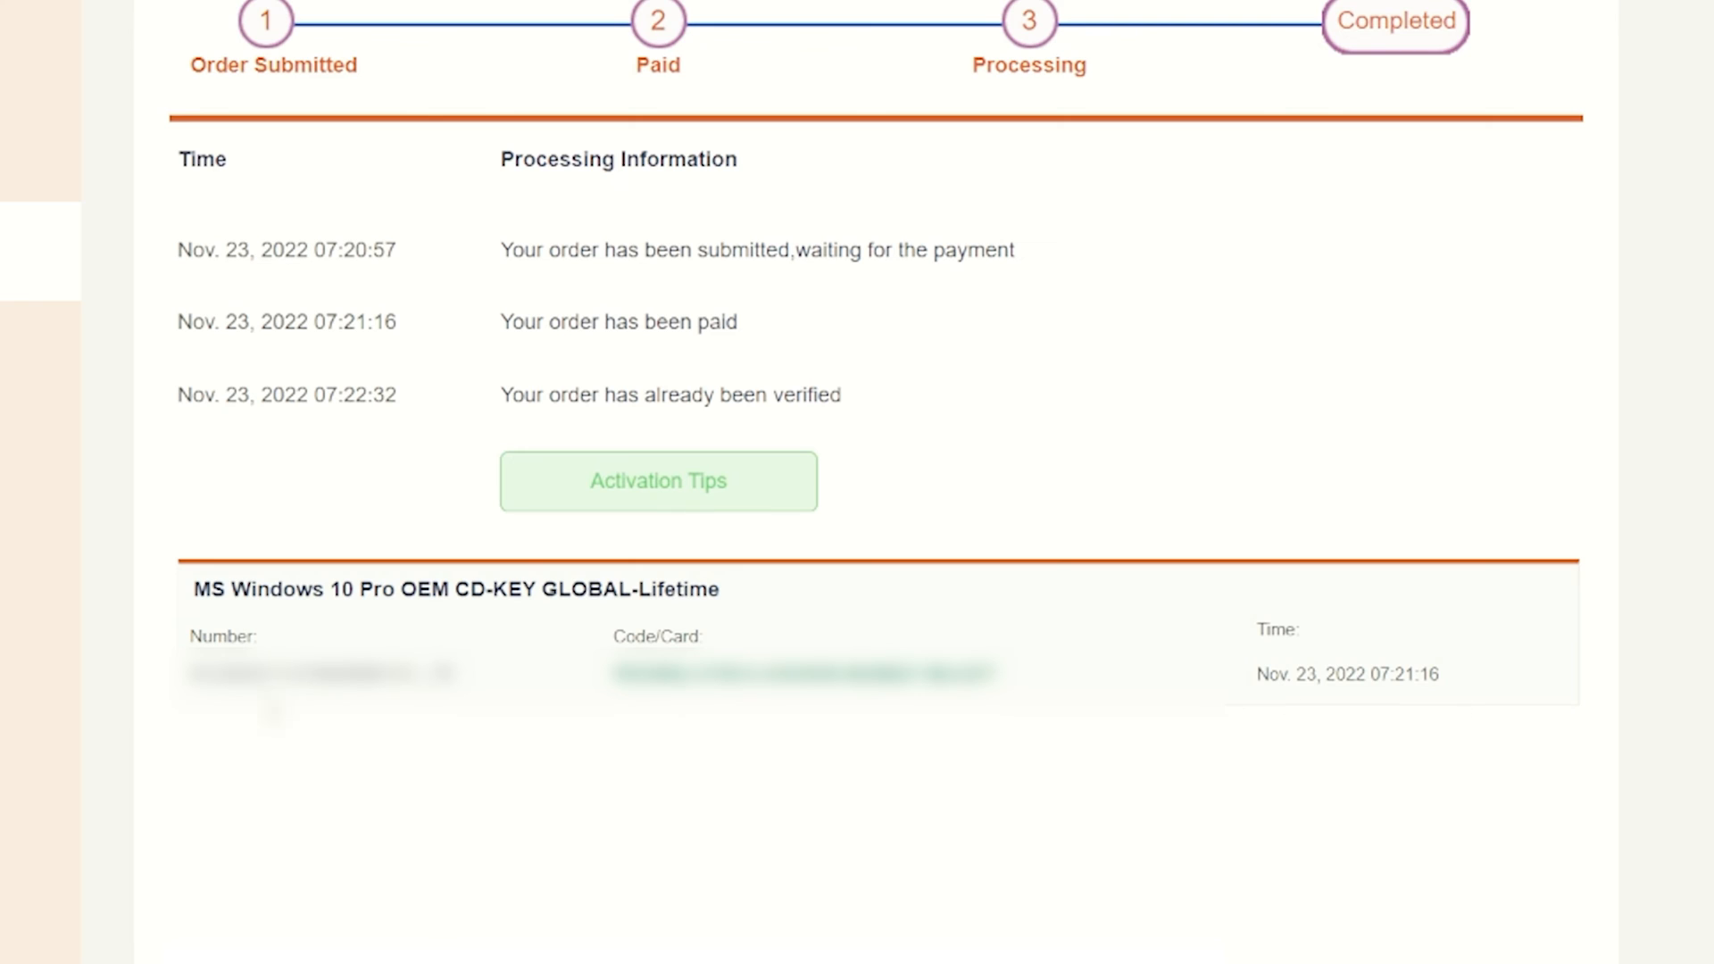
triple_click(801, 677)
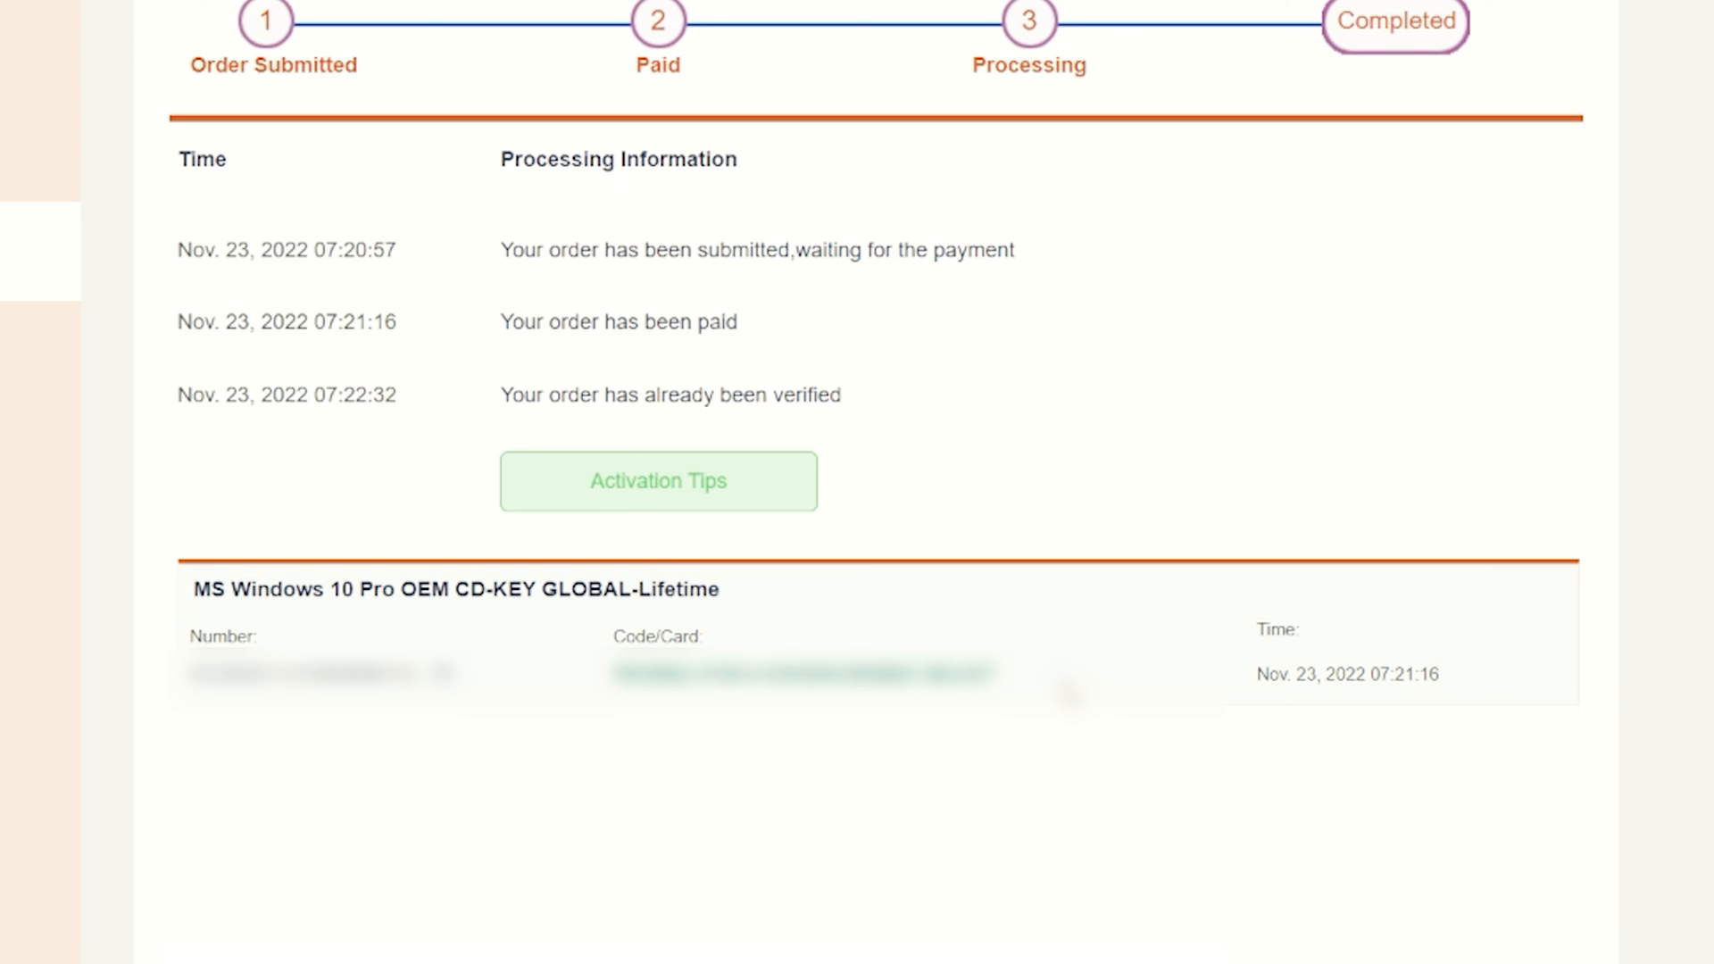
mouse_move(1102, 699)
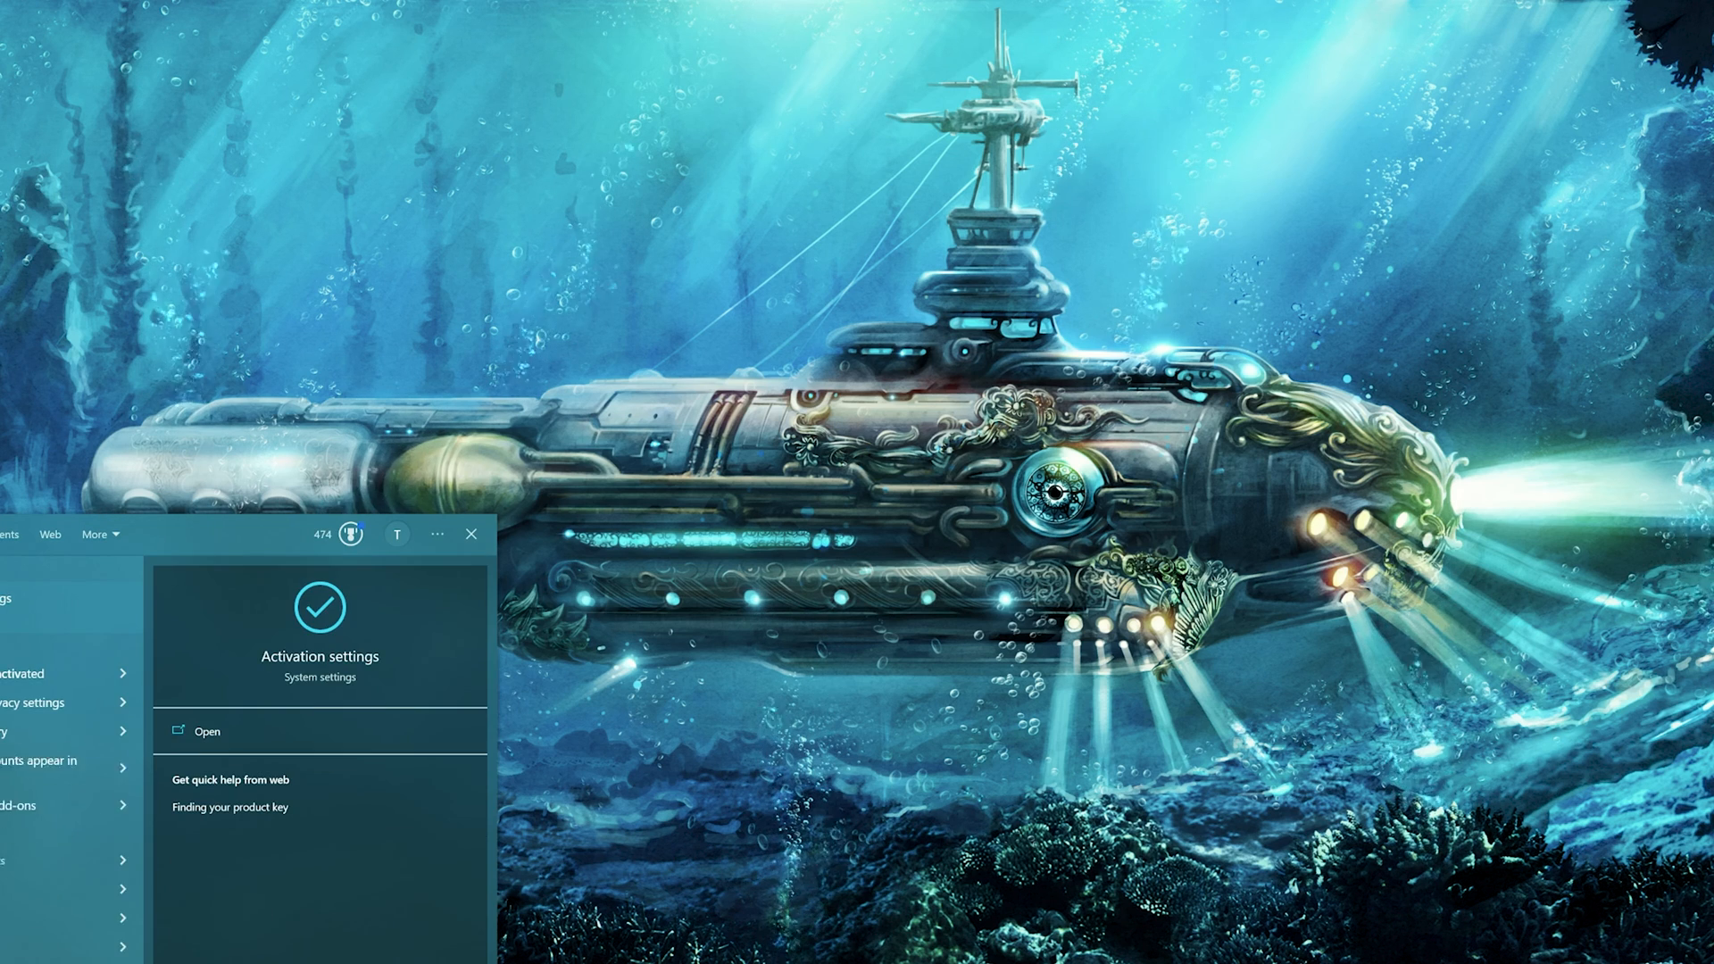
Step: Show the Windows Activation settings and begin Change product key
click(207, 733)
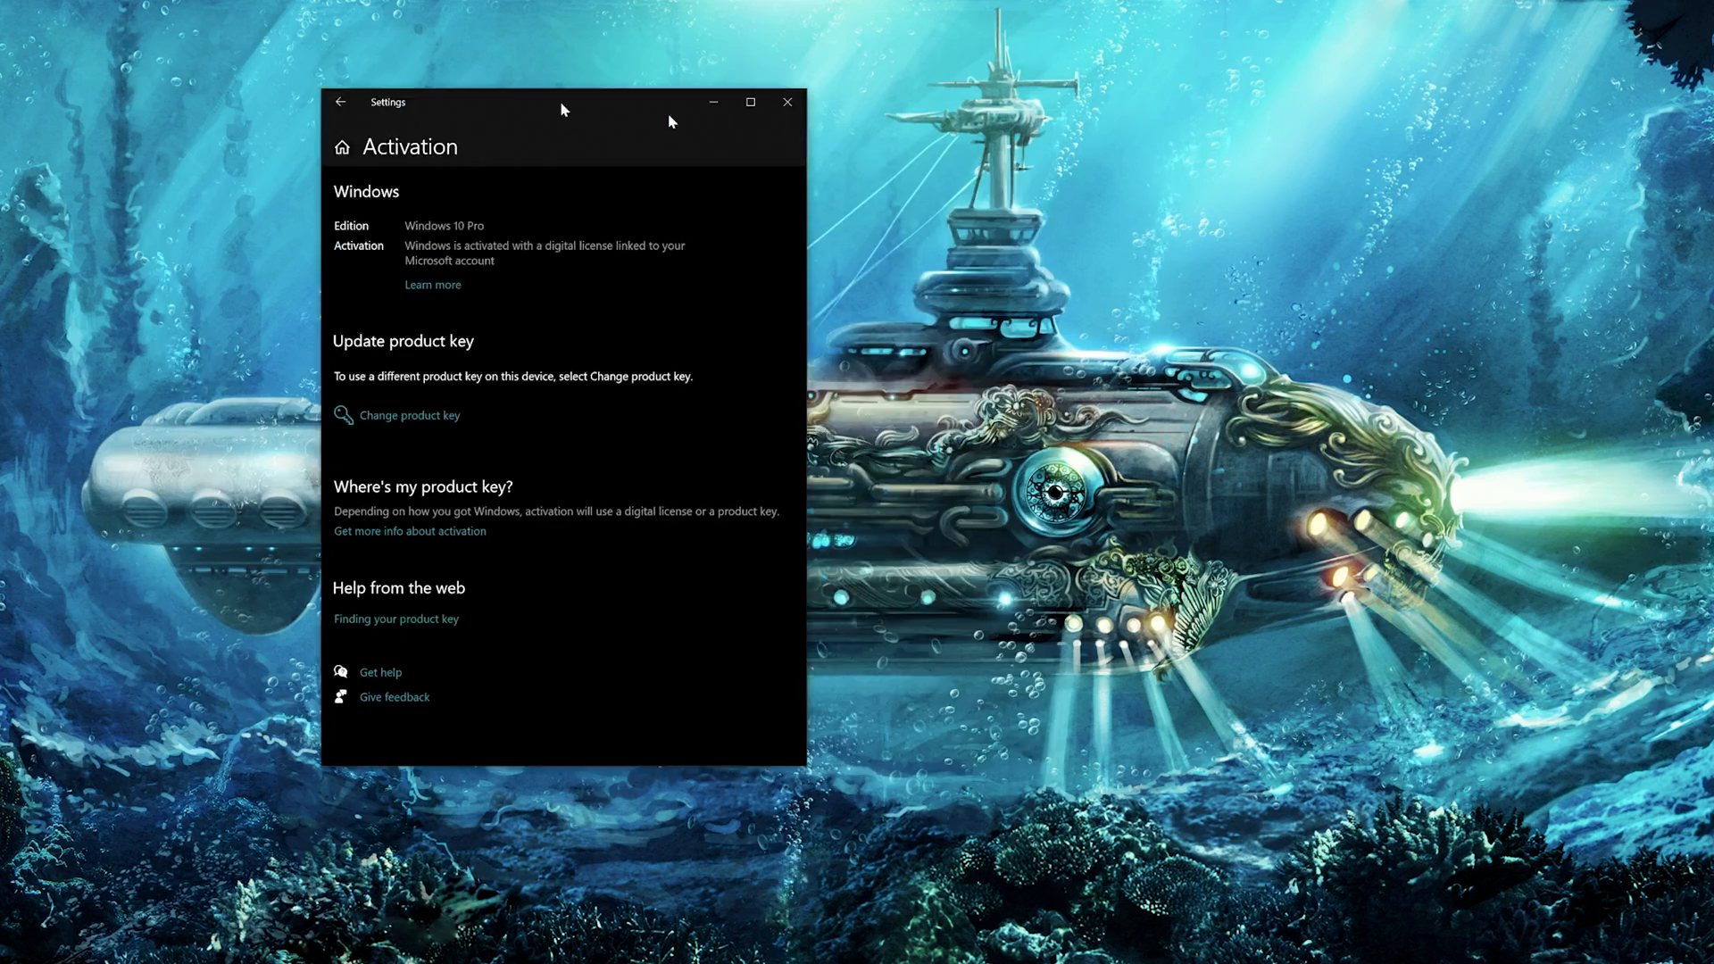
drag(563, 102, 821, 80)
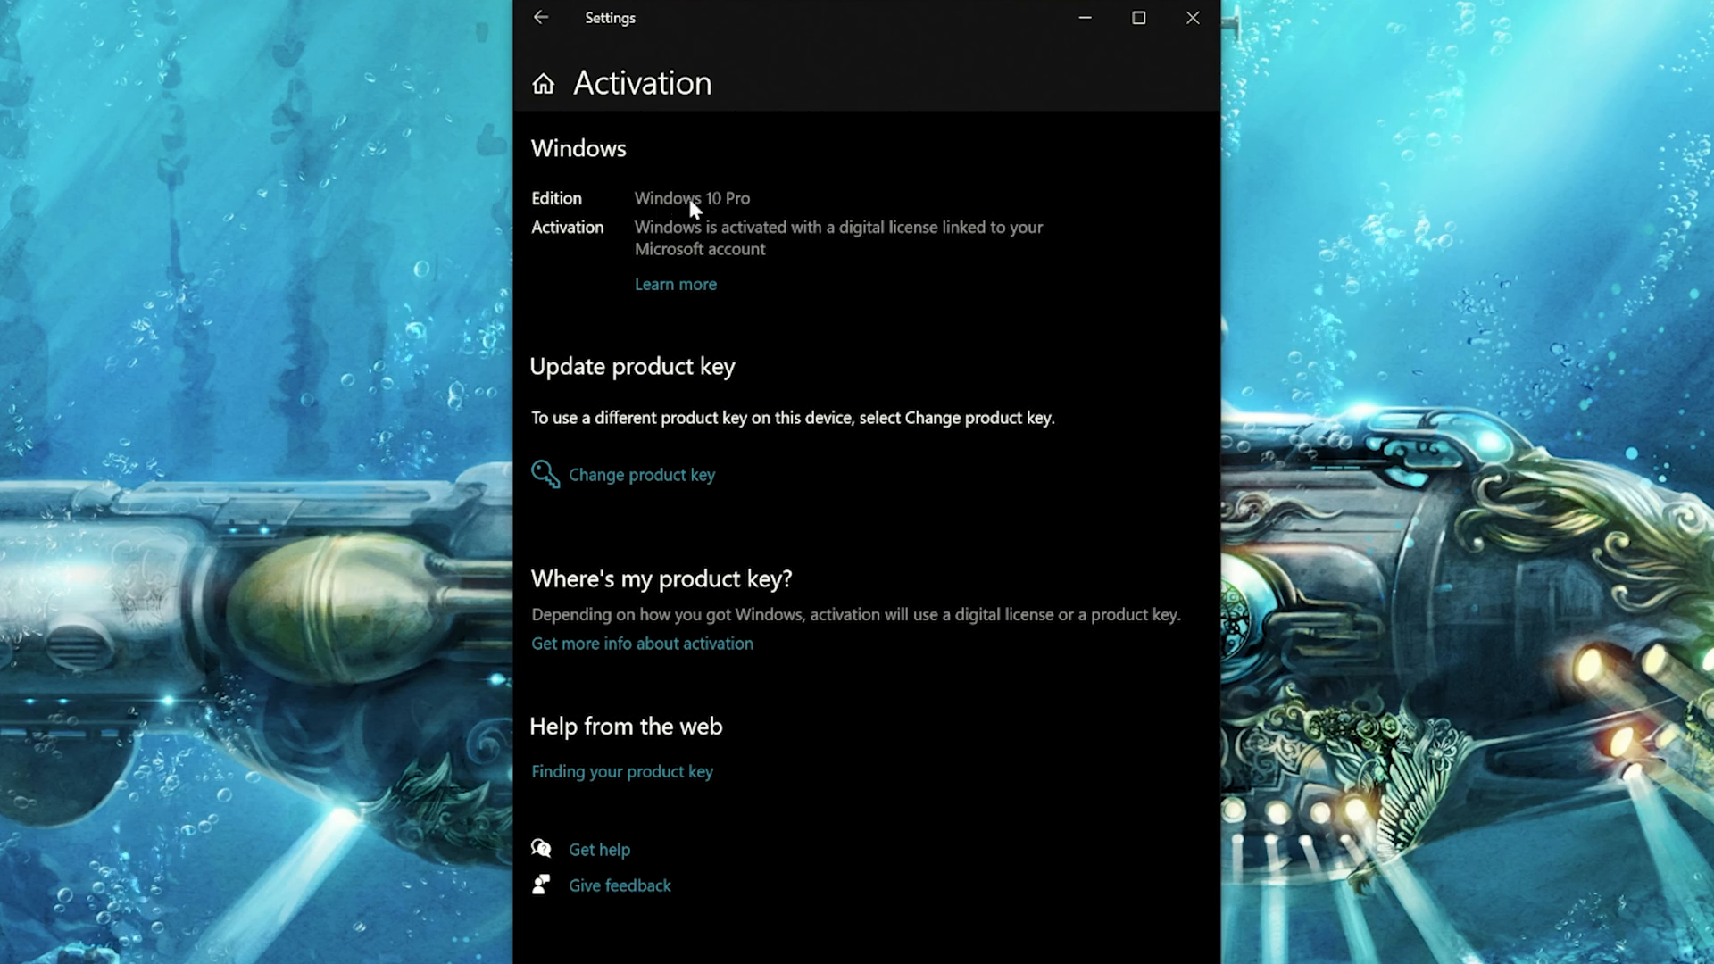
mouse_move(789, 254)
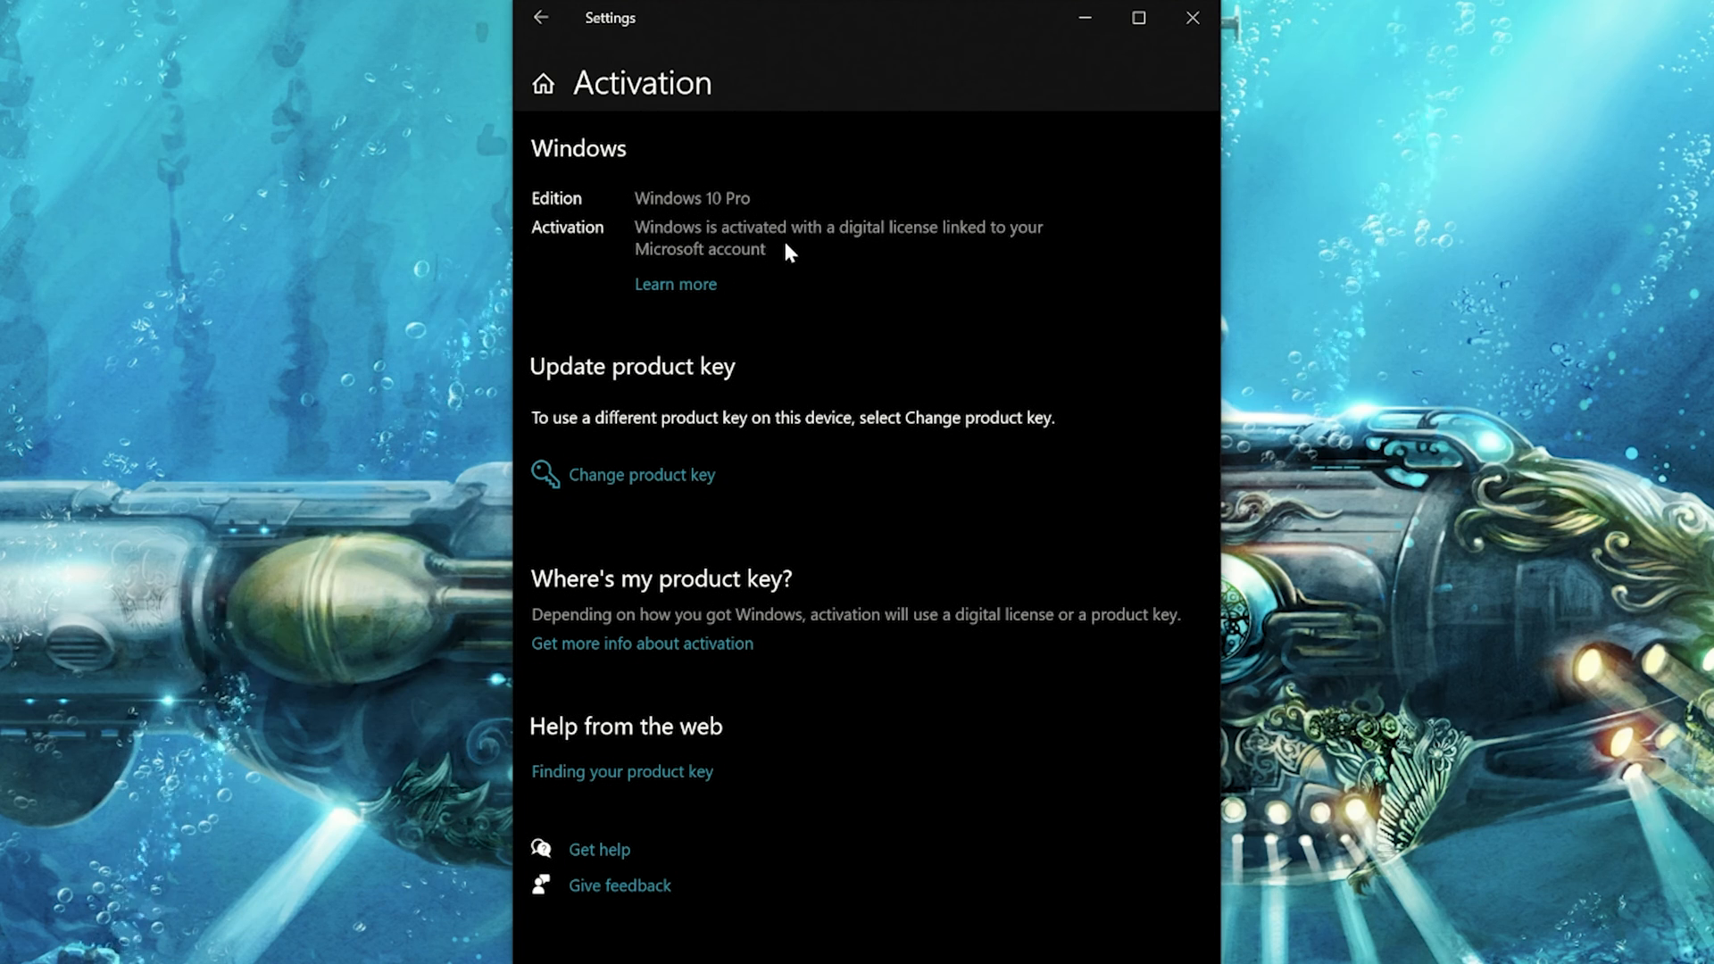
mouse_move(721, 264)
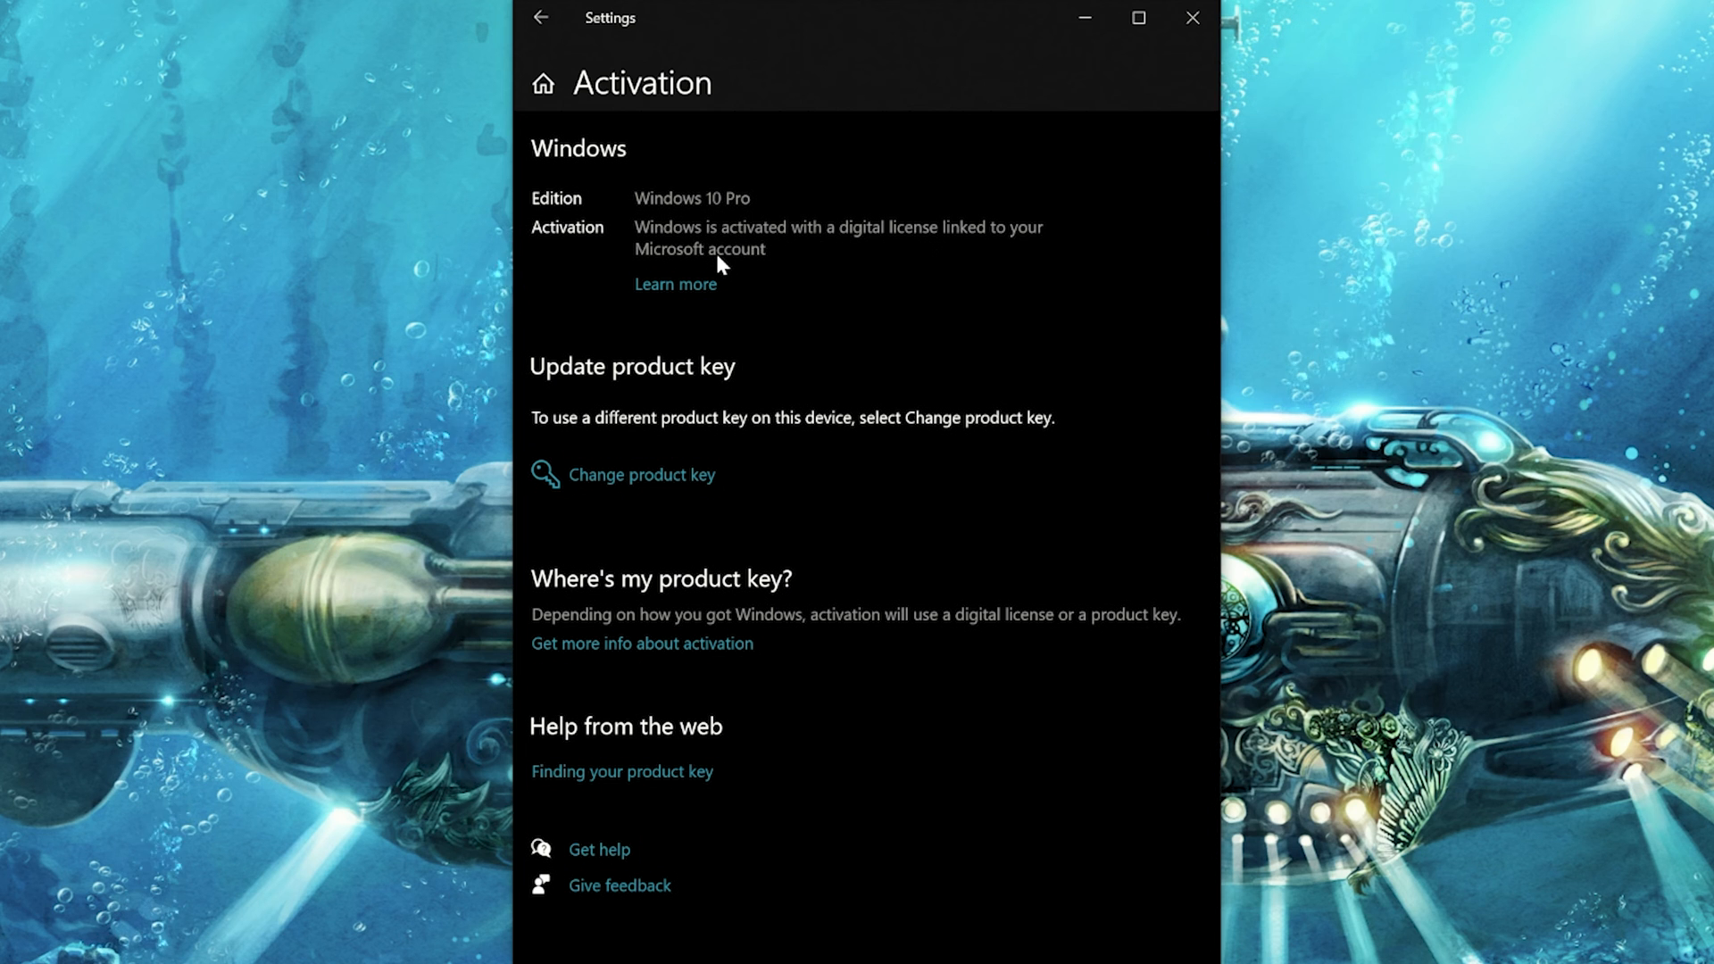
mouse_move(735, 258)
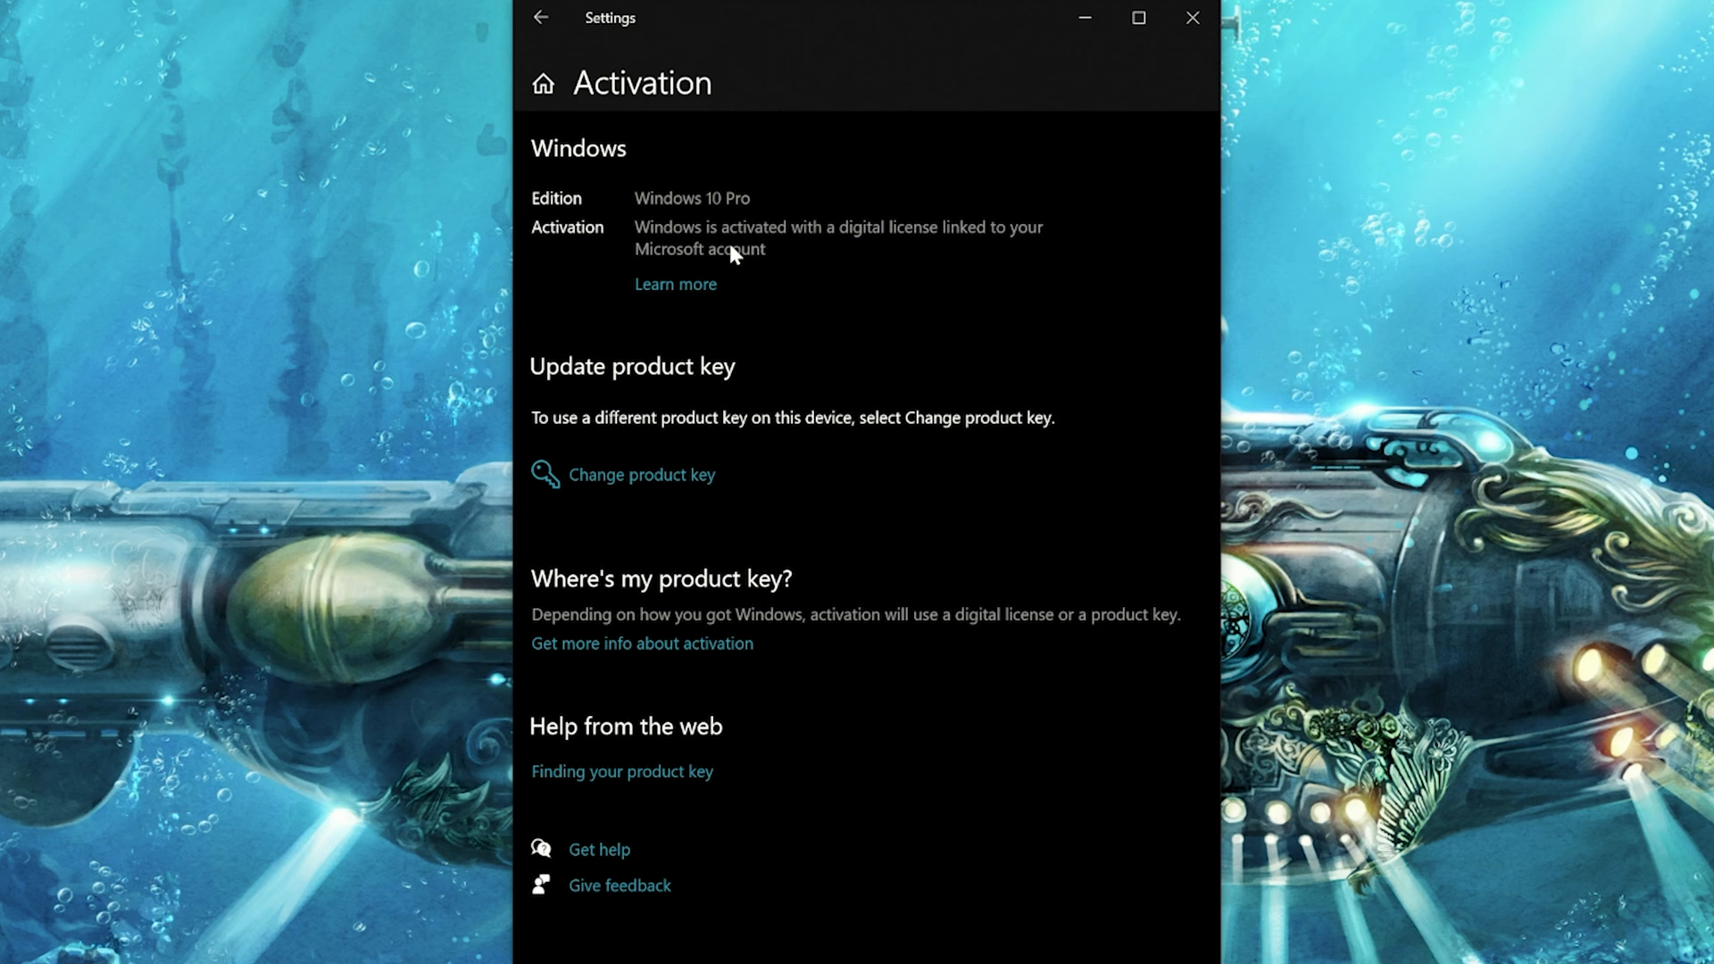
mouse_move(757, 240)
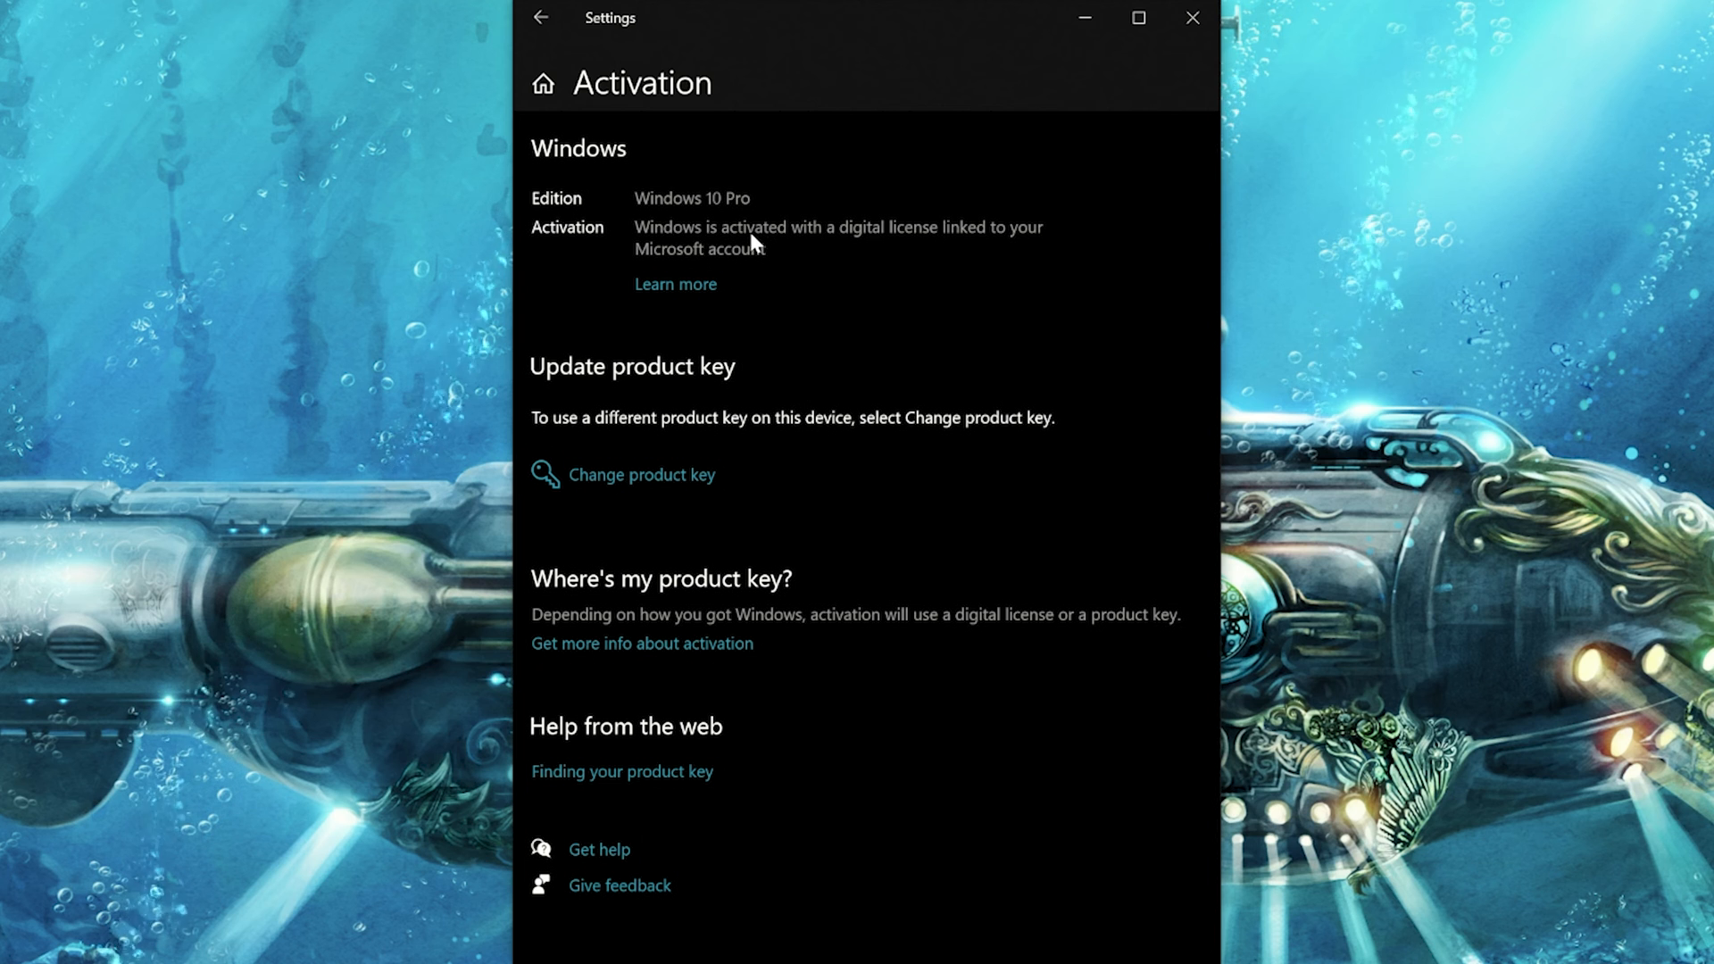
mouse_move(735, 496)
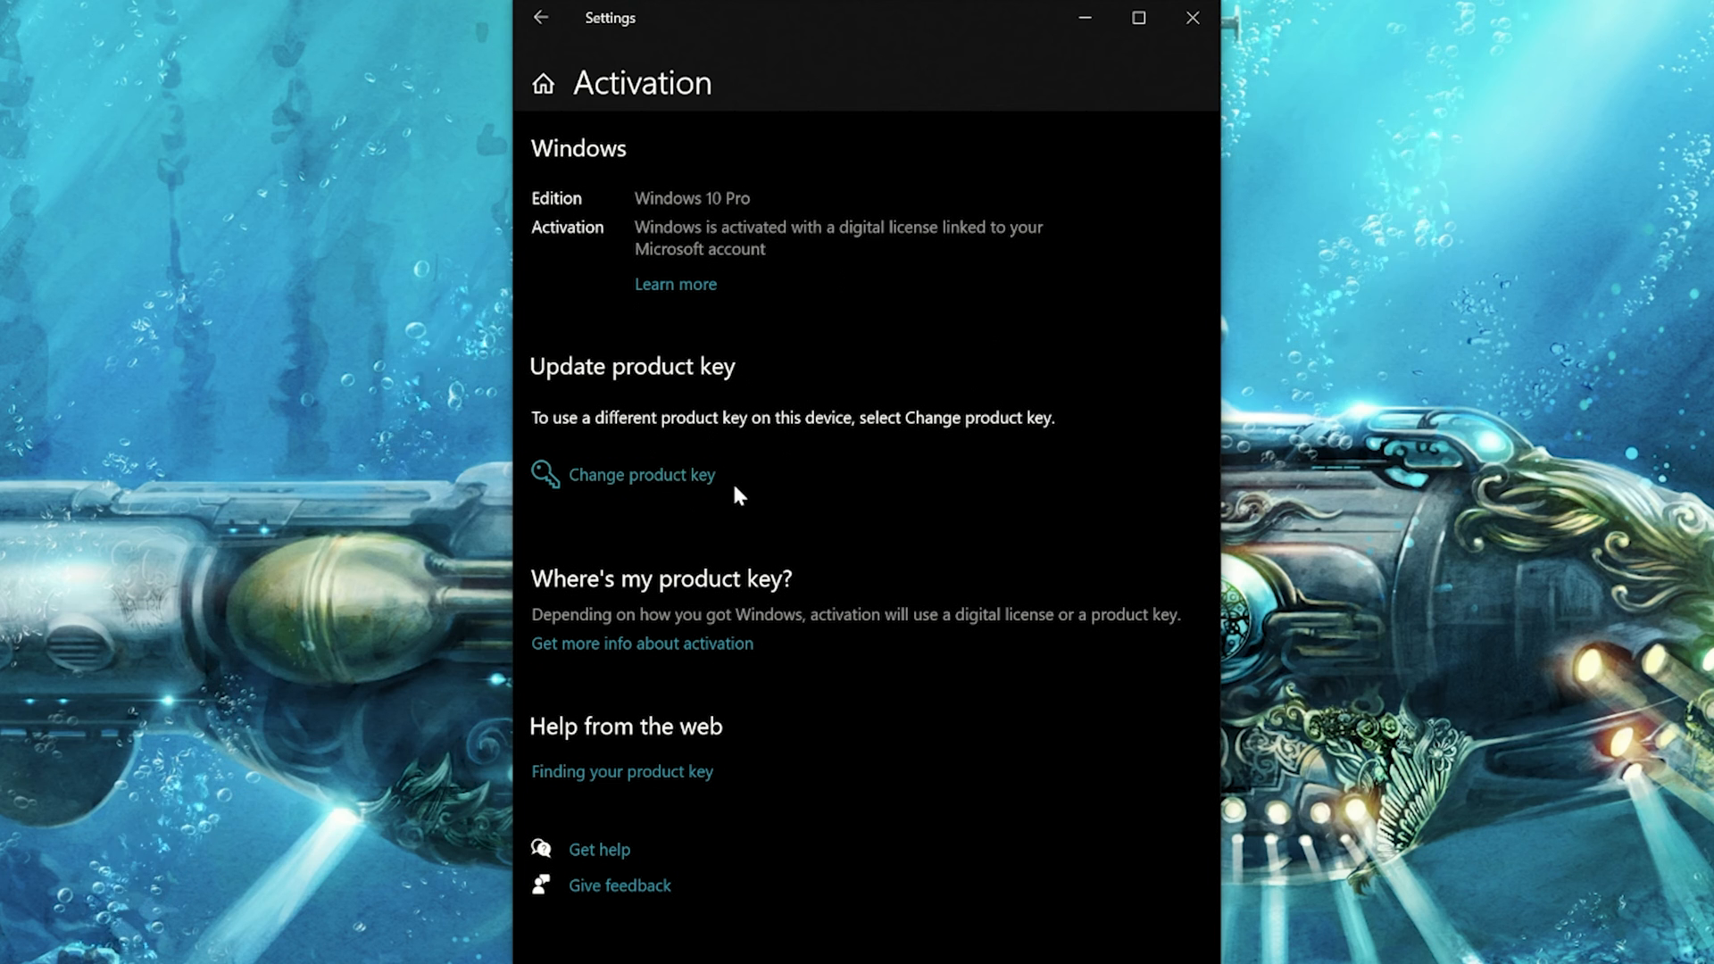
mouse_move(743, 259)
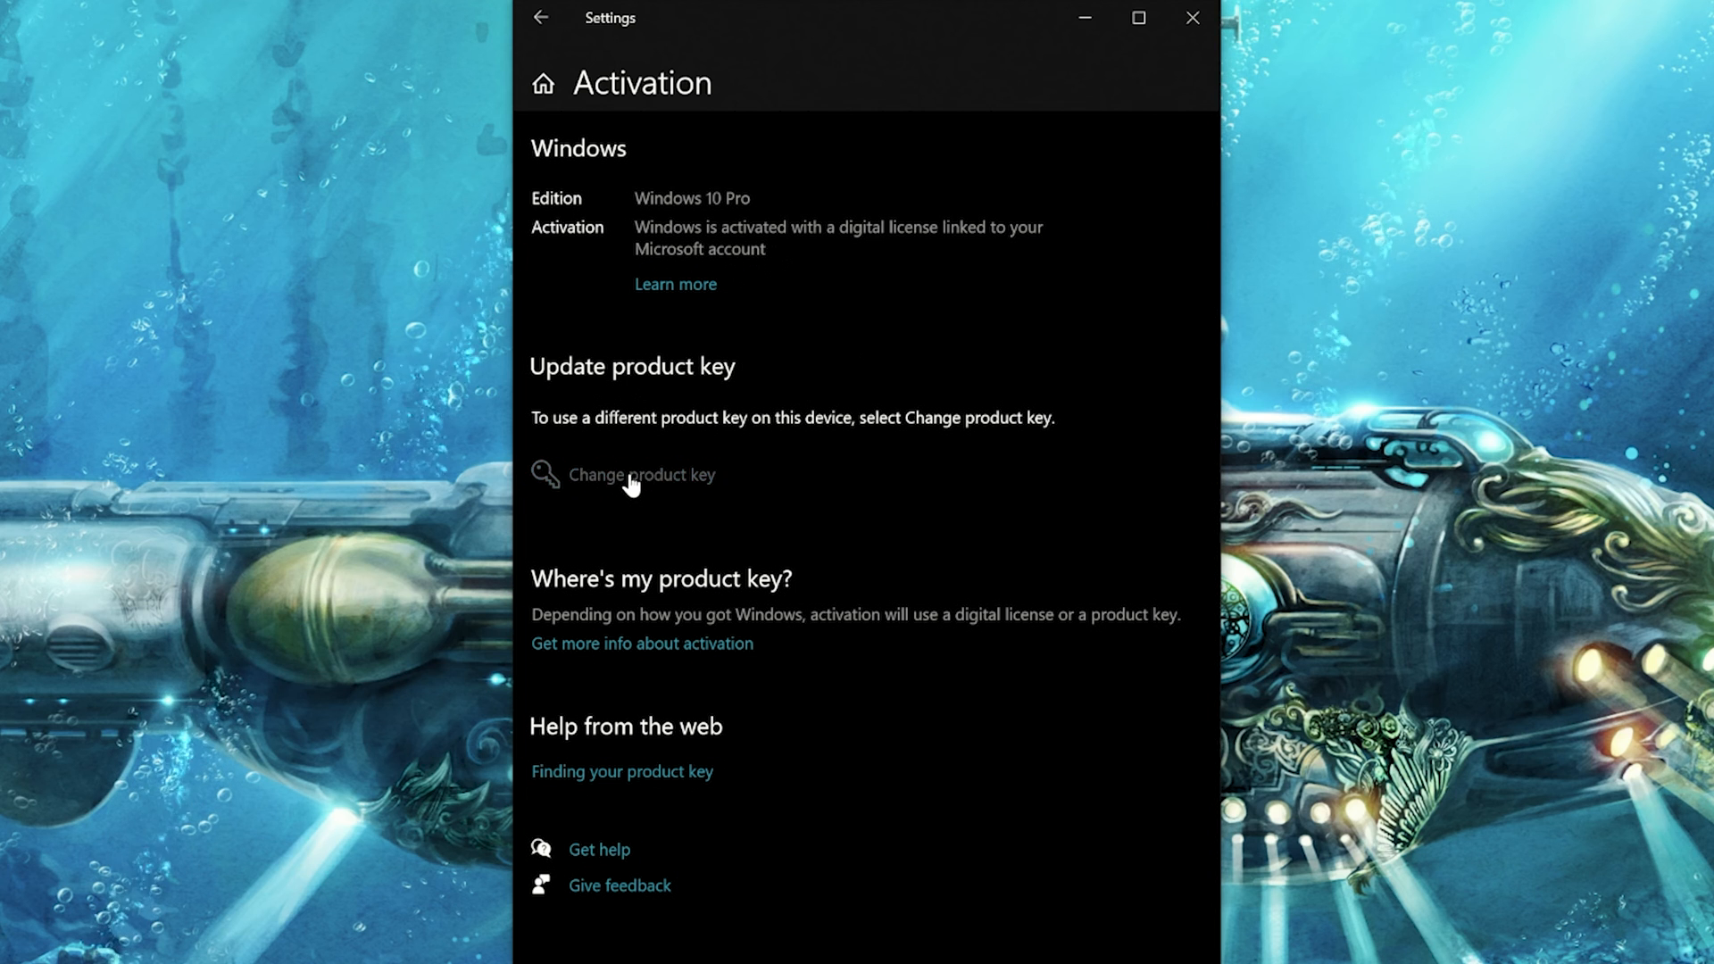
click(643, 475)
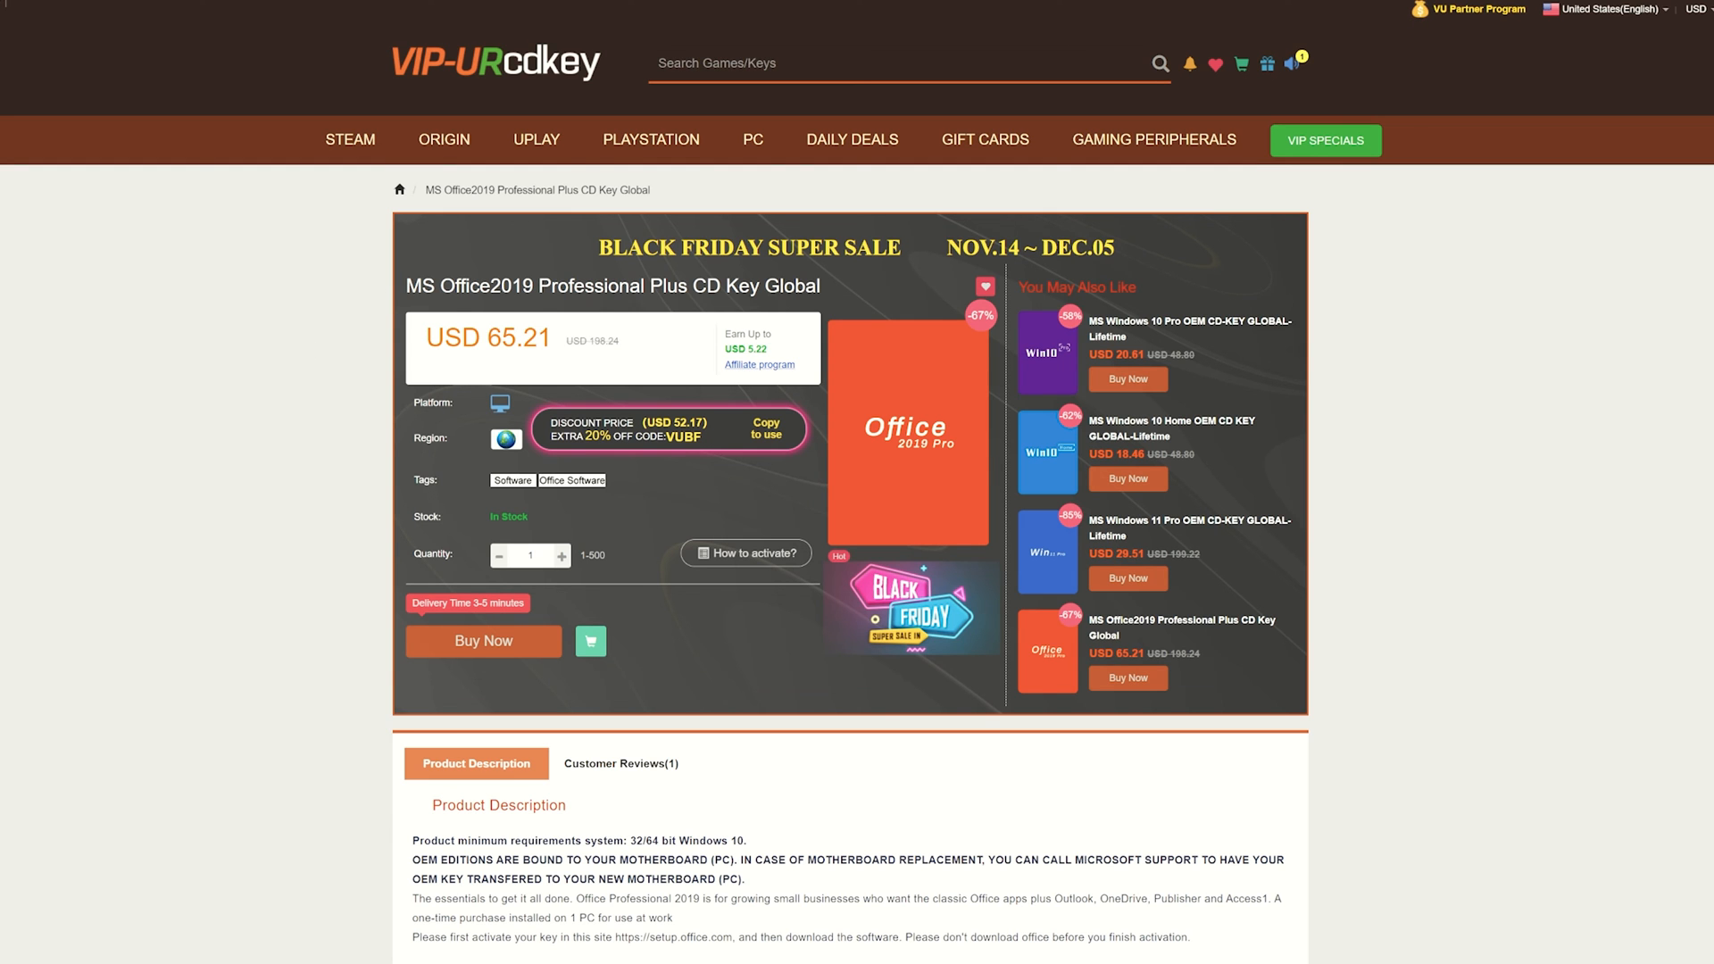
mouse_move(596, 411)
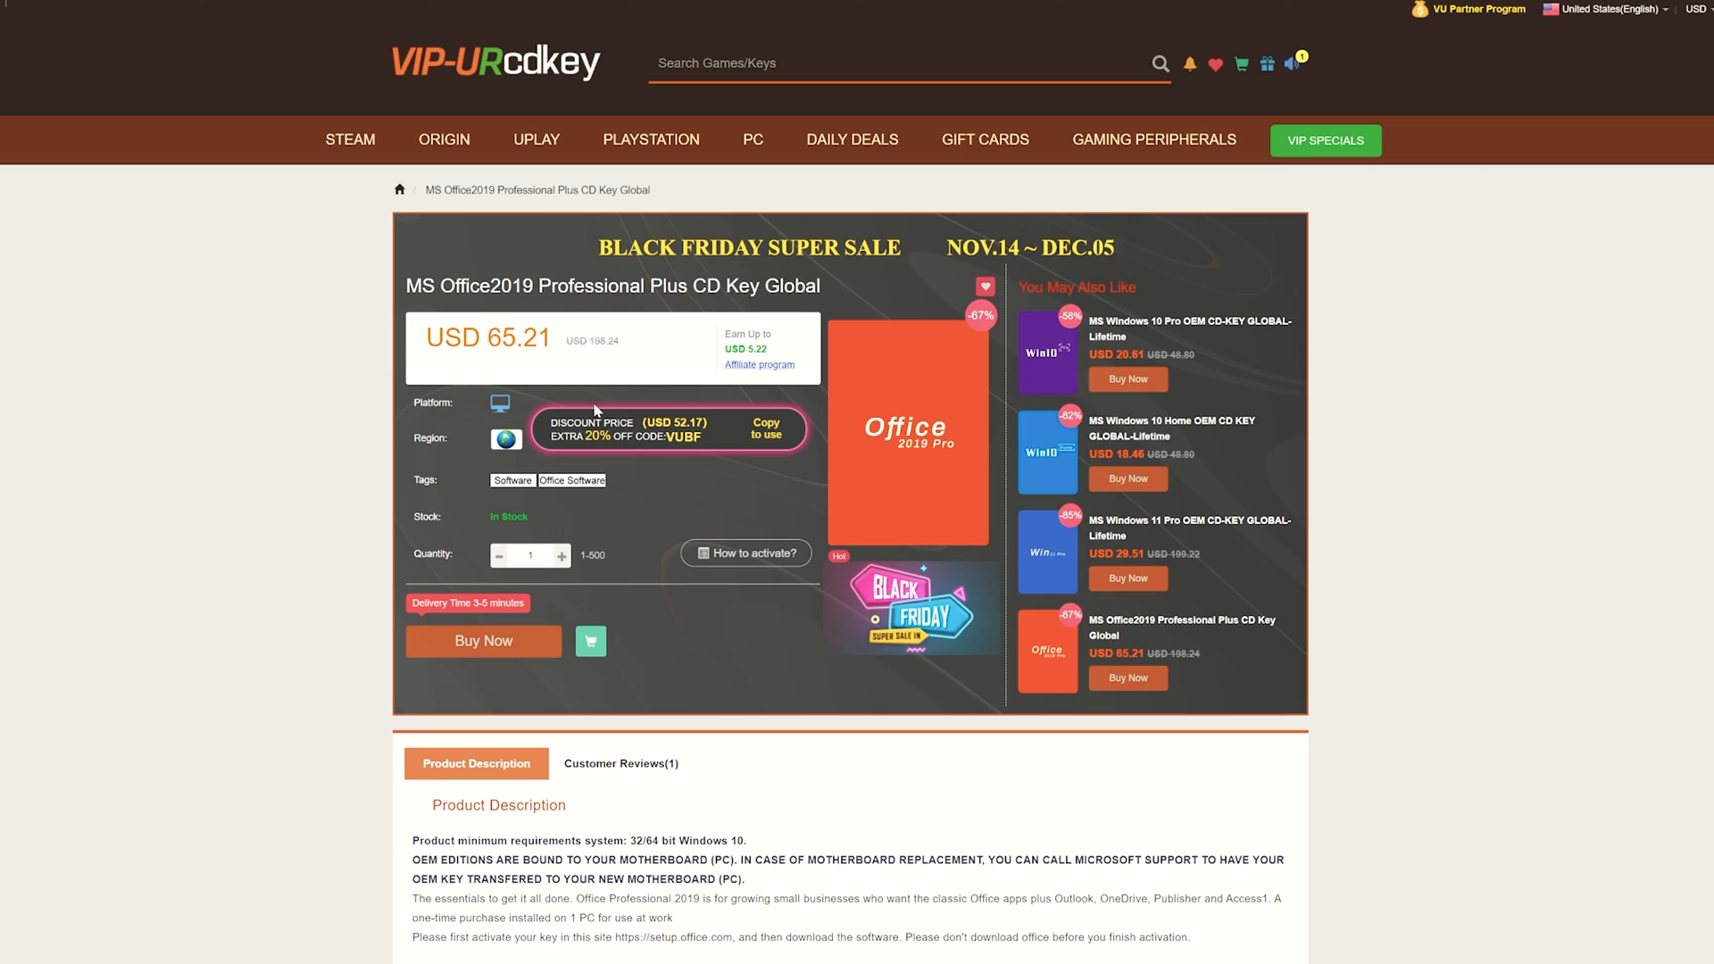
mouse_move(928, 425)
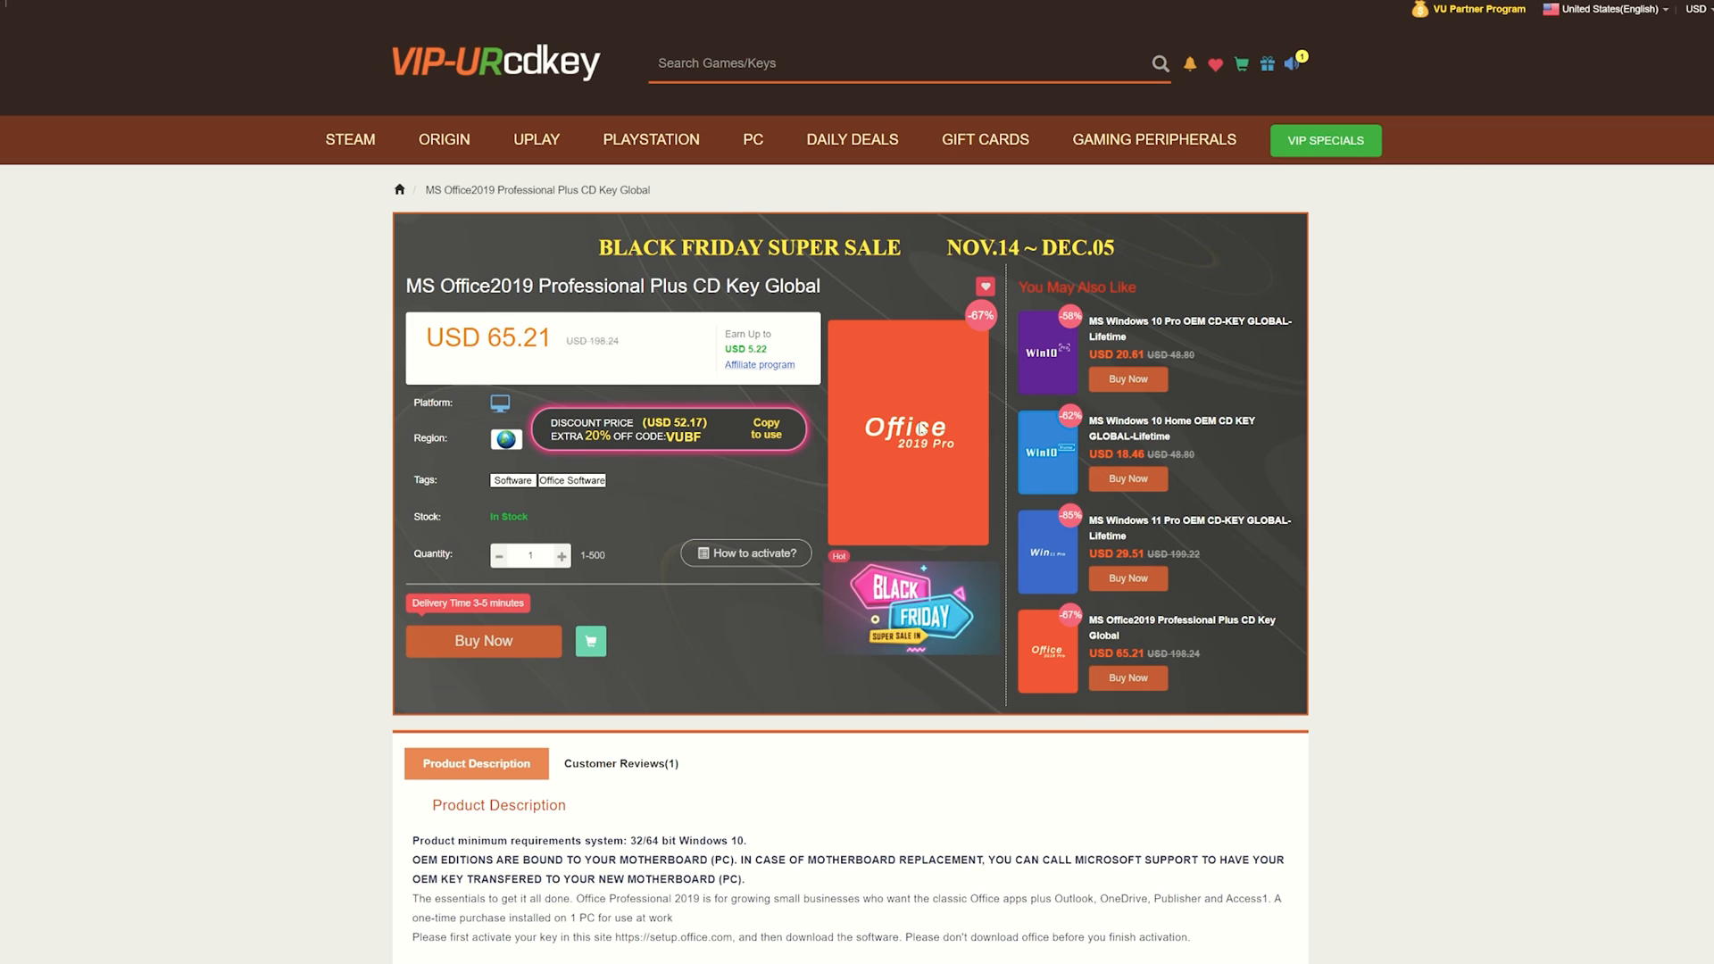
mouse_move(736, 501)
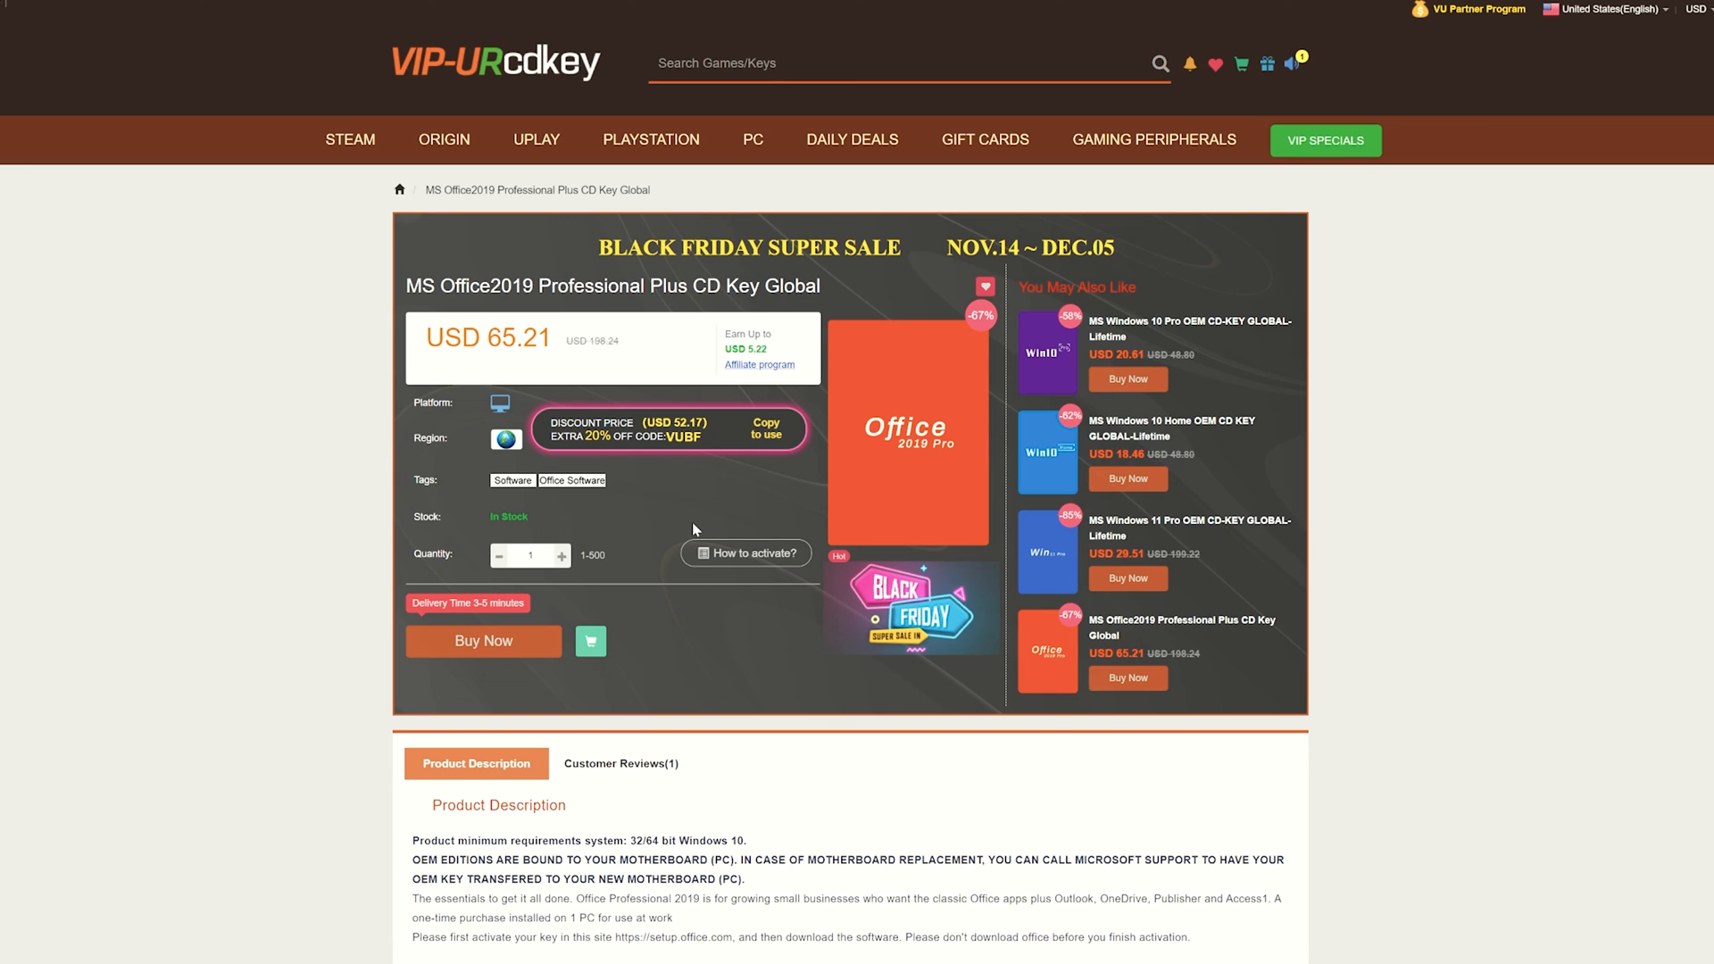
mouse_move(519, 654)
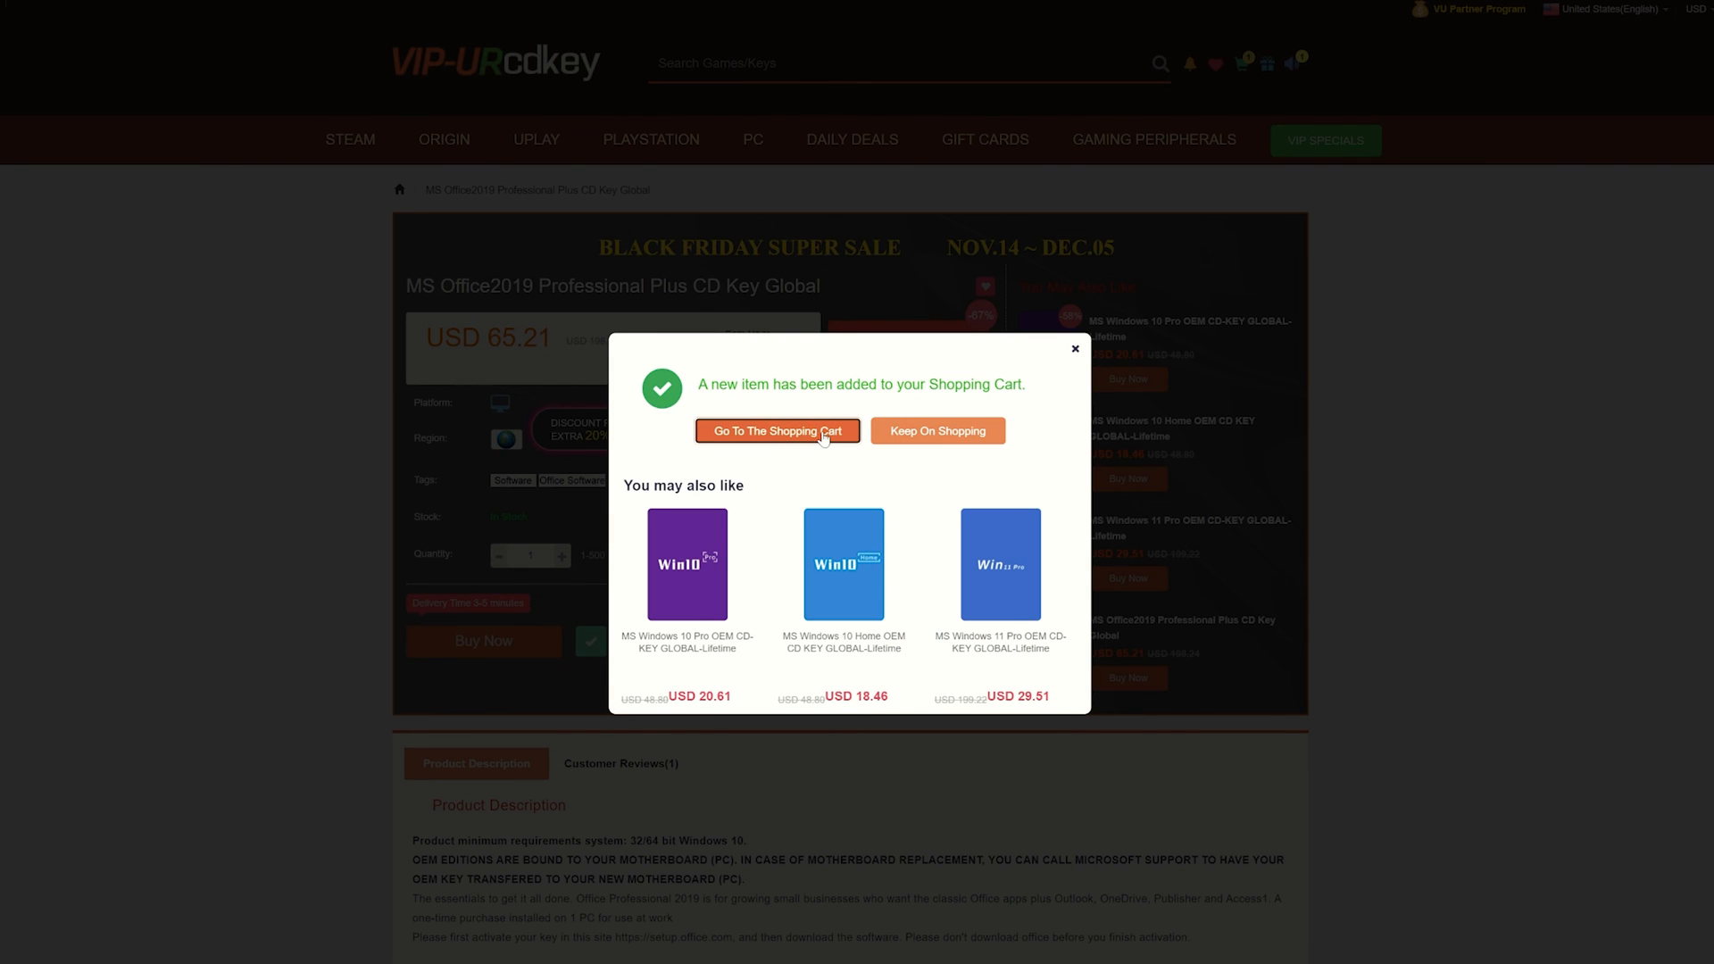
Step: Go to the cart, proceed to checkout for Office 2019 and enter promo code RAV20
click(779, 430)
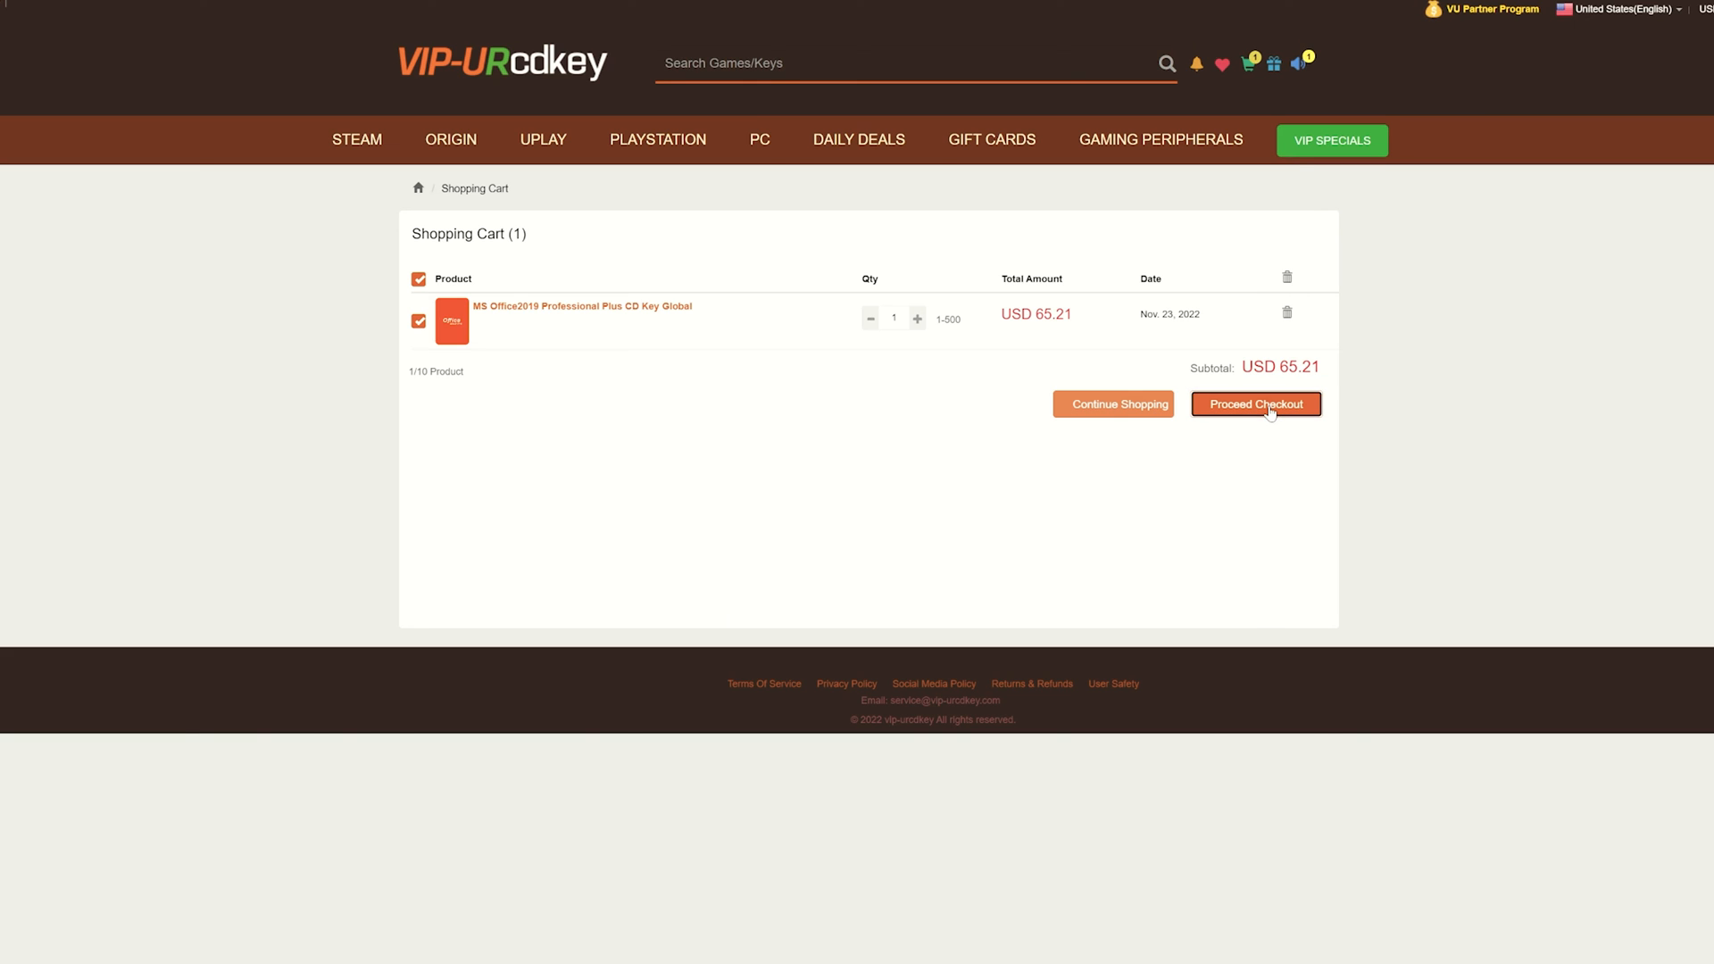
click(1258, 404)
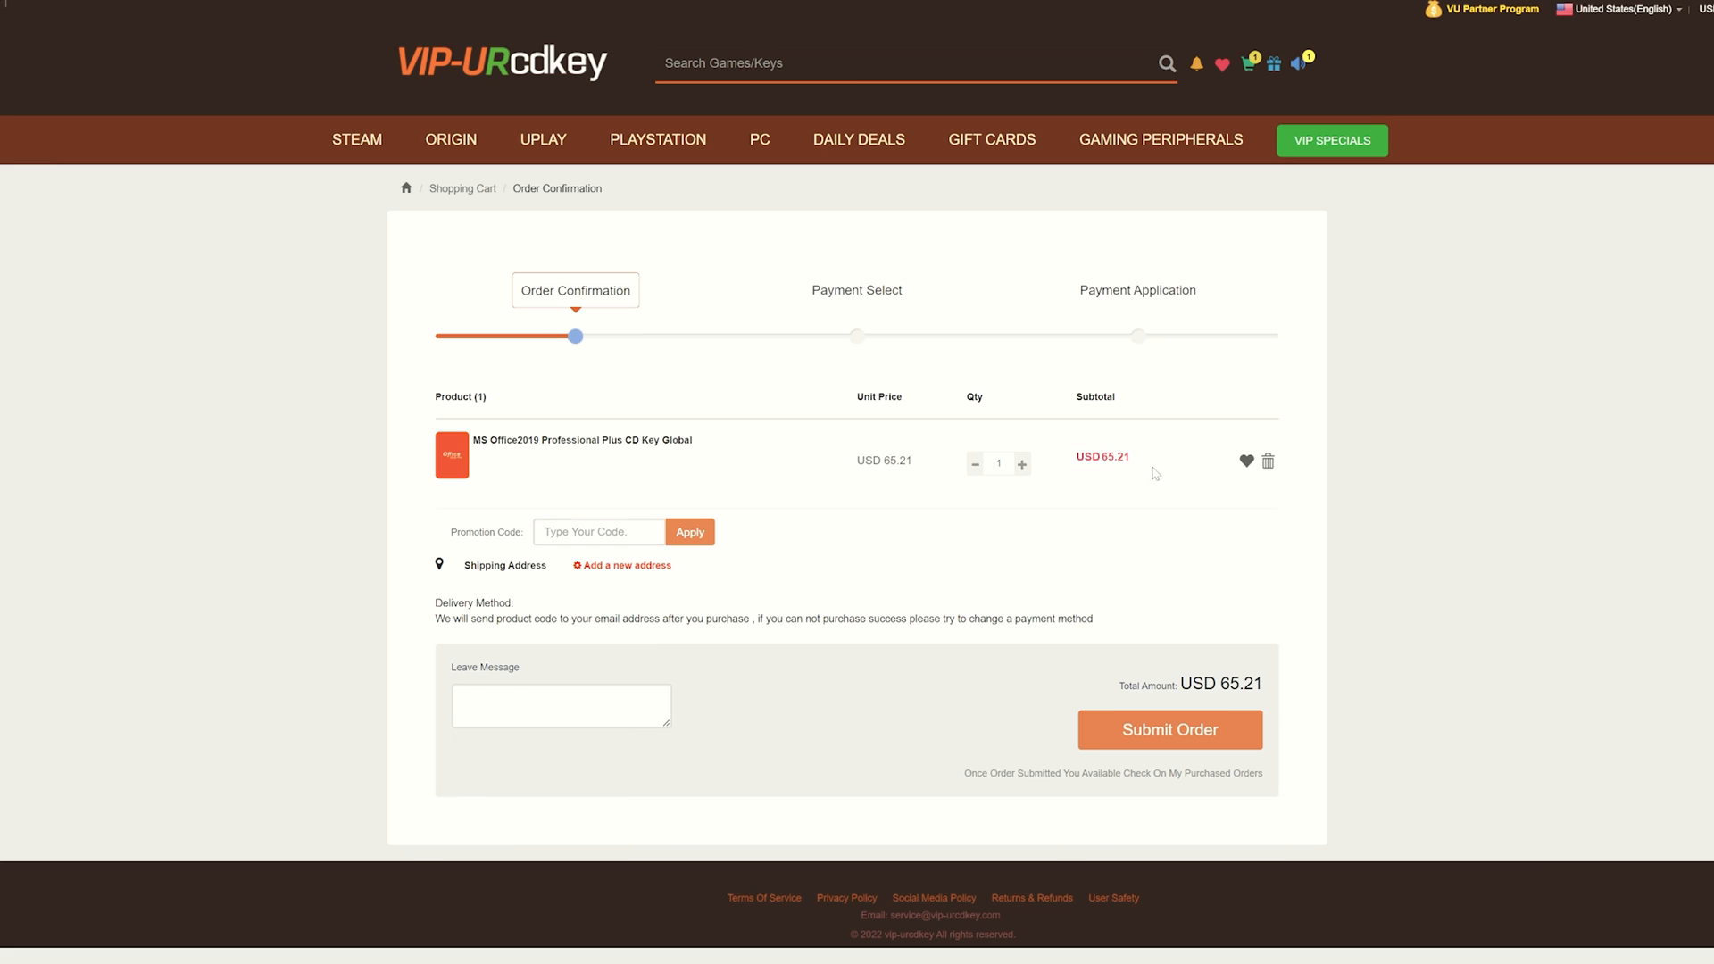
text(R)
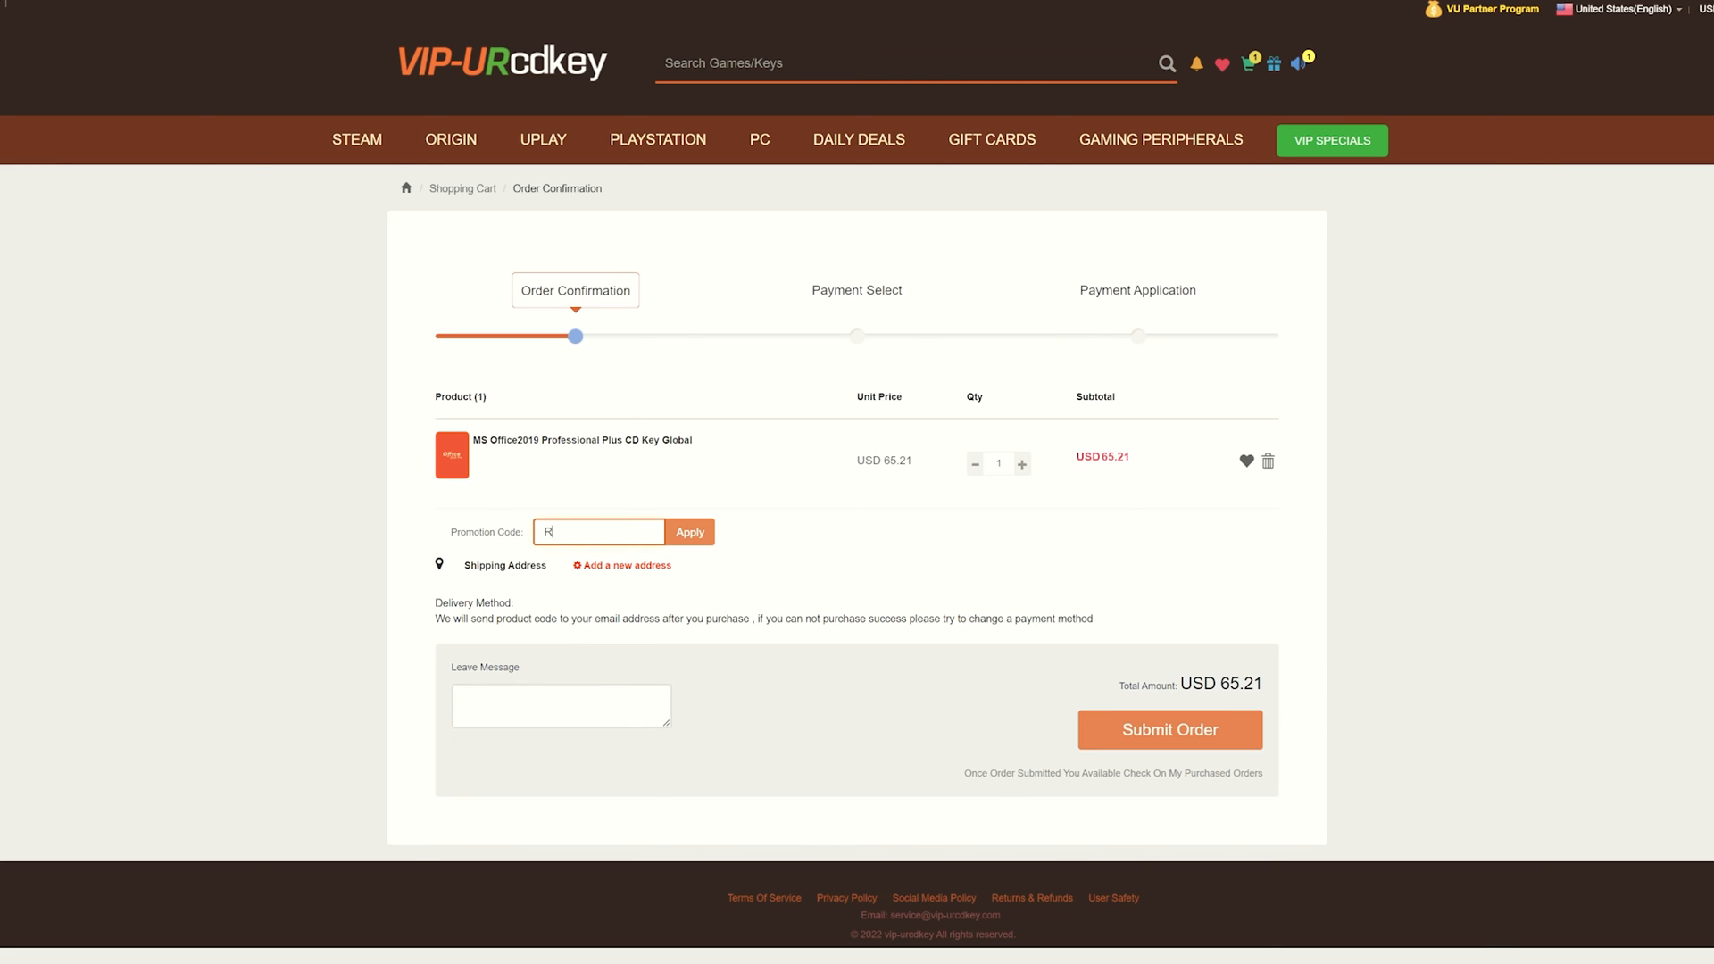
text(AV20)
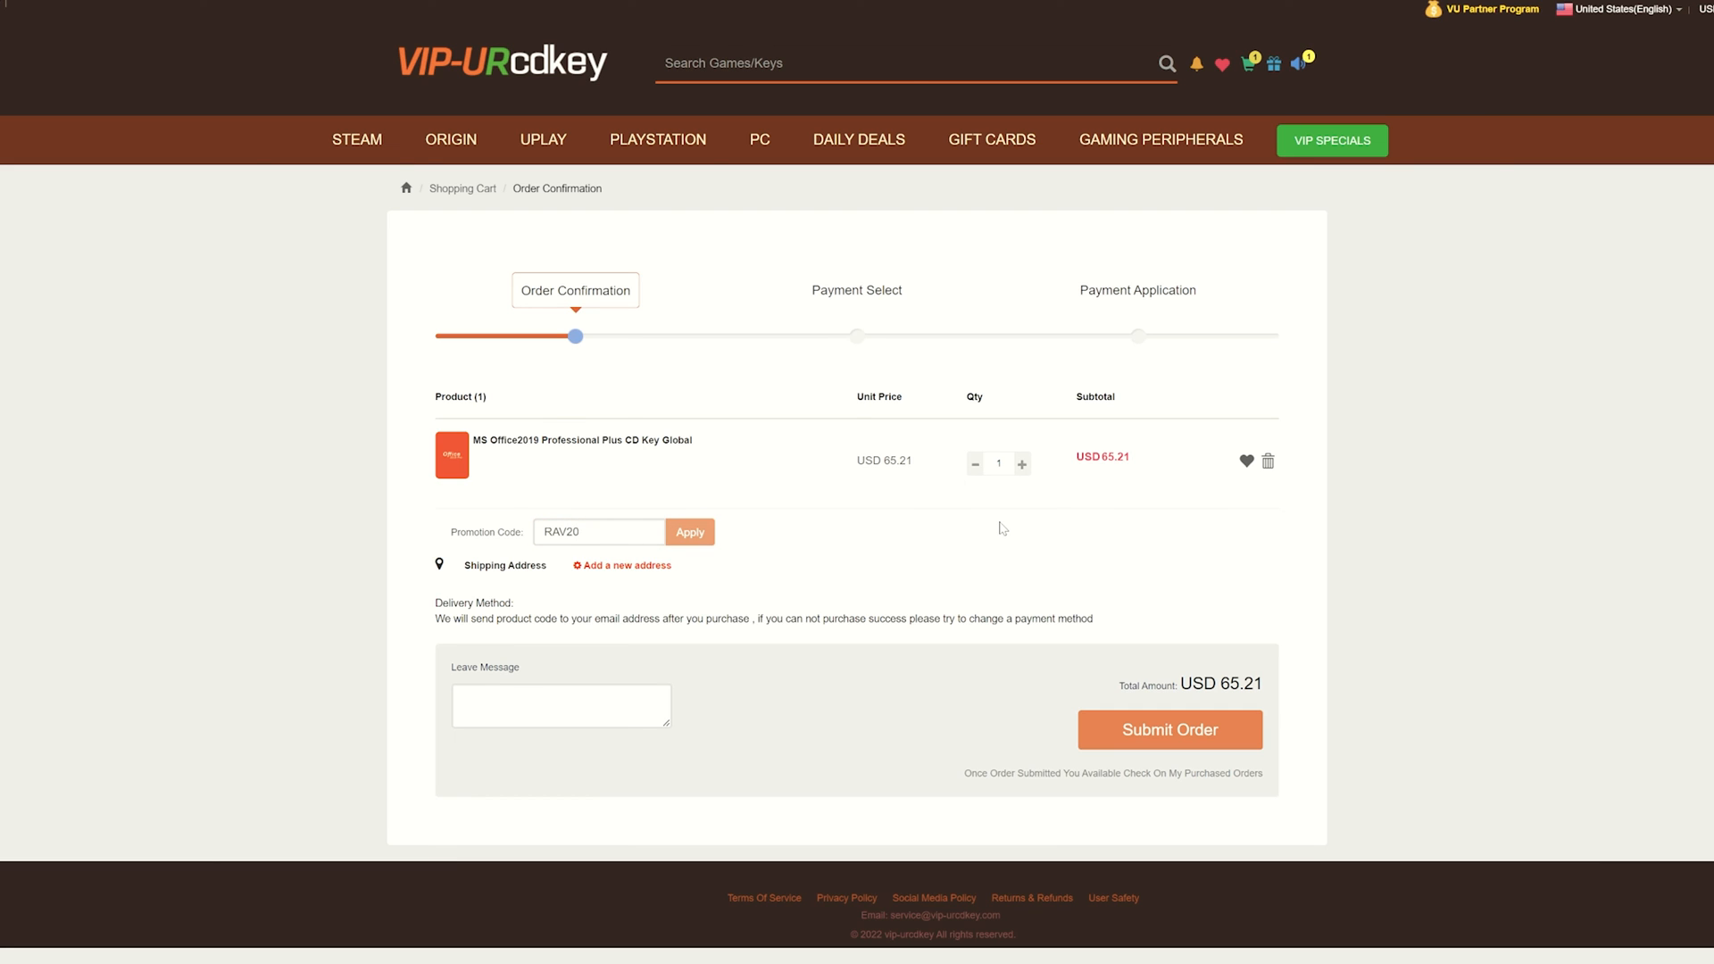
Step: Apply RAV20 to the Office 2019 order, dropping the total from USD 65.21 to USD 48.91
click(689, 532)
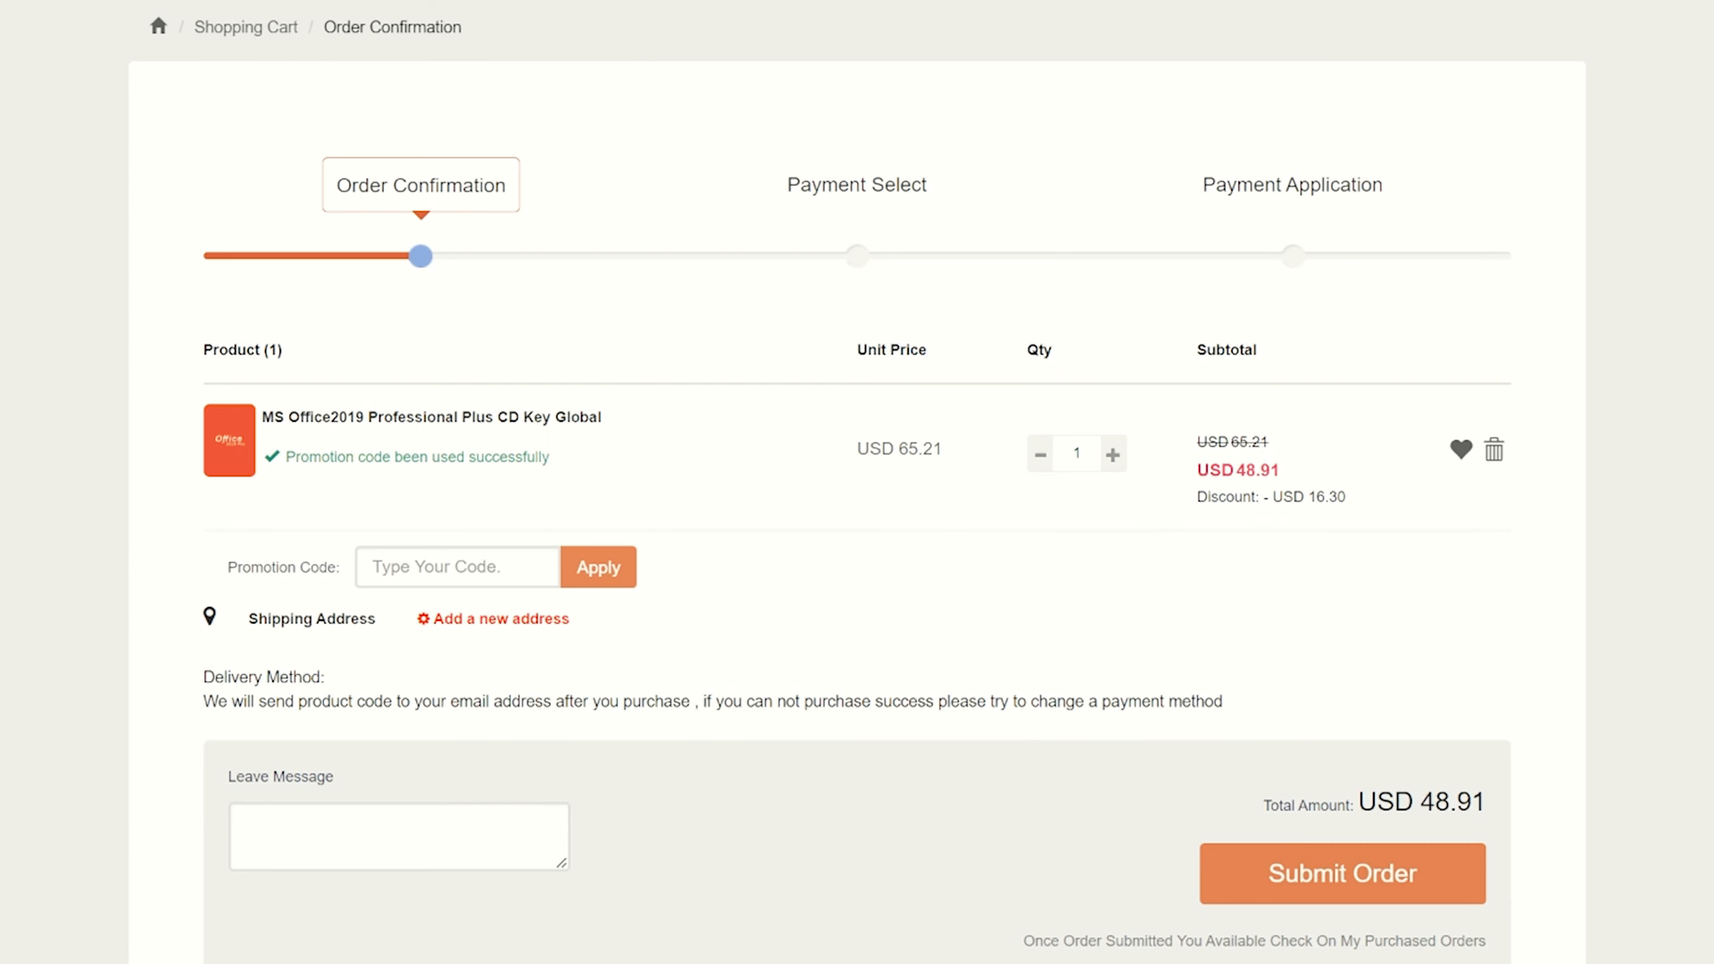
drag(1197, 443, 1279, 471)
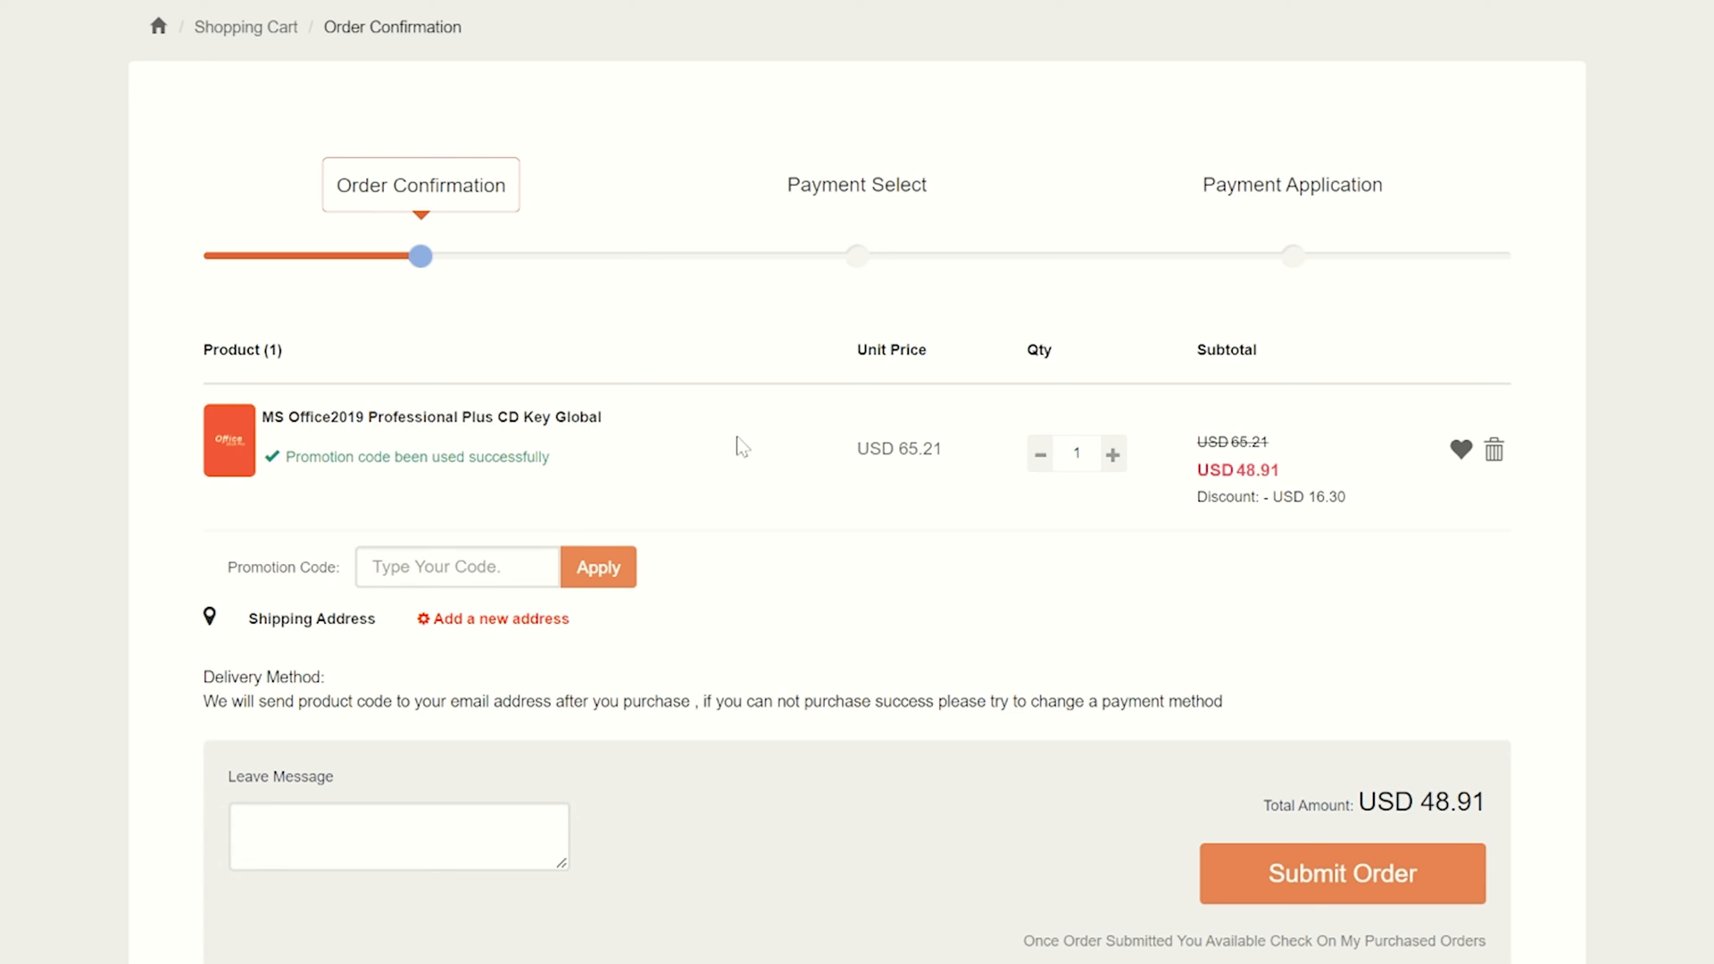
mouse_move(725, 450)
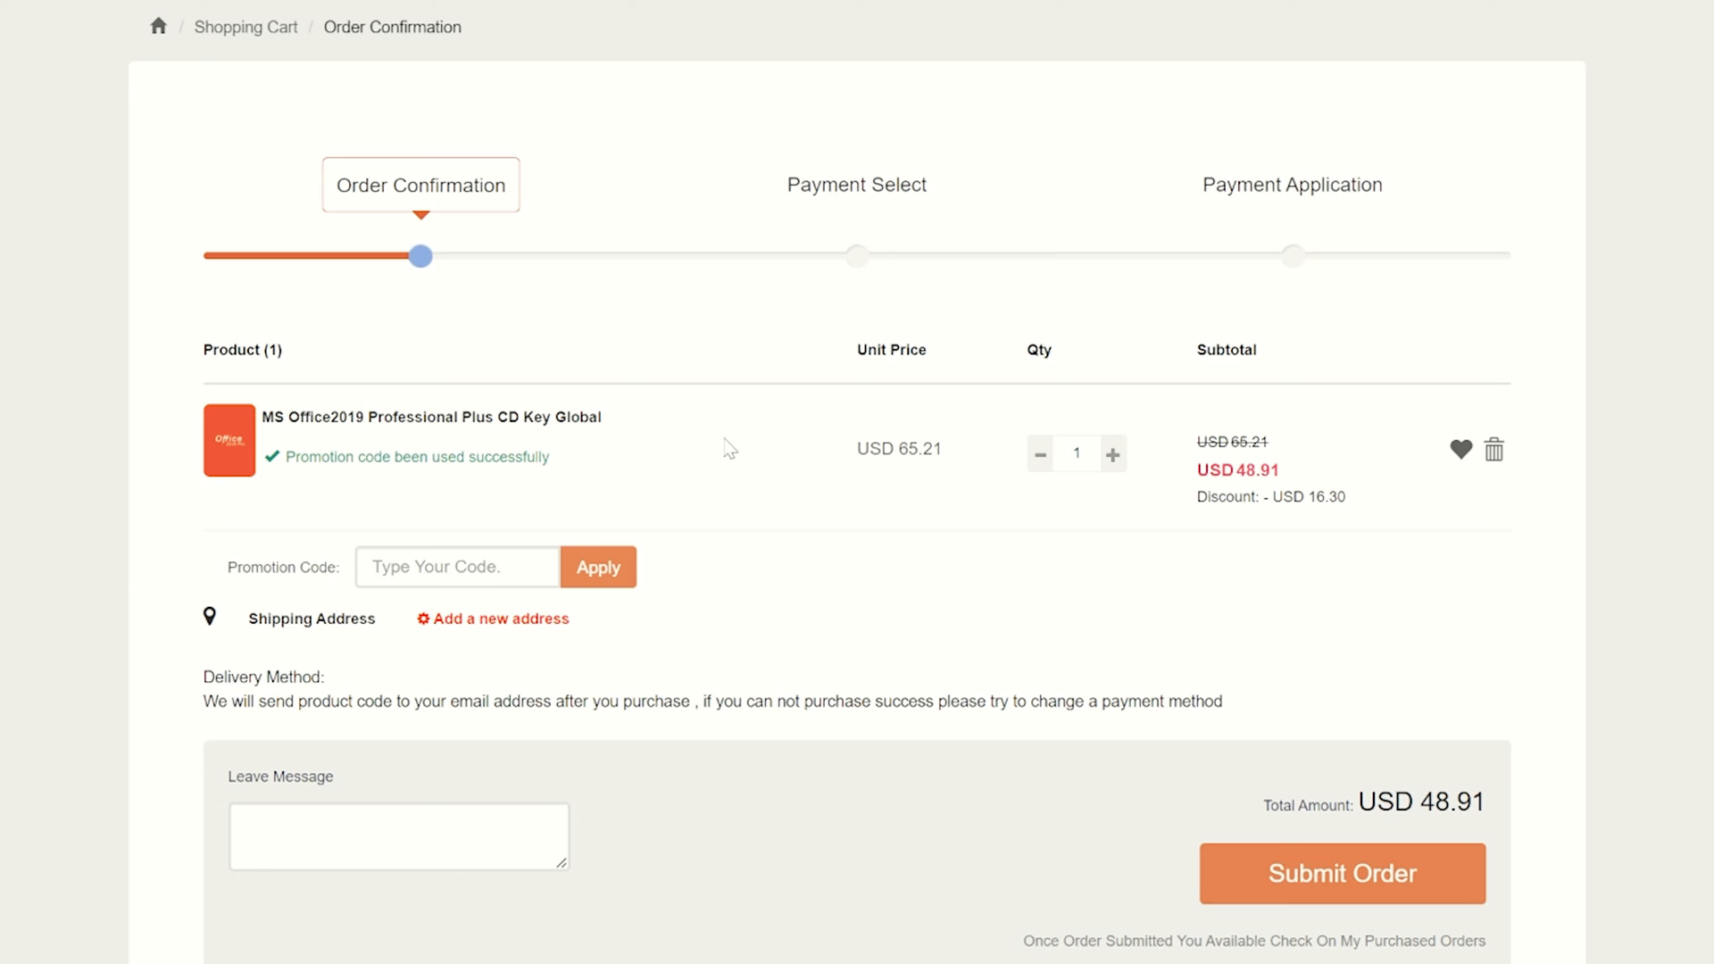
mouse_move(793, 514)
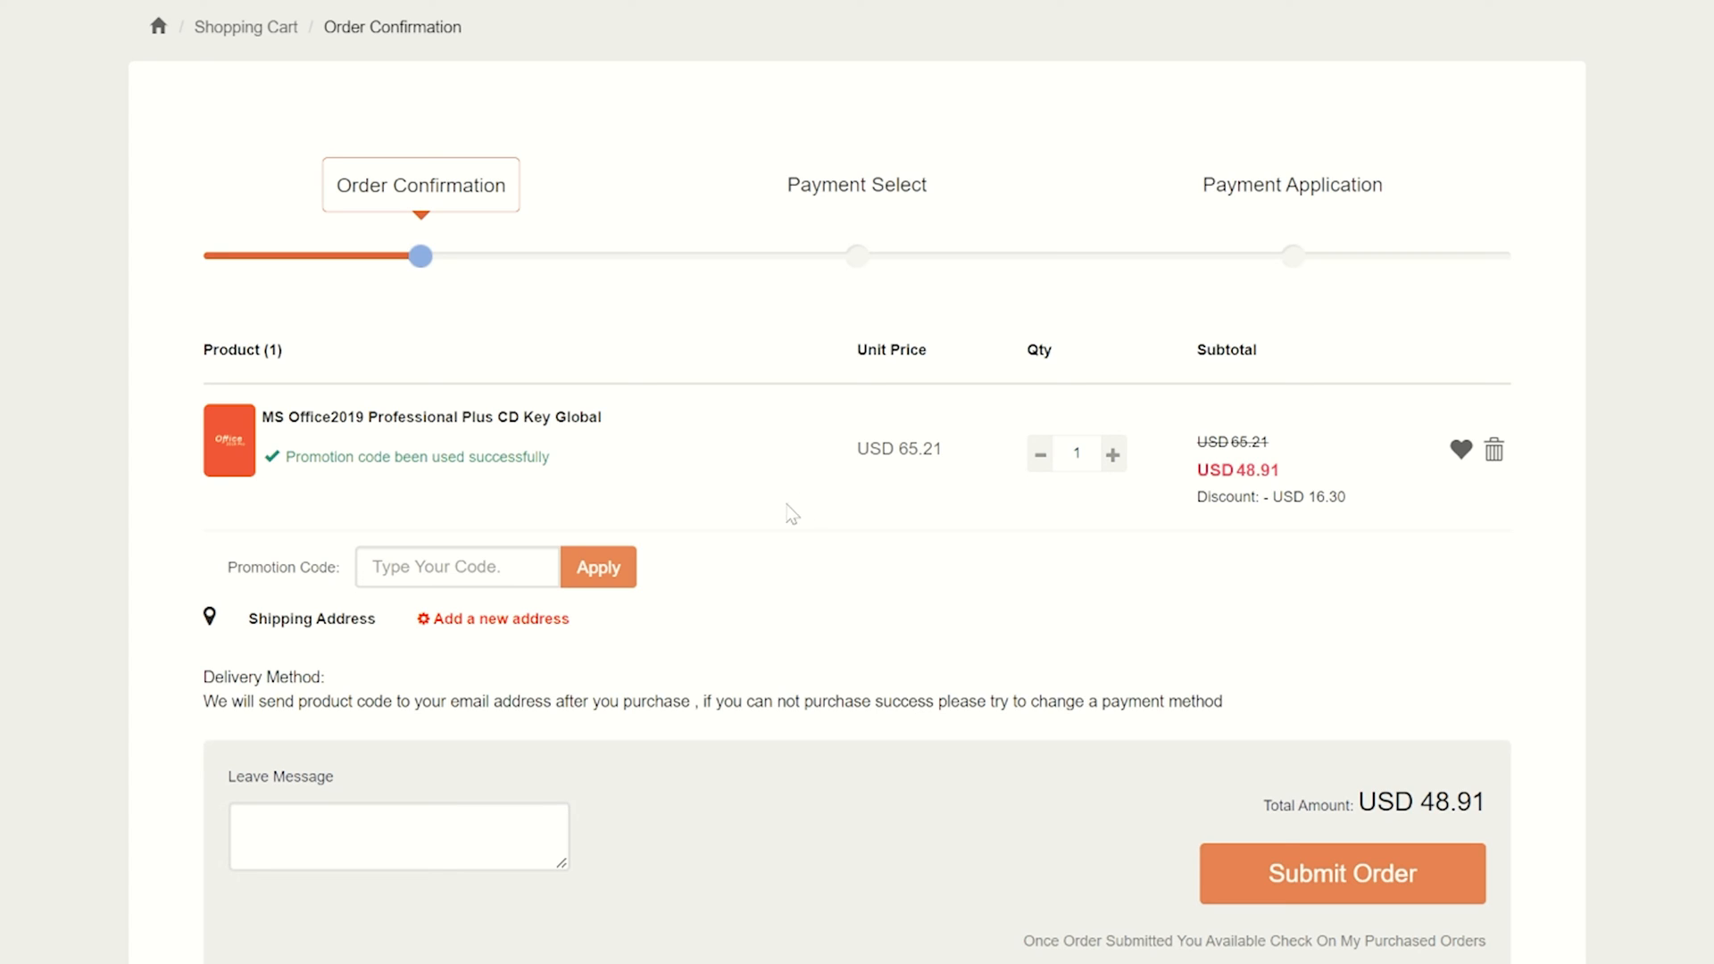
mouse_move(771, 511)
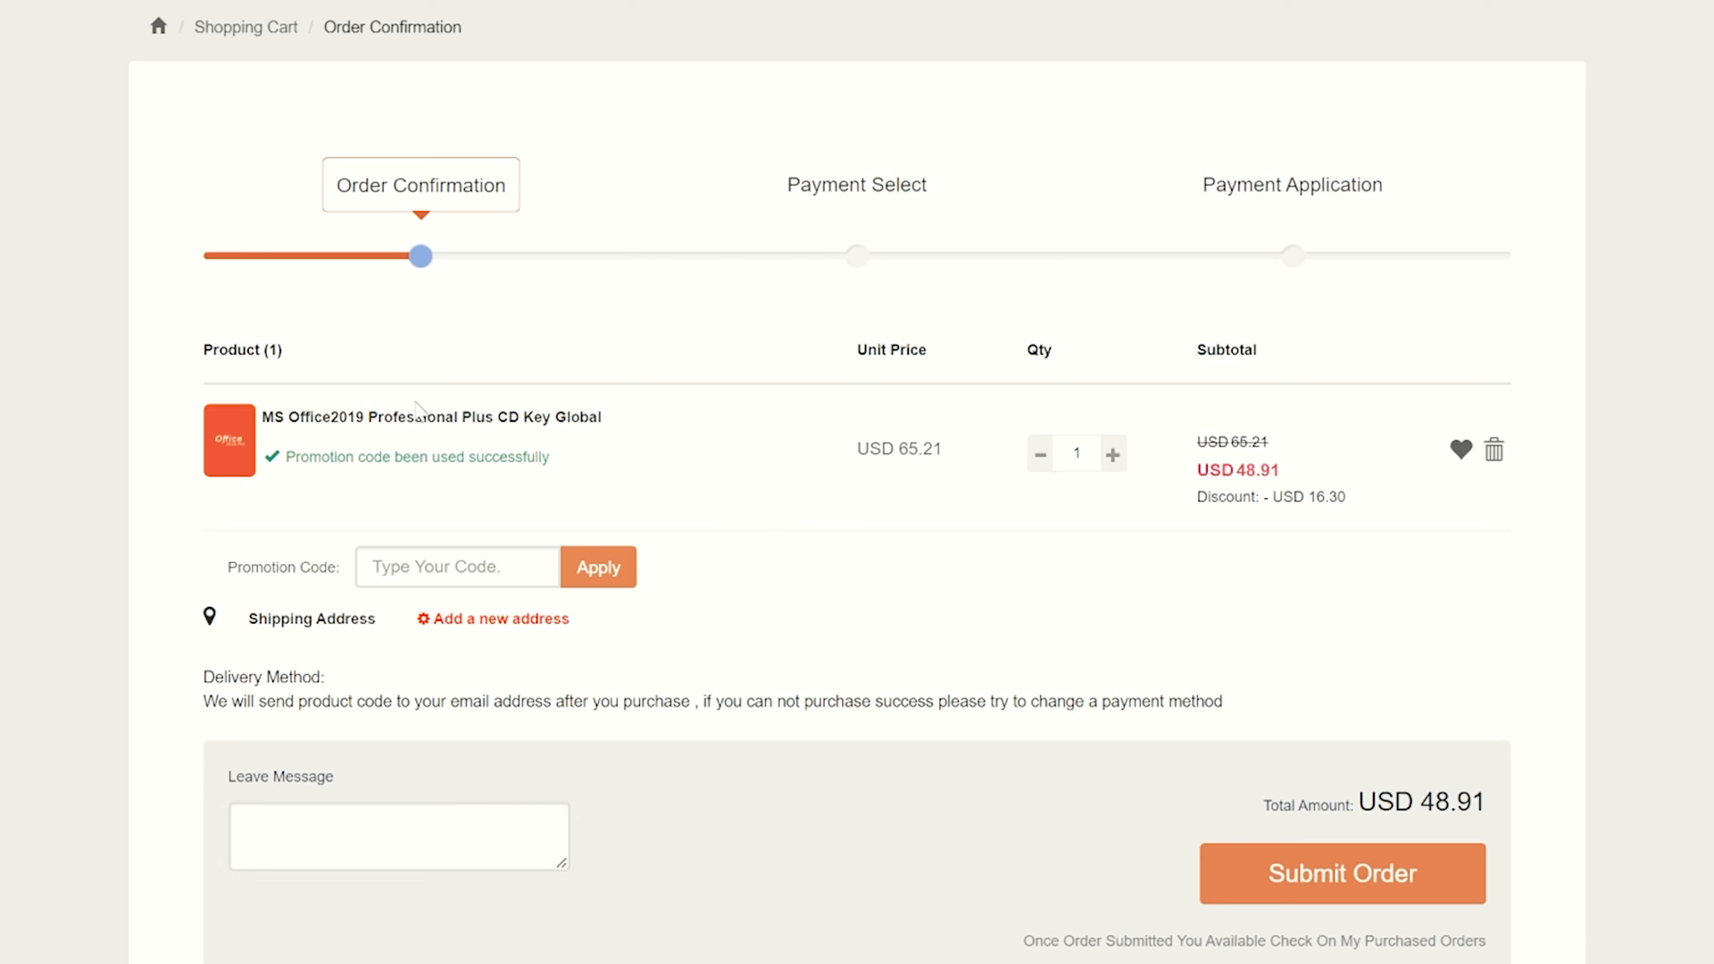
mouse_move(779, 466)
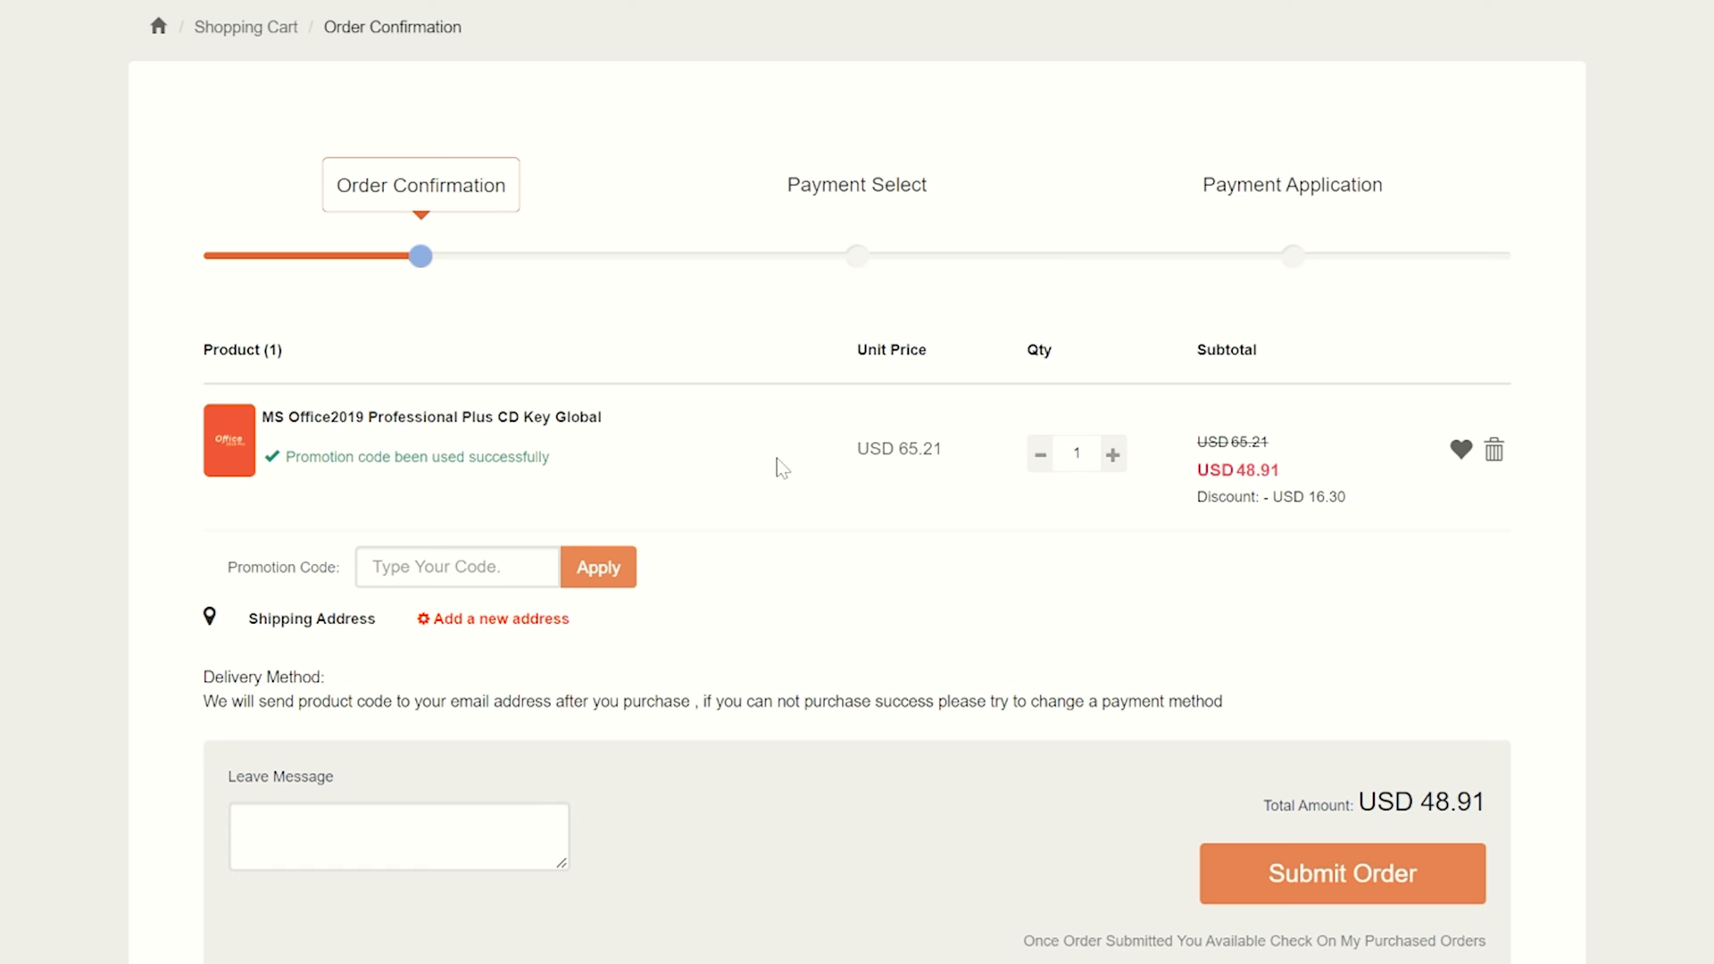
mouse_move(775, 461)
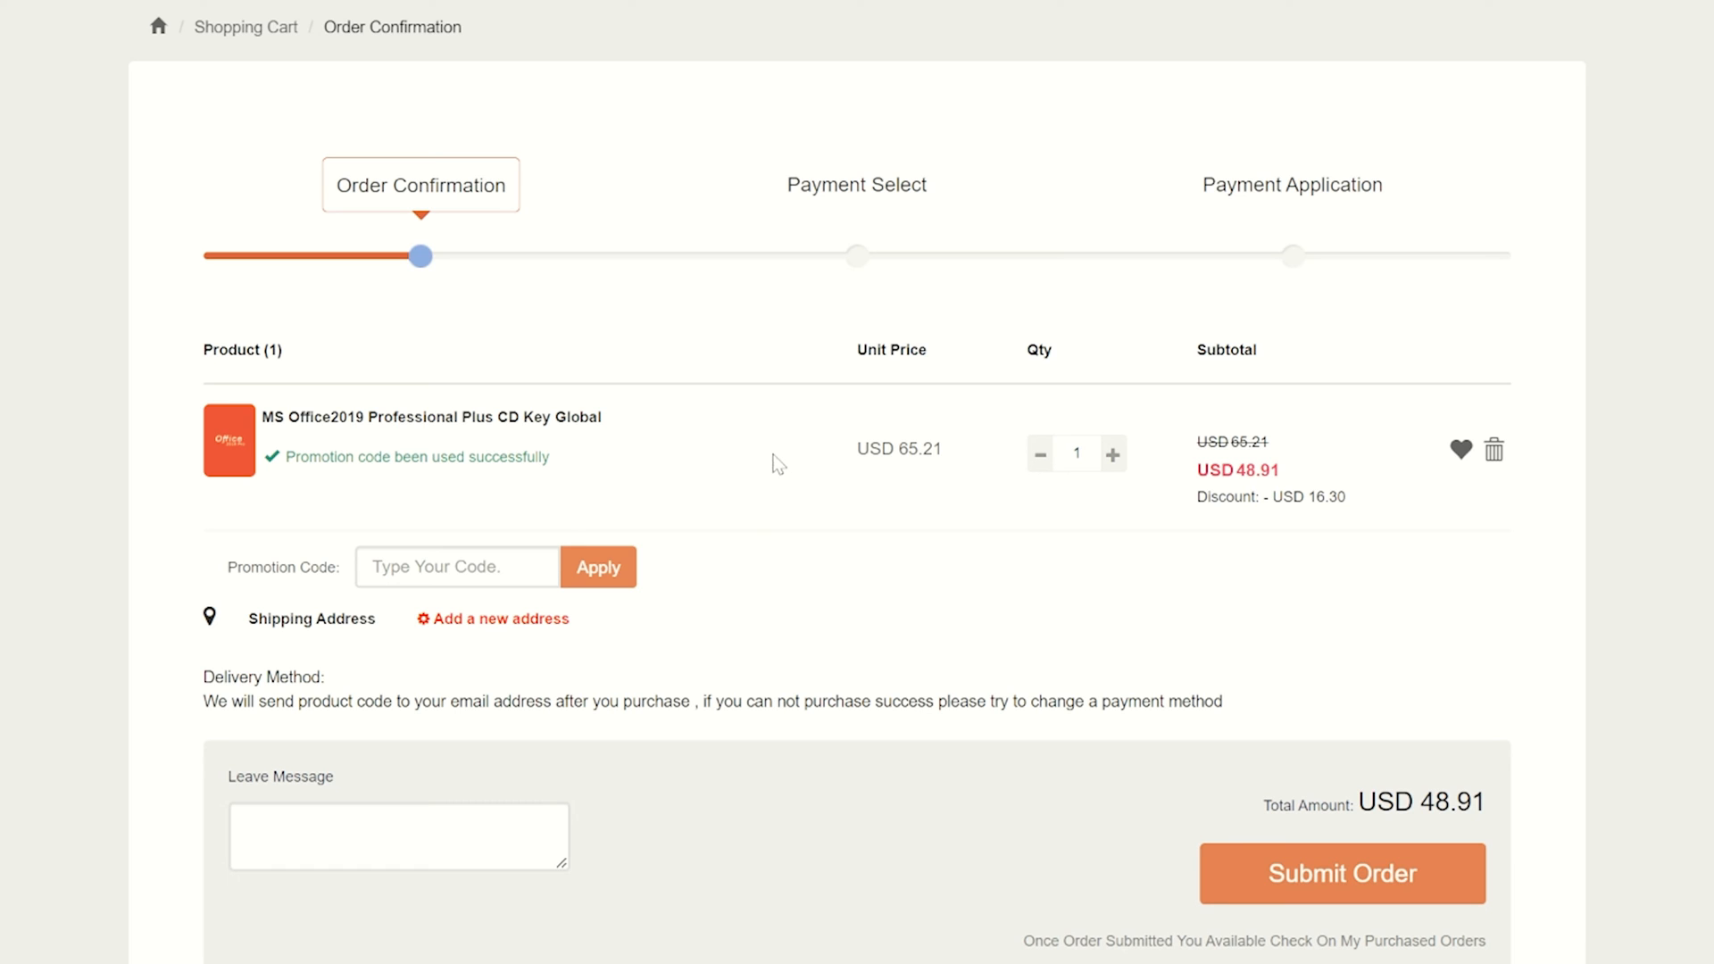